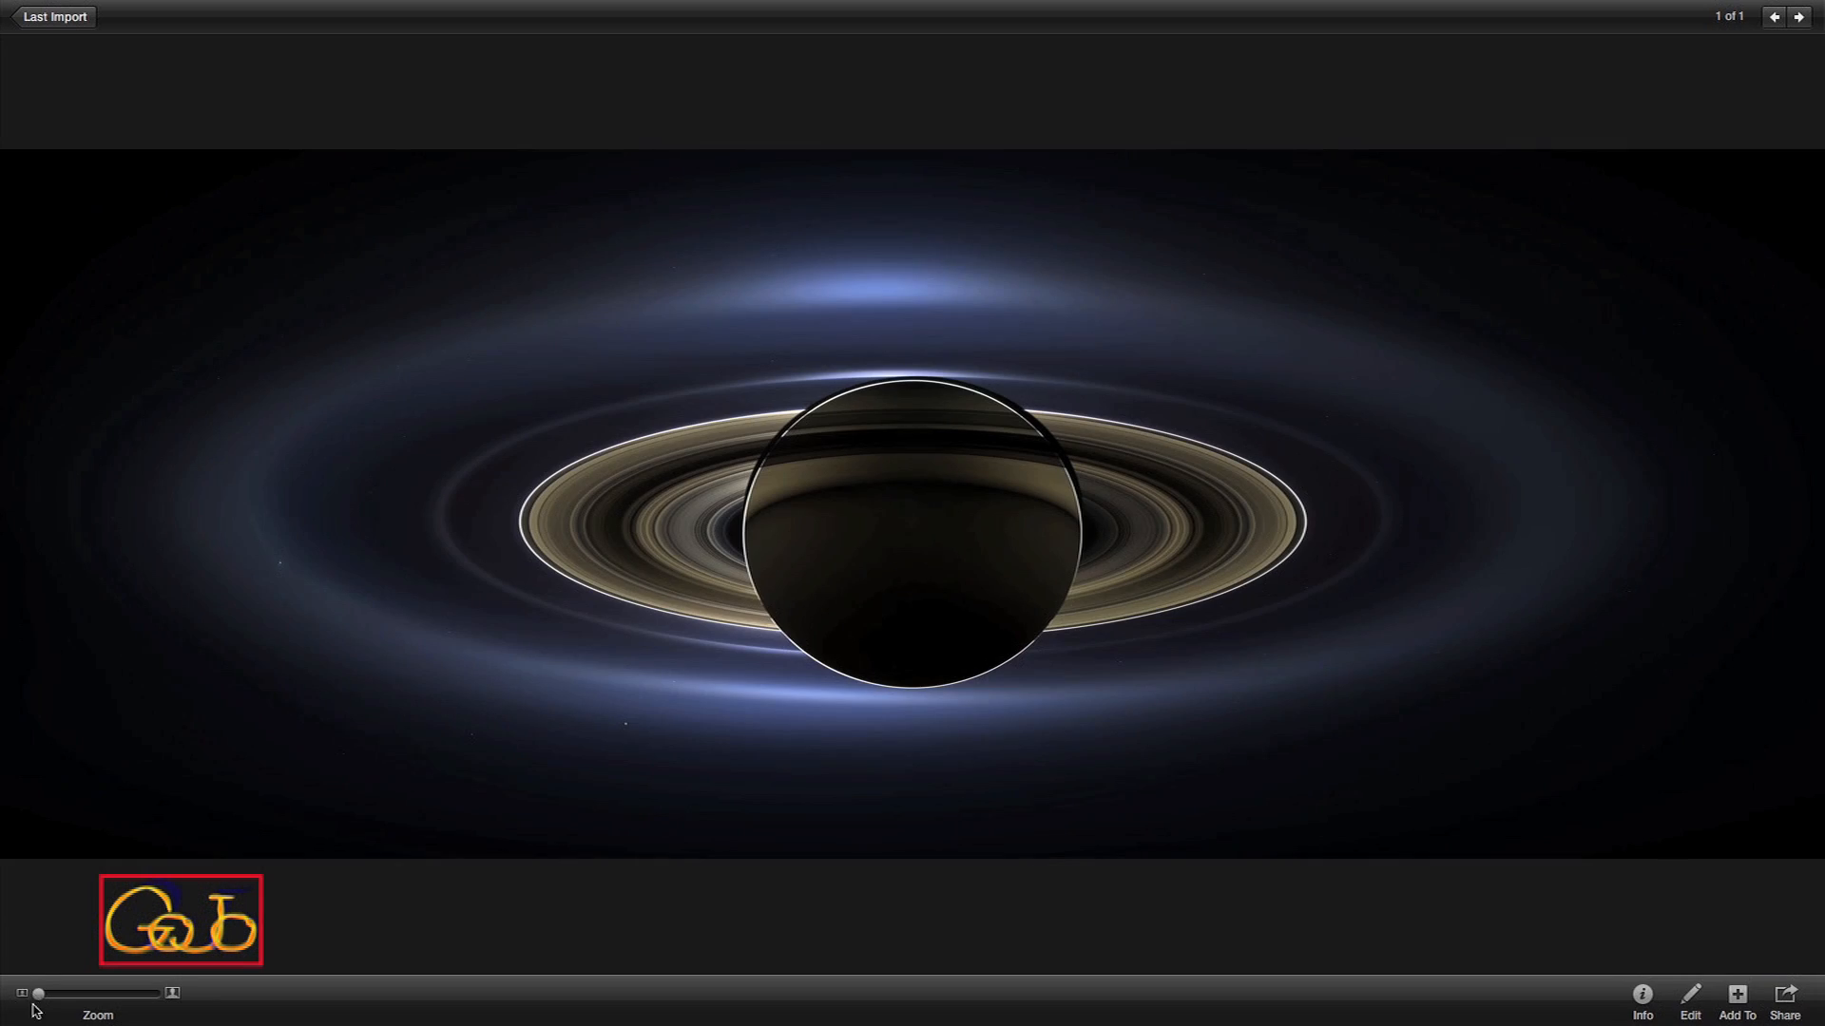
Zoom into the rings at Saturn's edge, then pan outward along them to the faint blue haze.
{"action": "left_click_drag", "start_coordinate": [66, 993], "coordinate": [152, 992]}
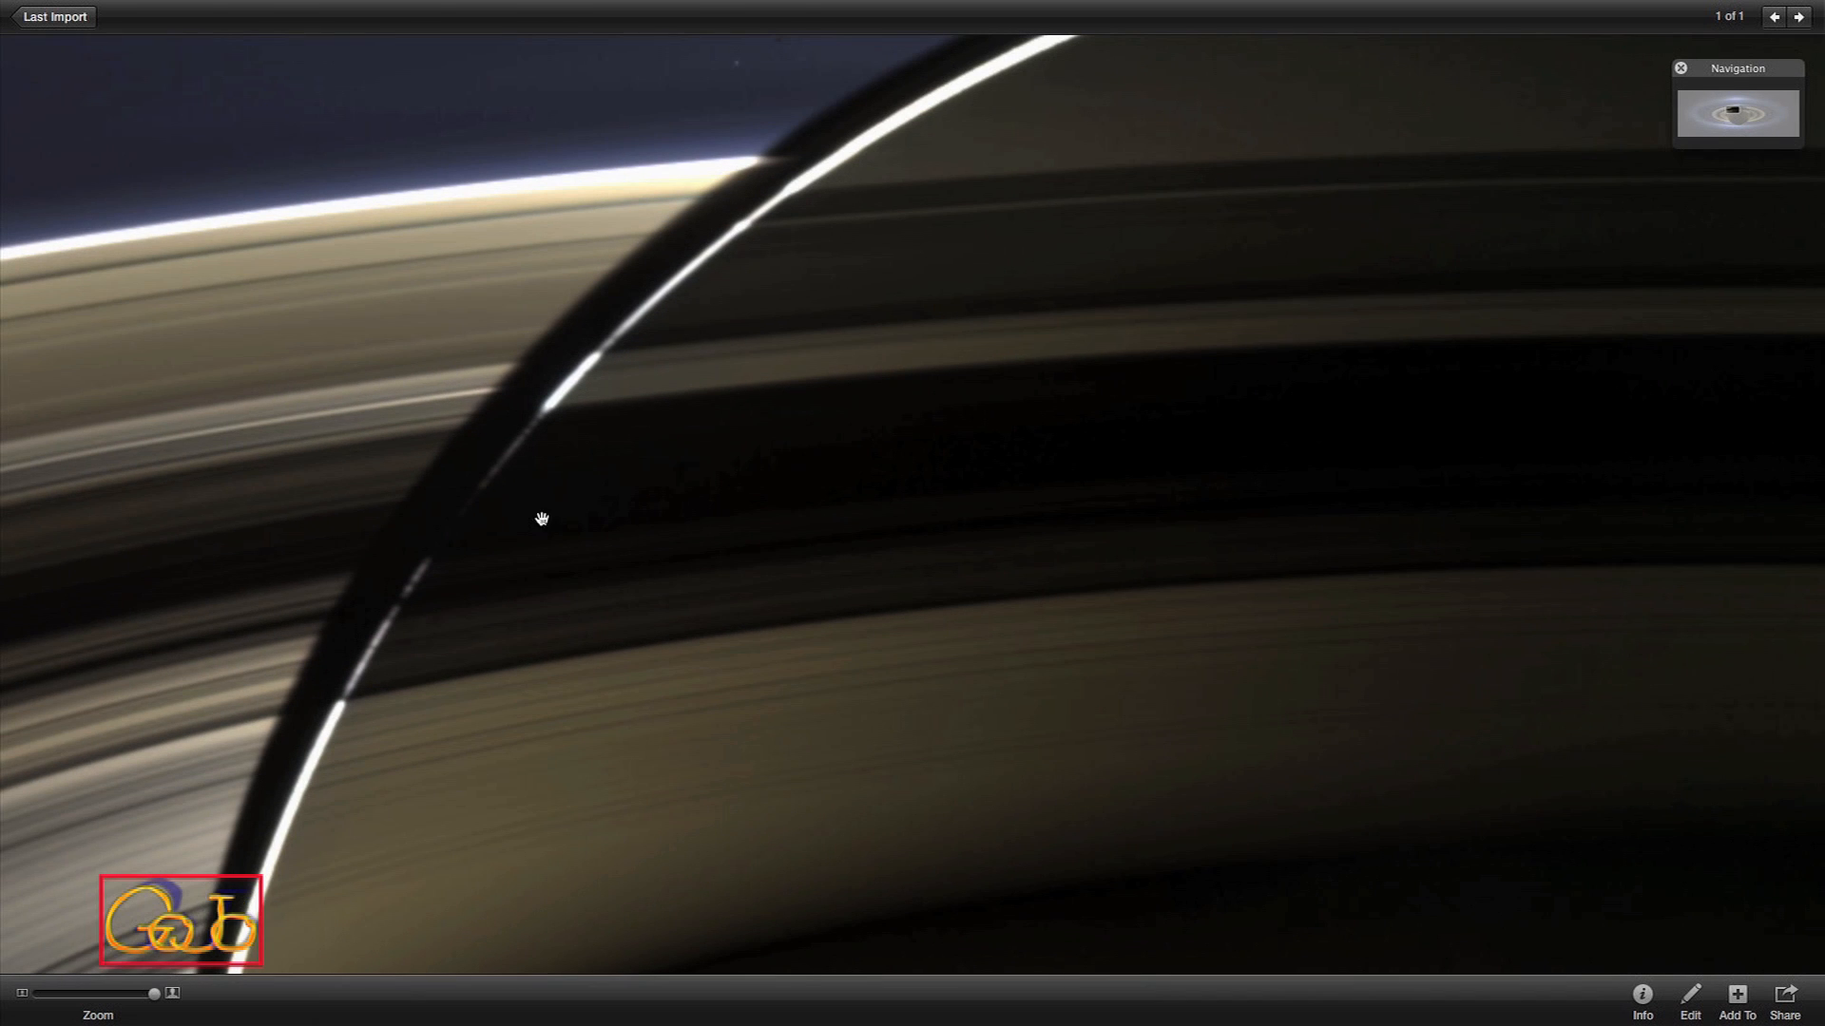
{"action": "left_click_drag", "start_coordinate": [541, 517], "coordinate": [658, 496]}
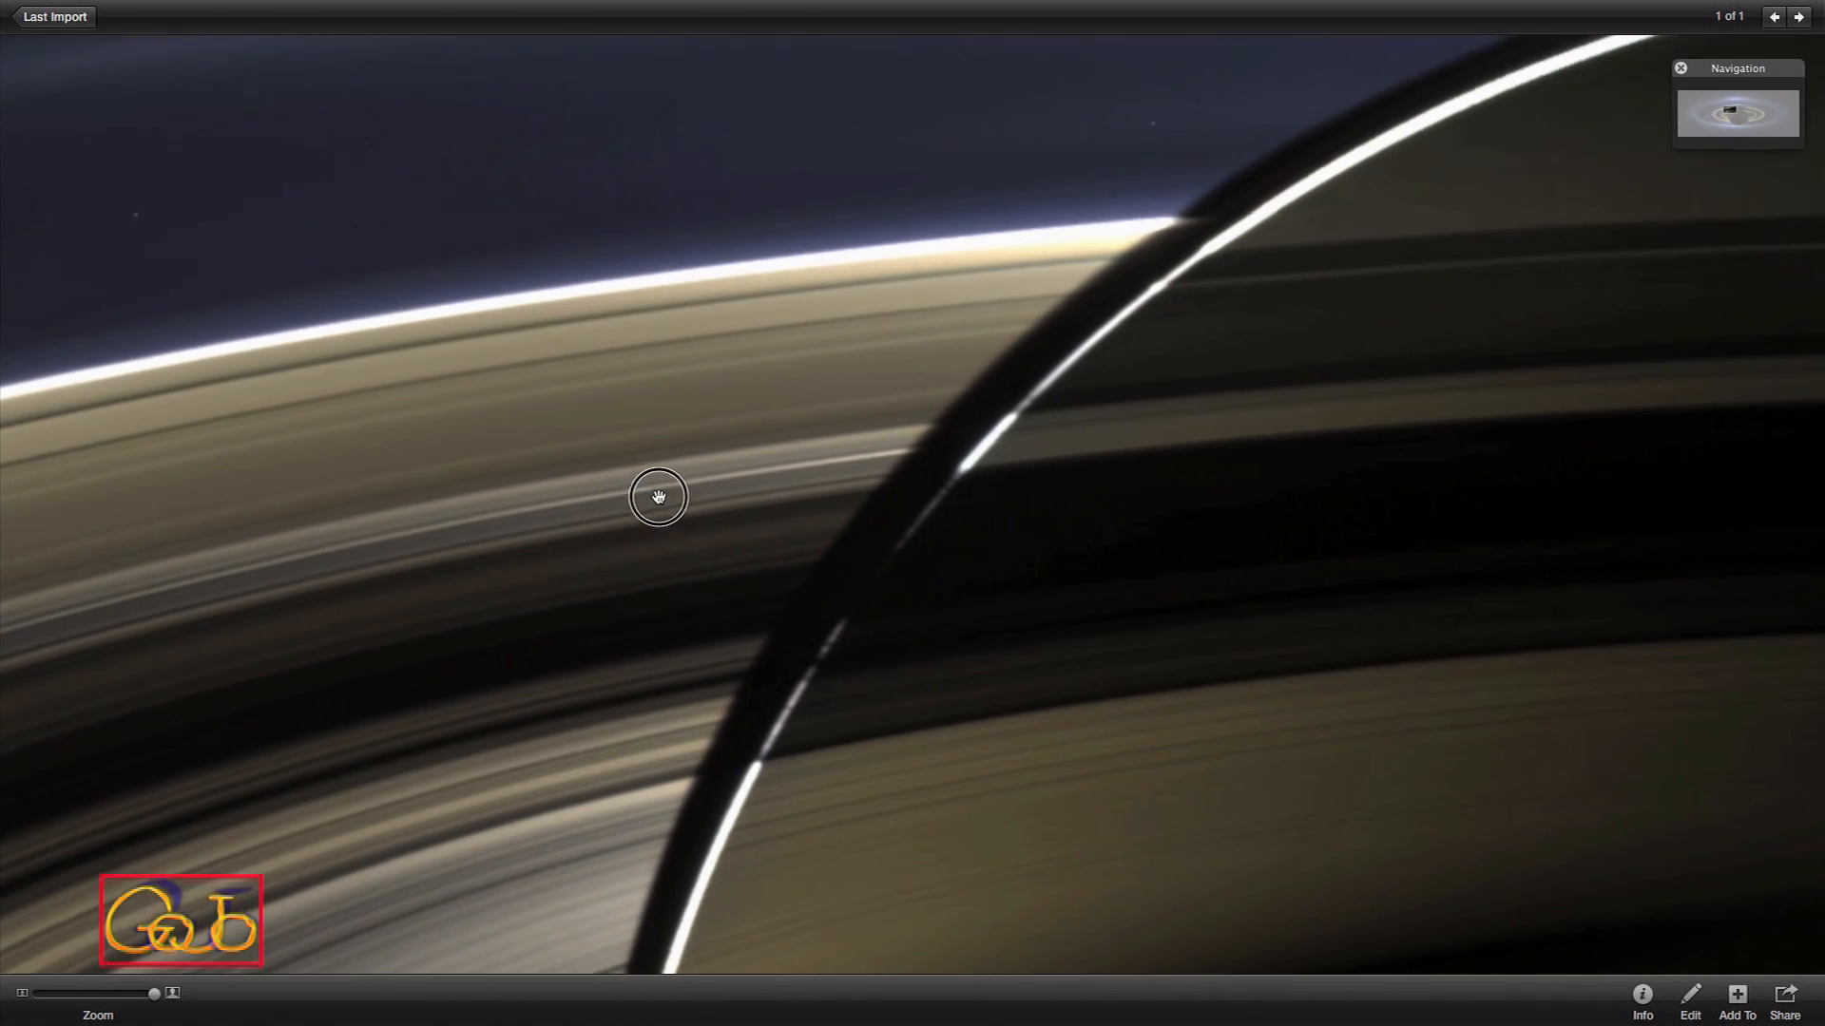
{"action": "left_click_drag", "start_coordinate": [659, 498], "coordinate": [623, 491]}
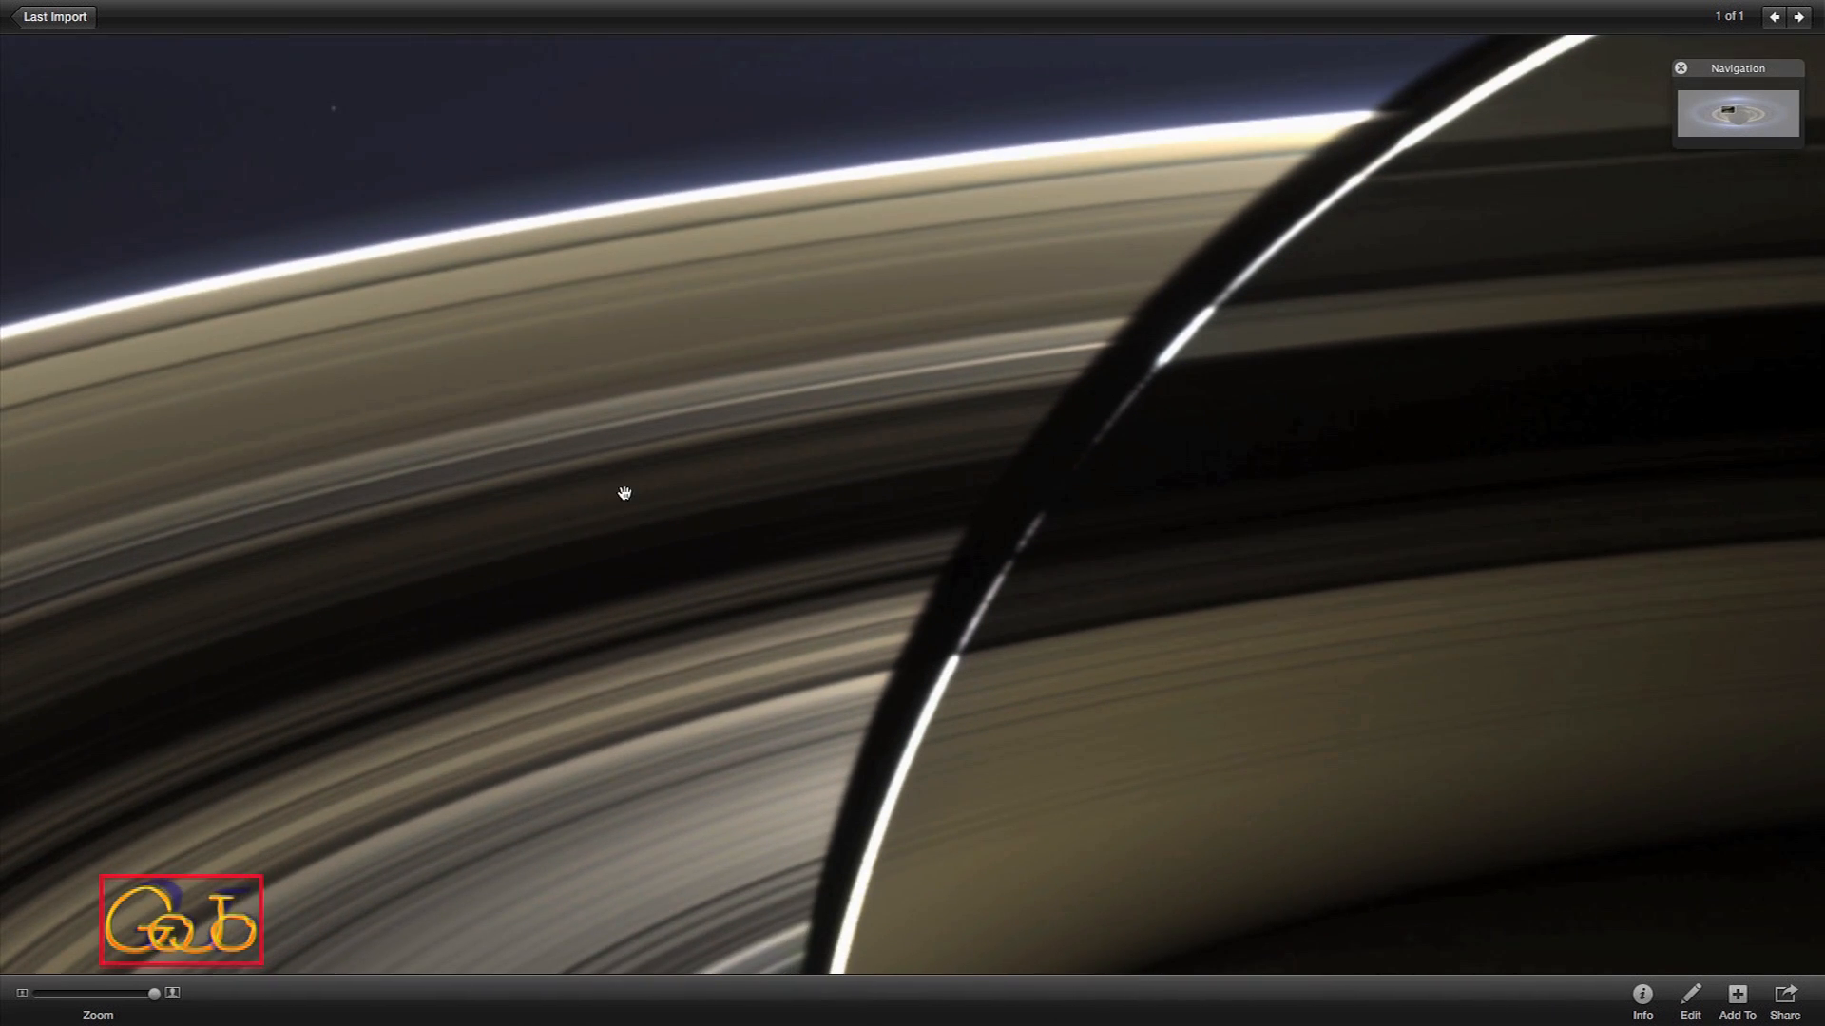
{"action": "left_click_drag", "start_coordinate": [626, 492], "coordinate": [695, 838]}
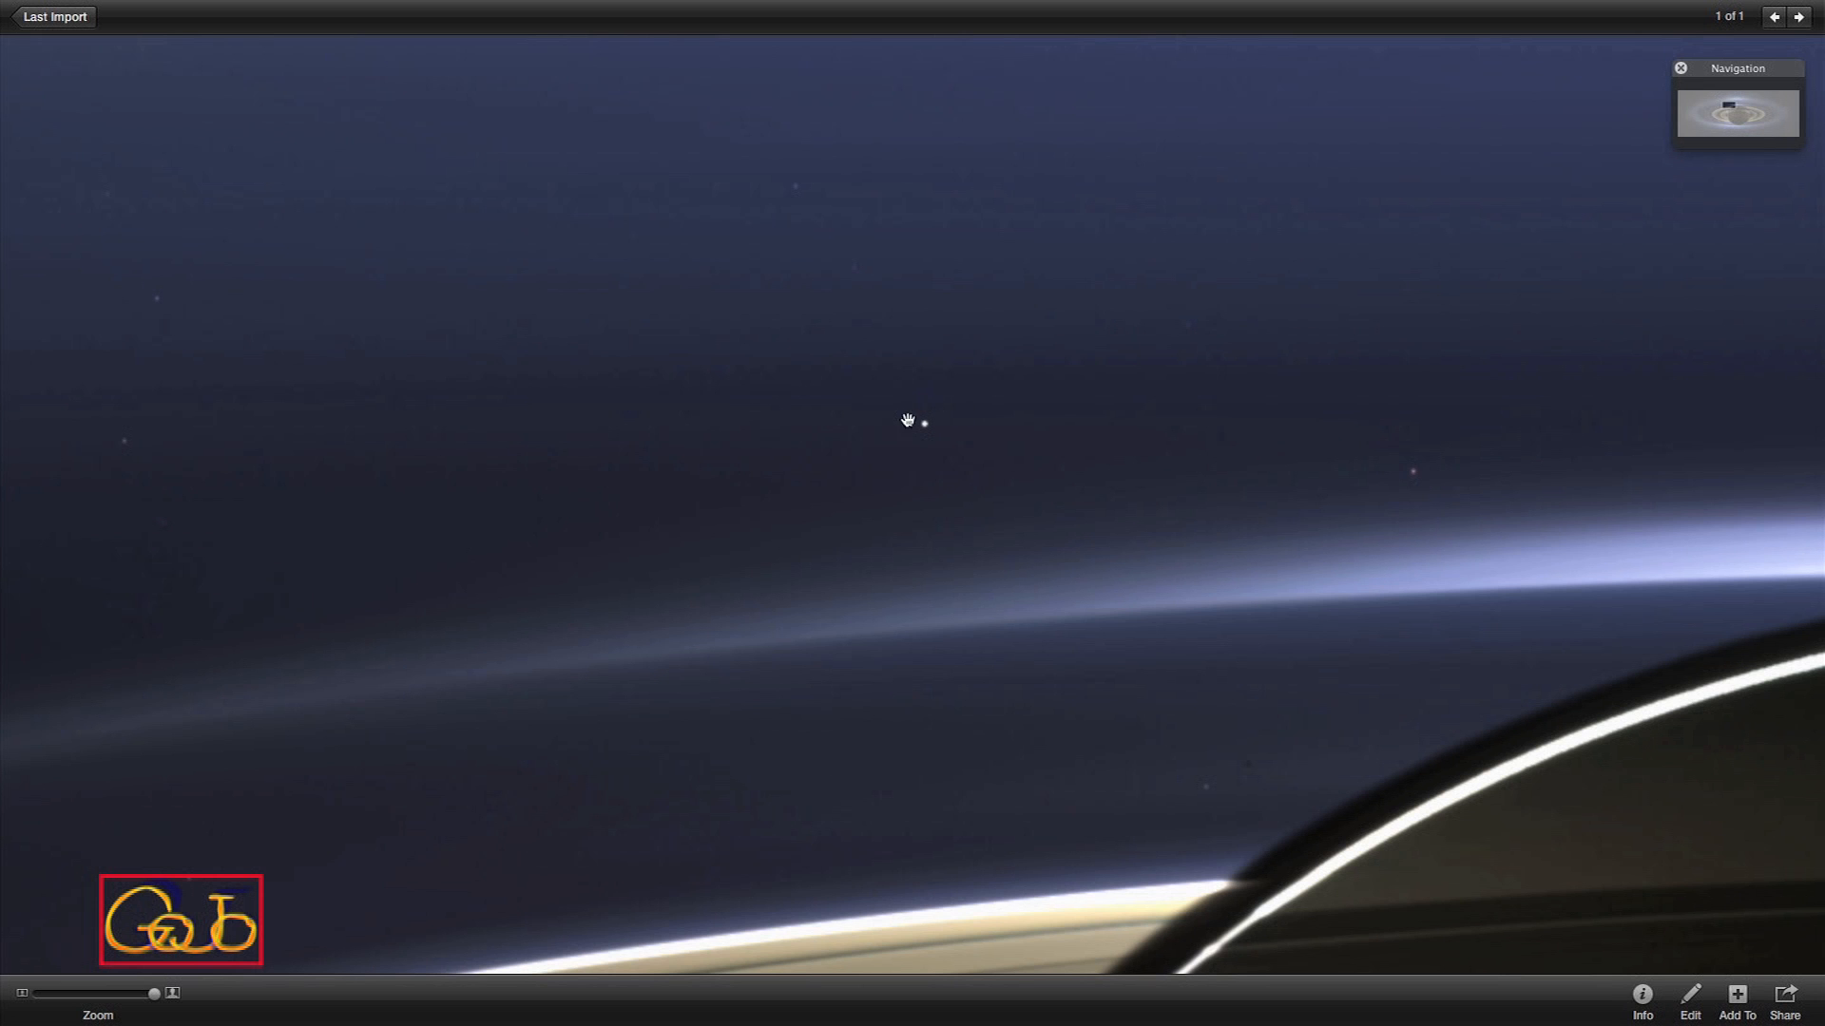
Pan up into the dark starry space above the haze, then back down to the rings at Saturn's edge.
{"action": "left_click_drag", "start_coordinate": [908, 420], "coordinate": [855, 447]}
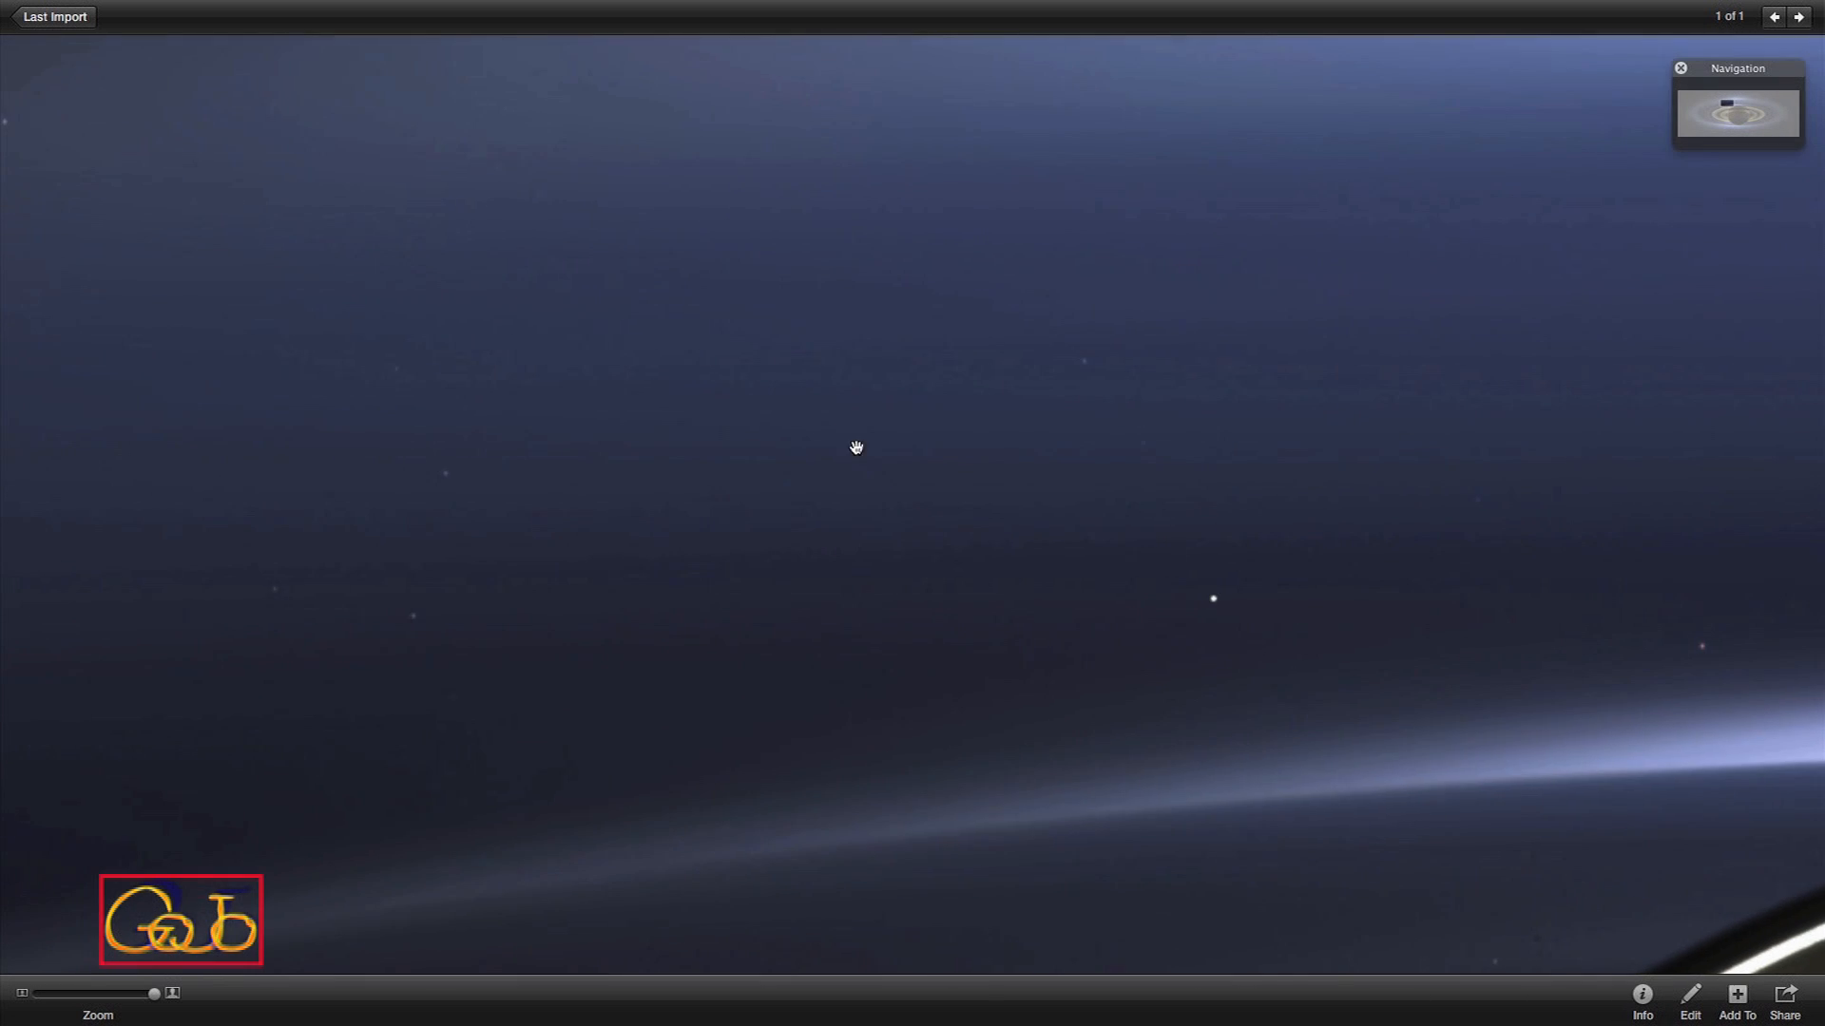
{"action": "left_click_drag", "start_coordinate": [856, 447], "coordinate": [572, 310]}
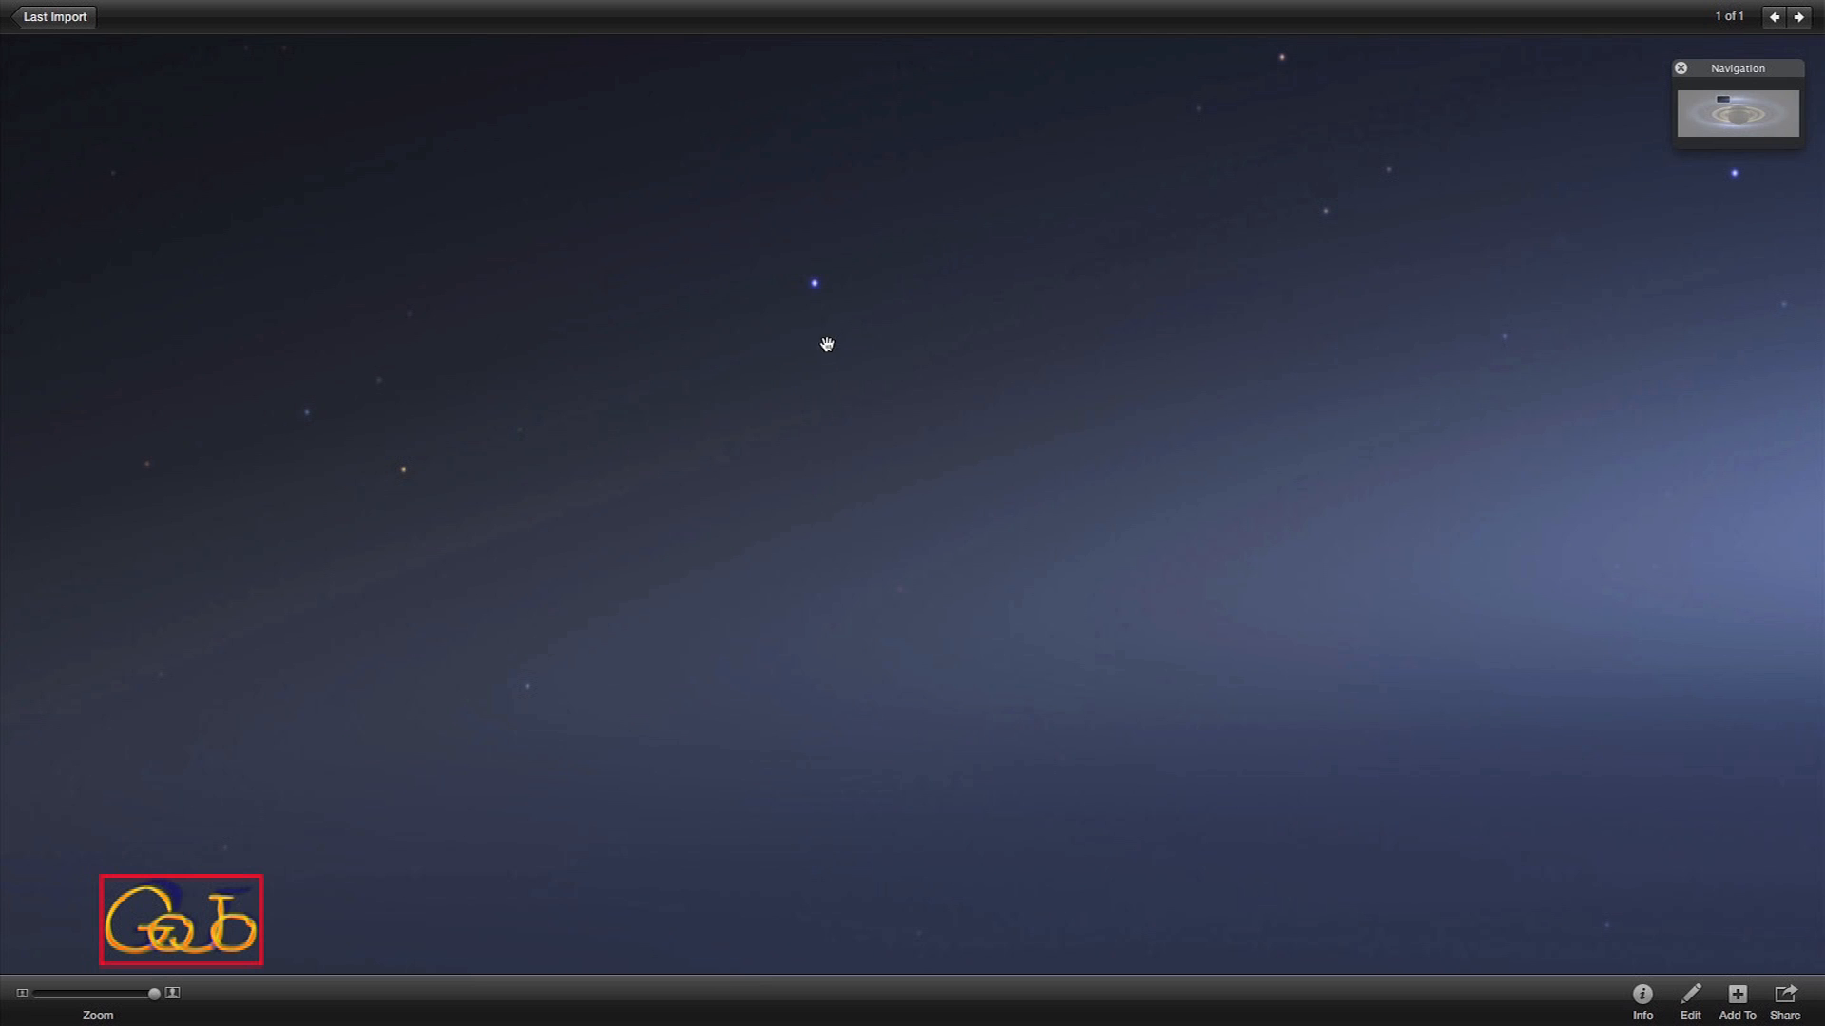
{"action": "mouse_move", "coordinate": [825, 276]}
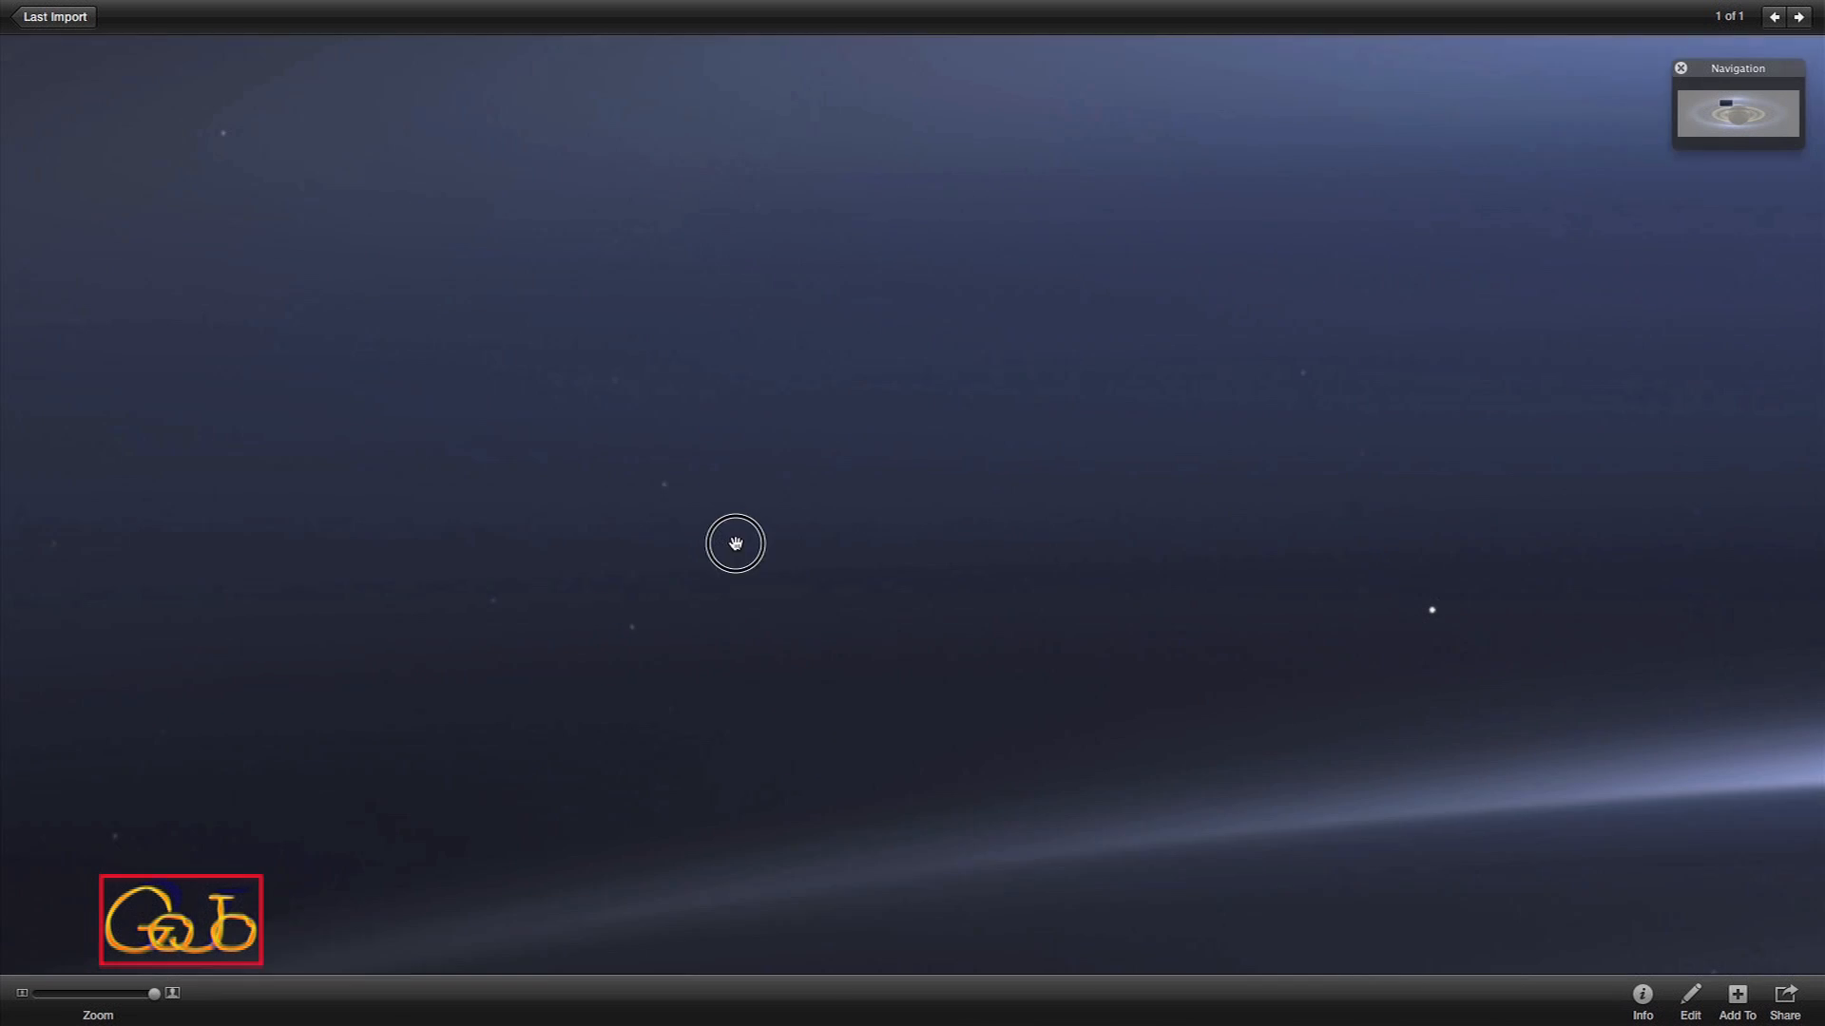
{"action": "left_click_drag", "start_coordinate": [733, 544], "coordinate": [1015, 511]}
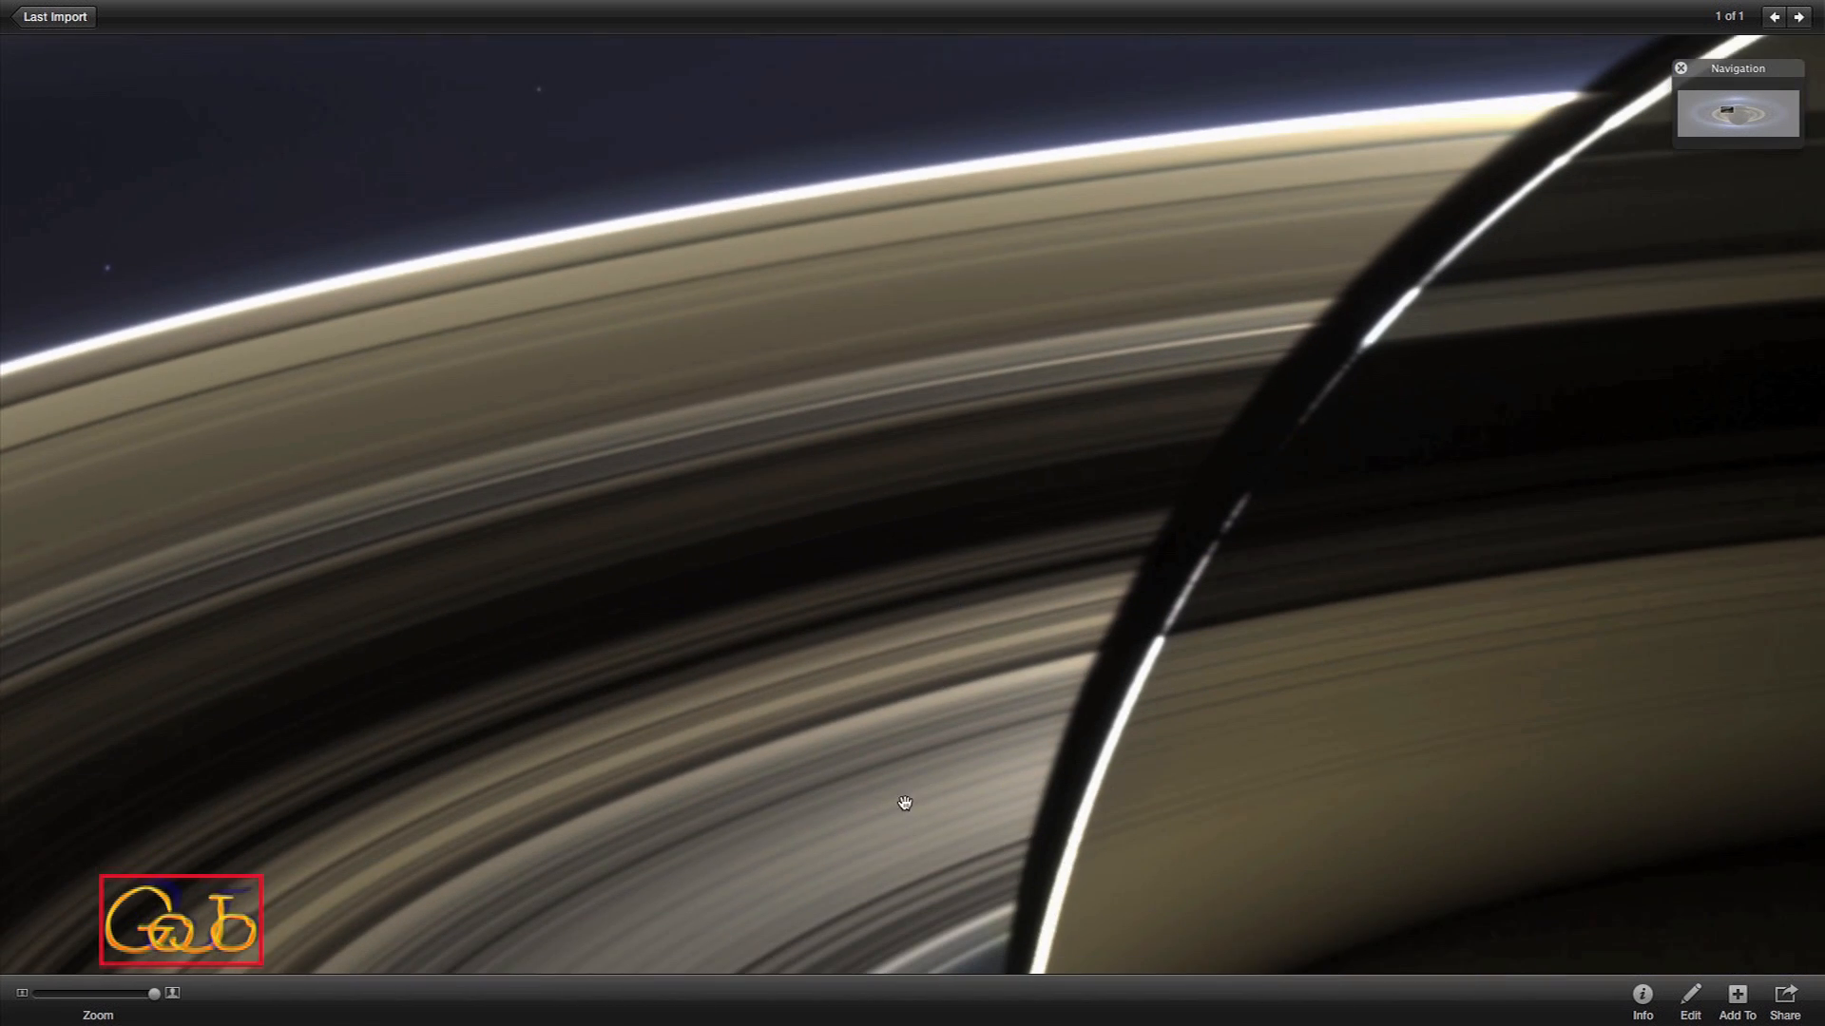
Pan through the inner rings, across the planet's dark disc and glowing lower edge, to where the rings cross Saturn.
{"action": "left_click_drag", "start_coordinate": [905, 802], "coordinate": [920, 733]}
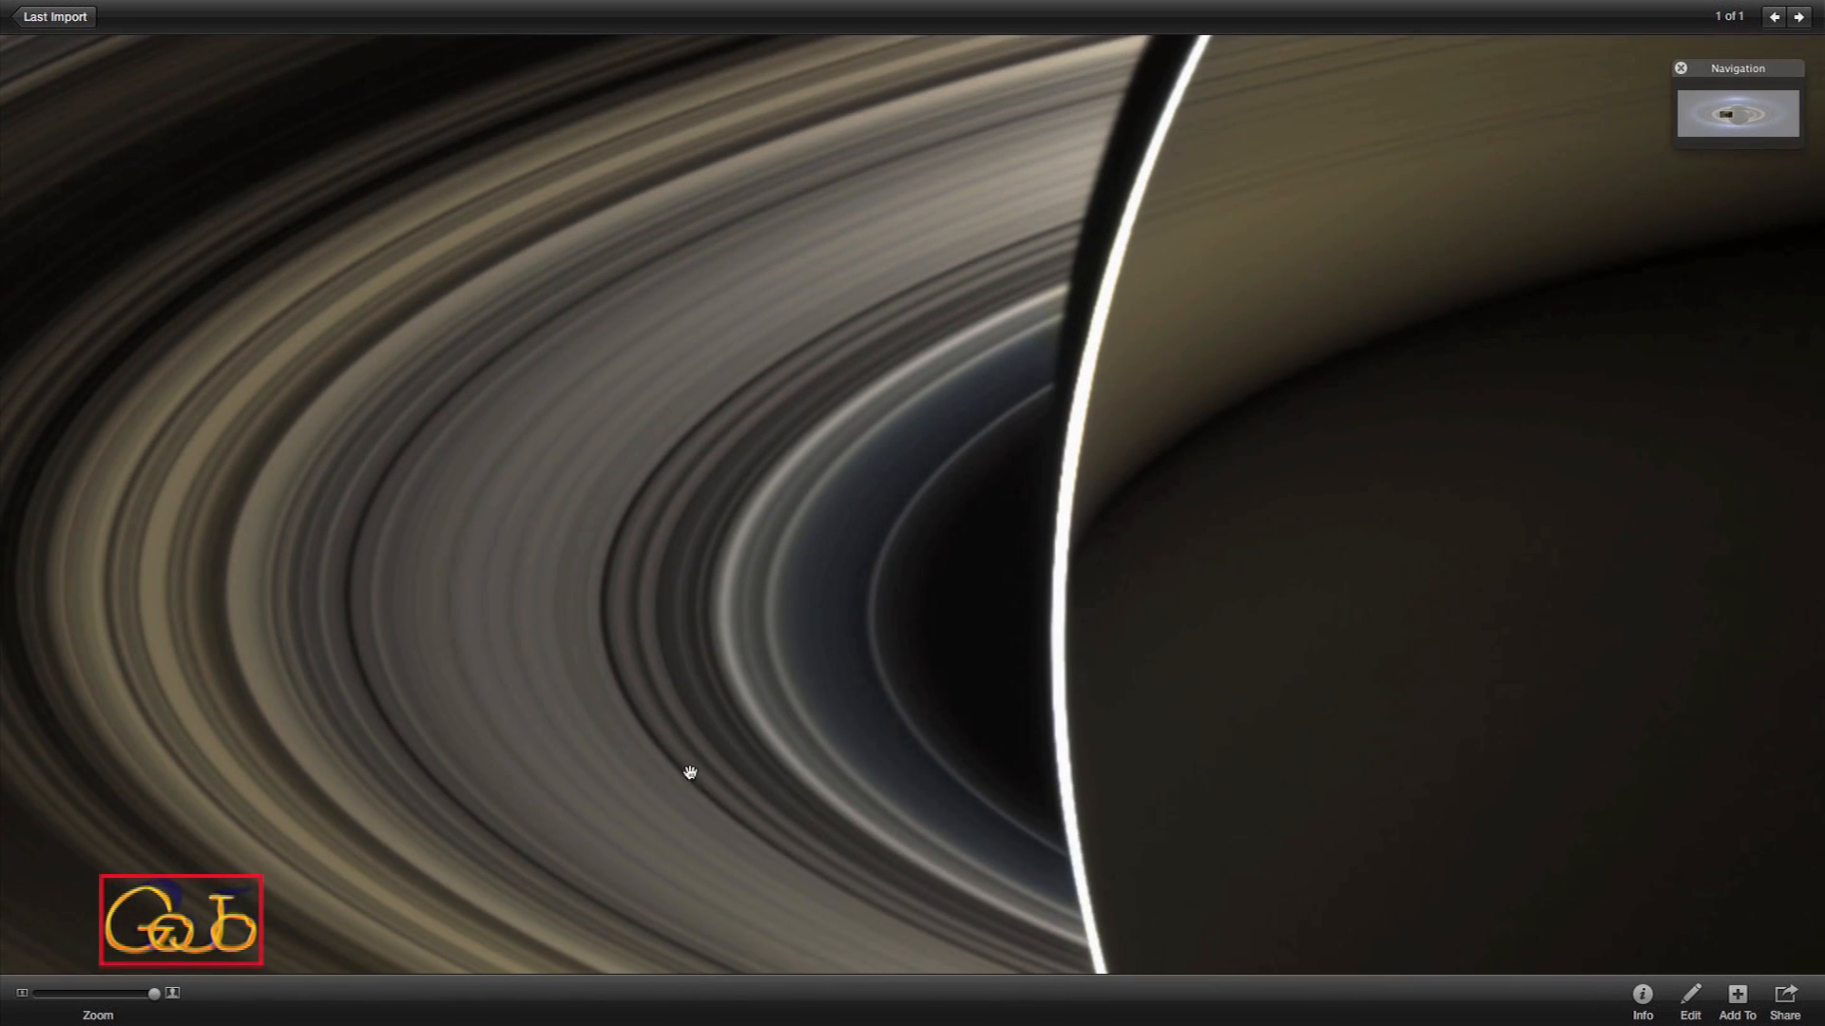
{"action": "mouse_move", "coordinate": [905, 829]}
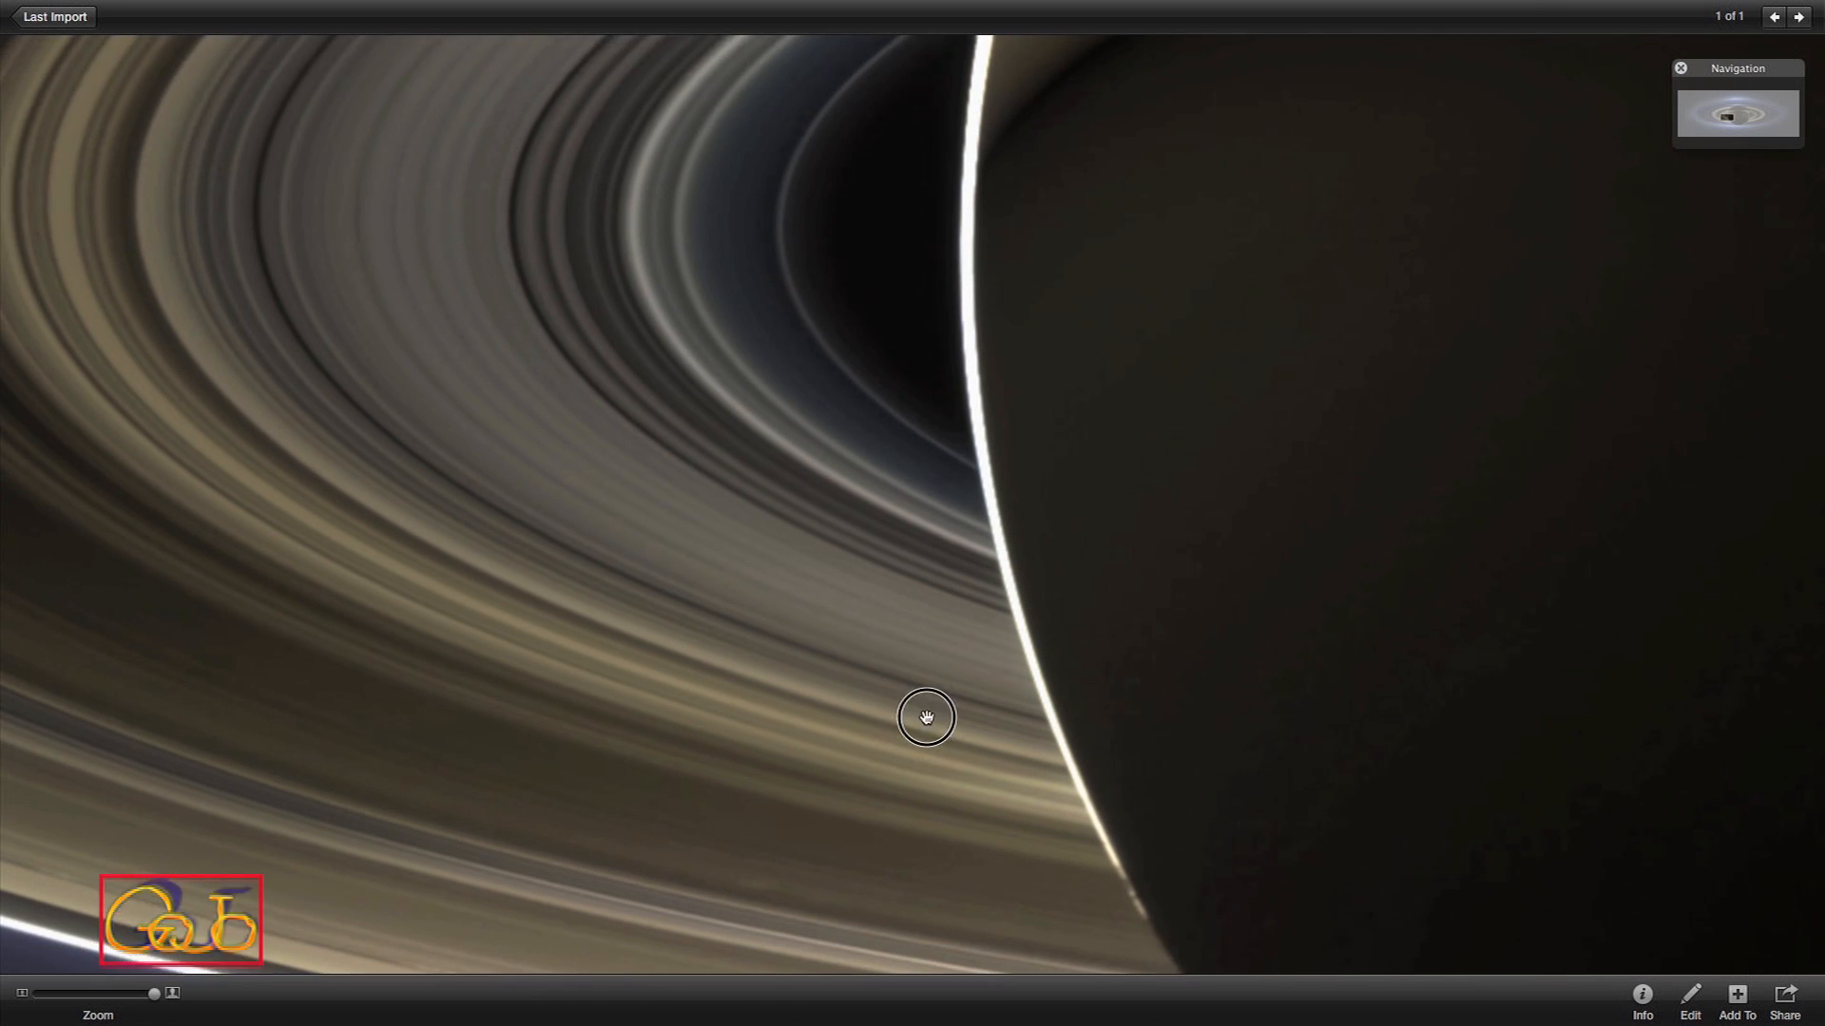
{"action": "left_click_drag", "start_coordinate": [927, 718], "coordinate": [890, 729]}
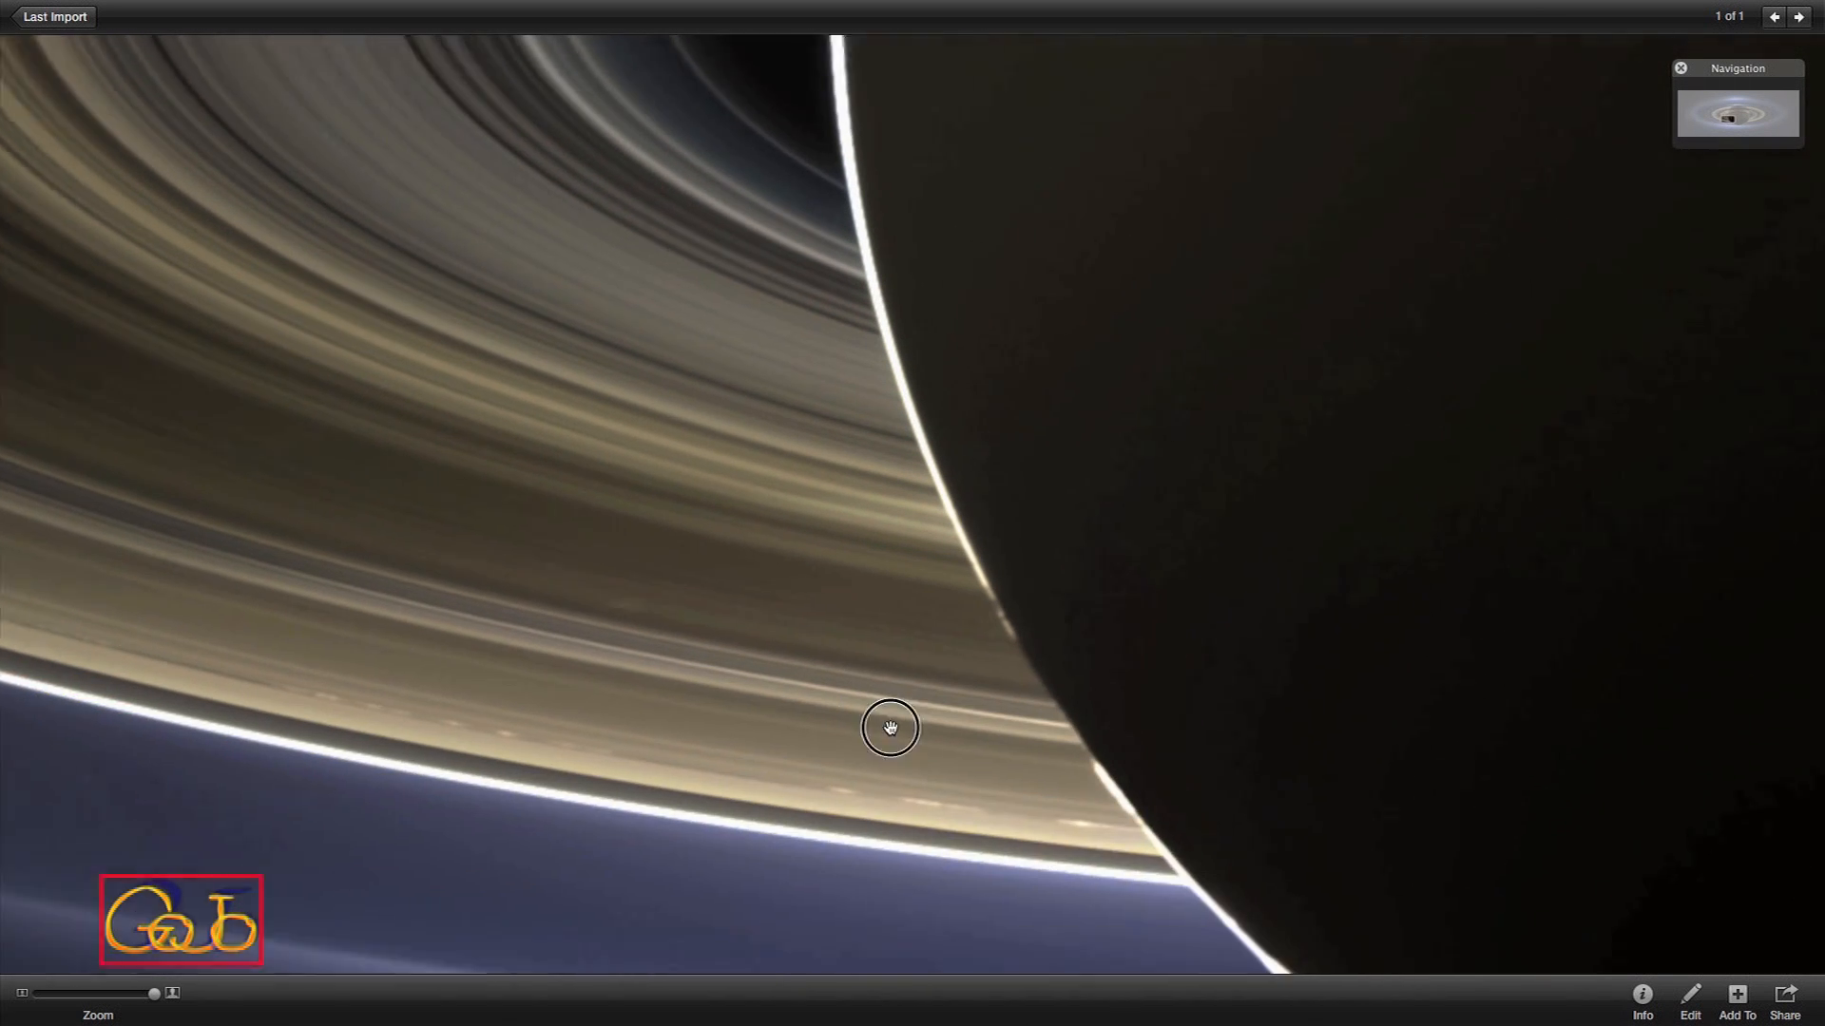
{"action": "left_click_drag", "start_coordinate": [890, 730], "coordinate": [559, 363]}
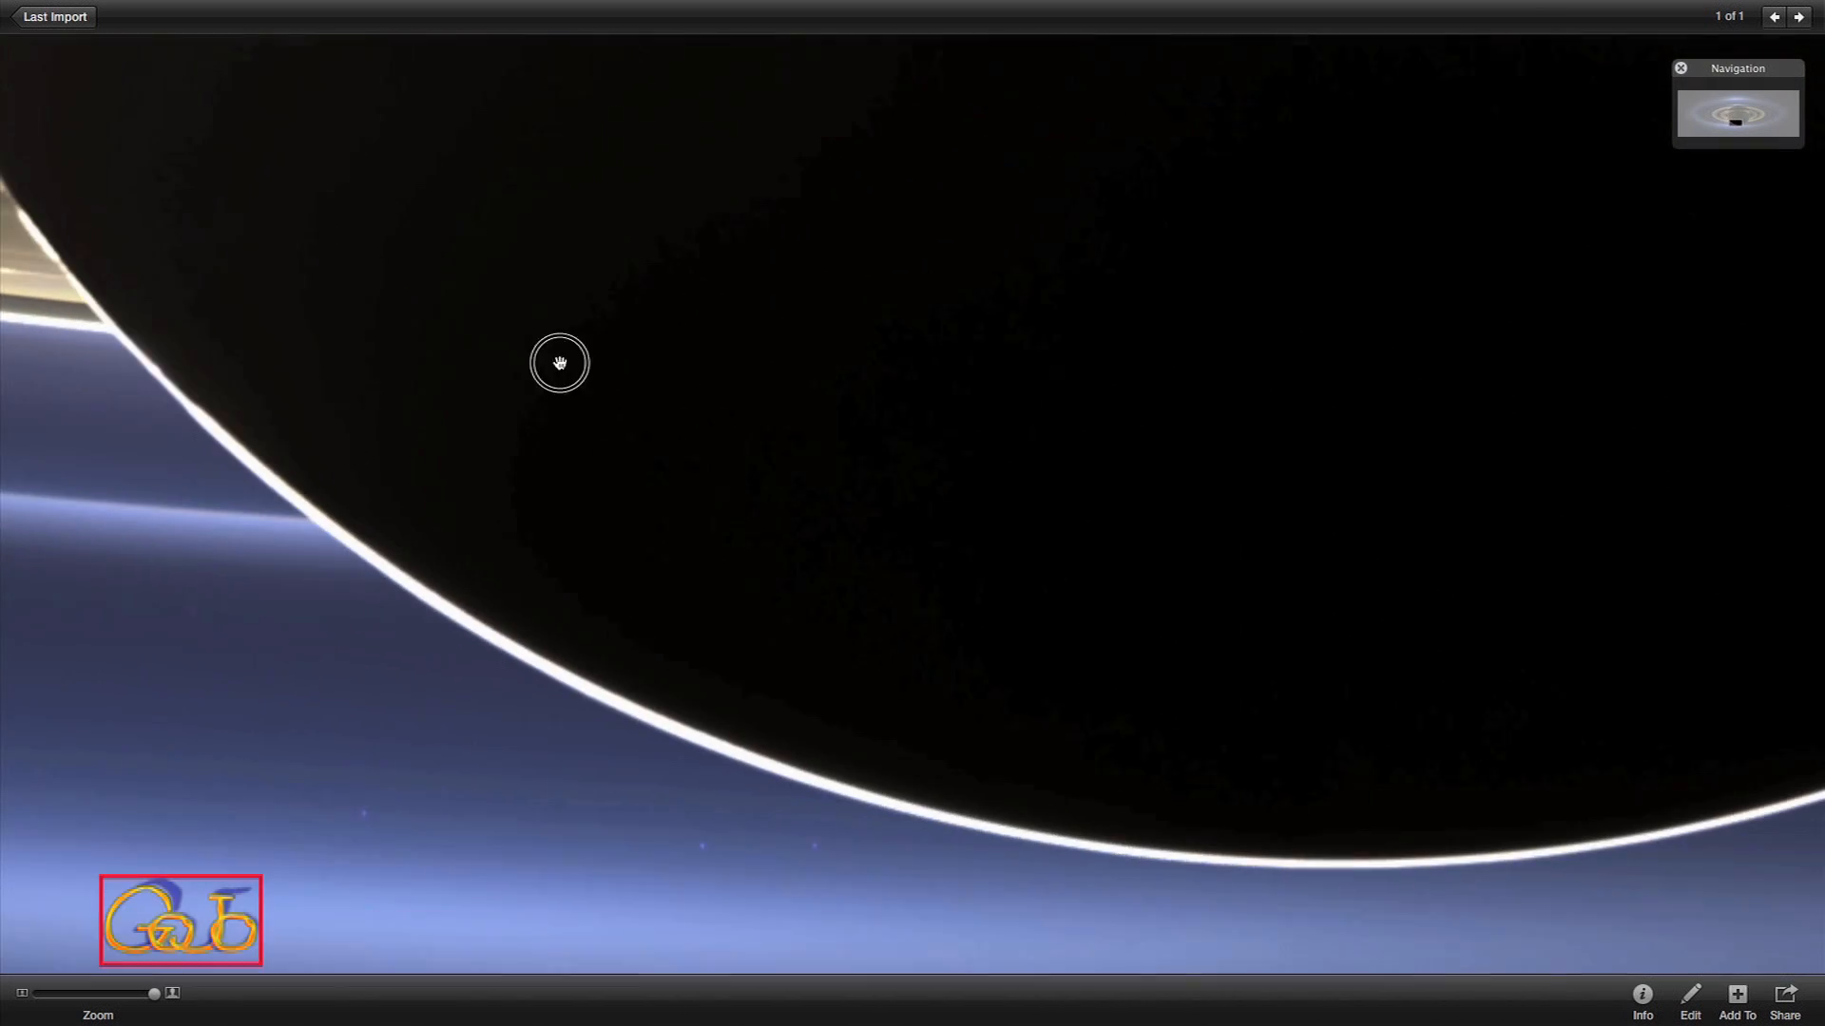
{"action": "left_click_drag", "start_coordinate": [559, 362], "coordinate": [1429, 662]}
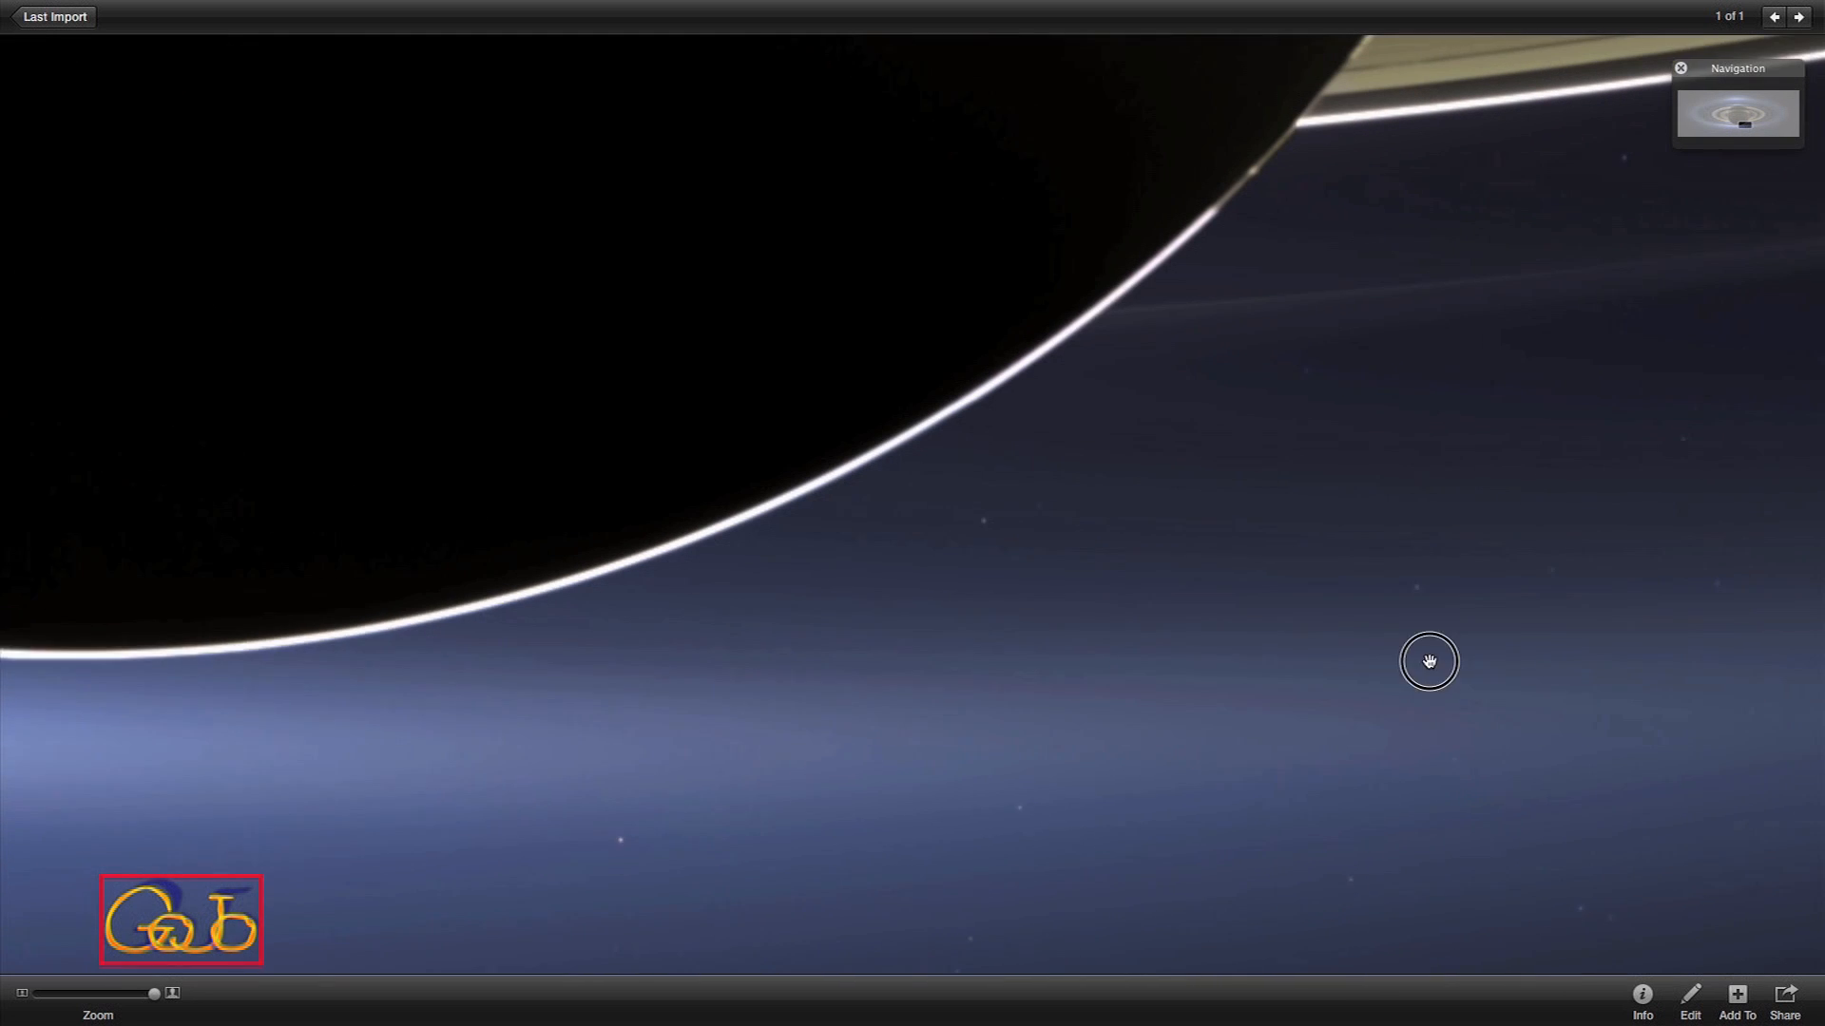
{"action": "left_click_drag", "start_coordinate": [1429, 662], "coordinate": [1138, 782]}
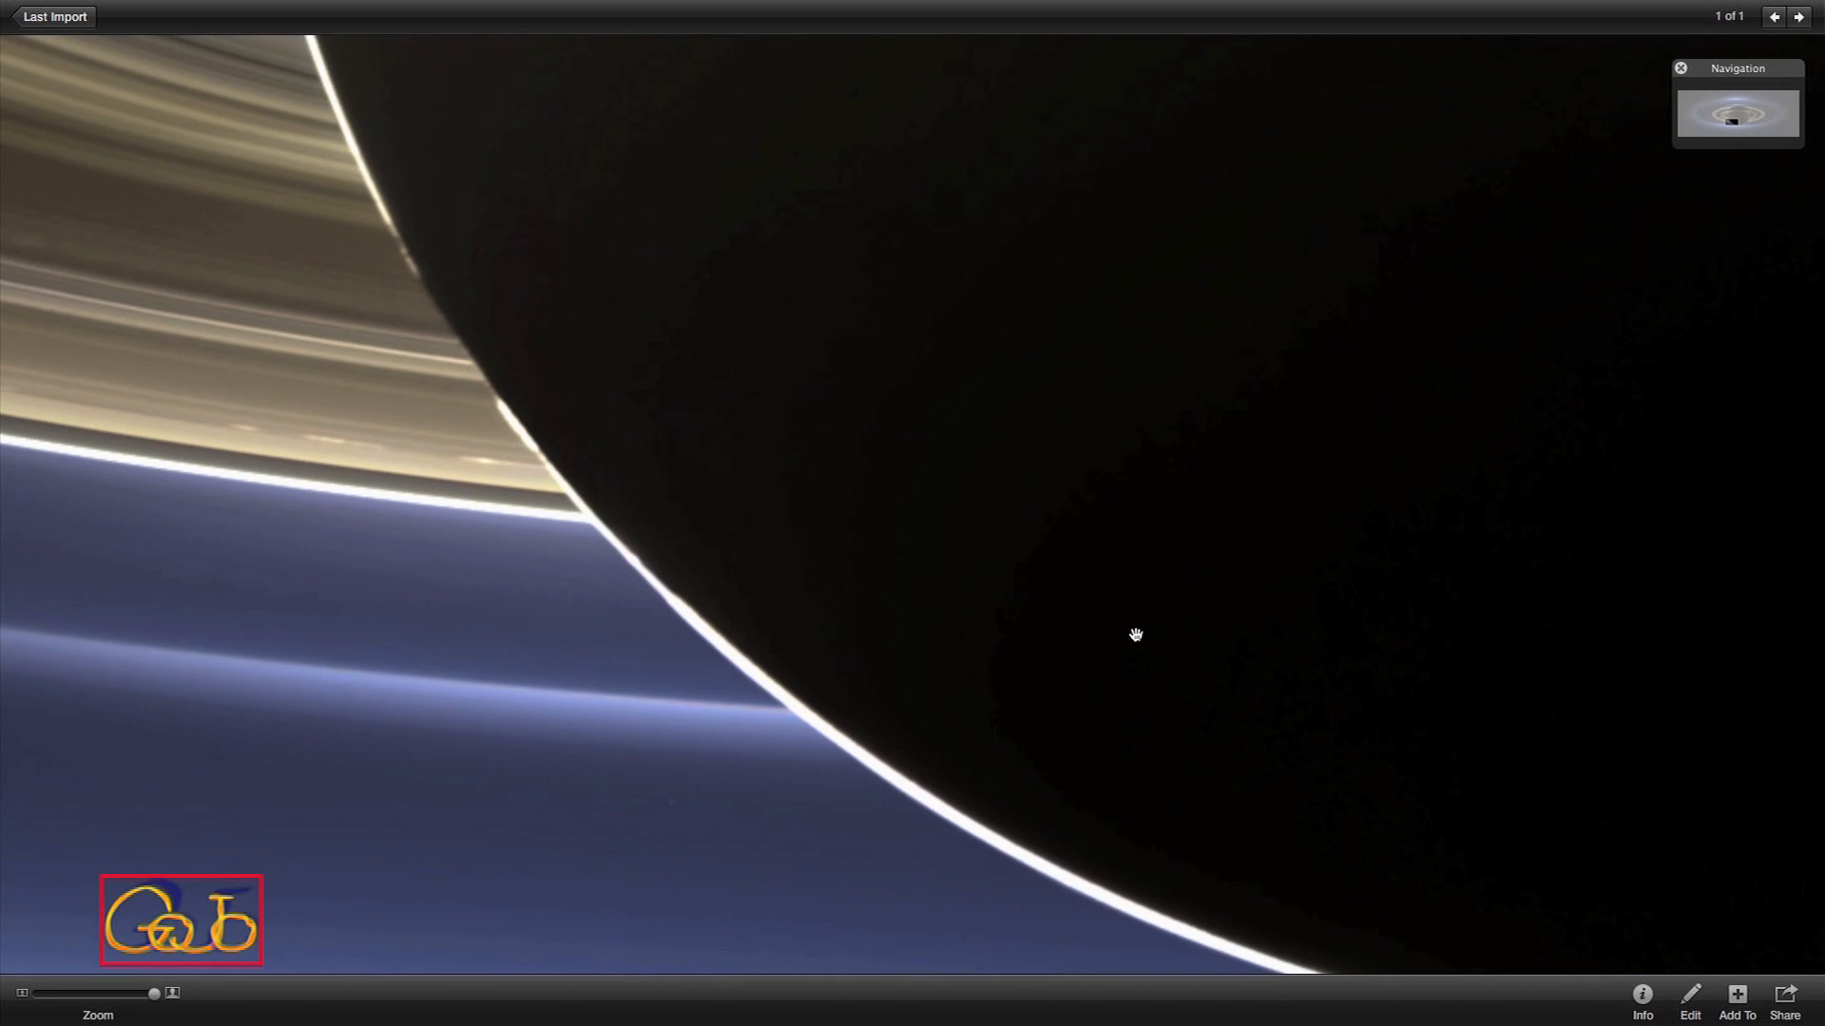
Pan into the blue haze to center the small tan moon, then on to the tiny bright crescent in dark space.
{"action": "left_click_drag", "start_coordinate": [1135, 634], "coordinate": [547, 726]}
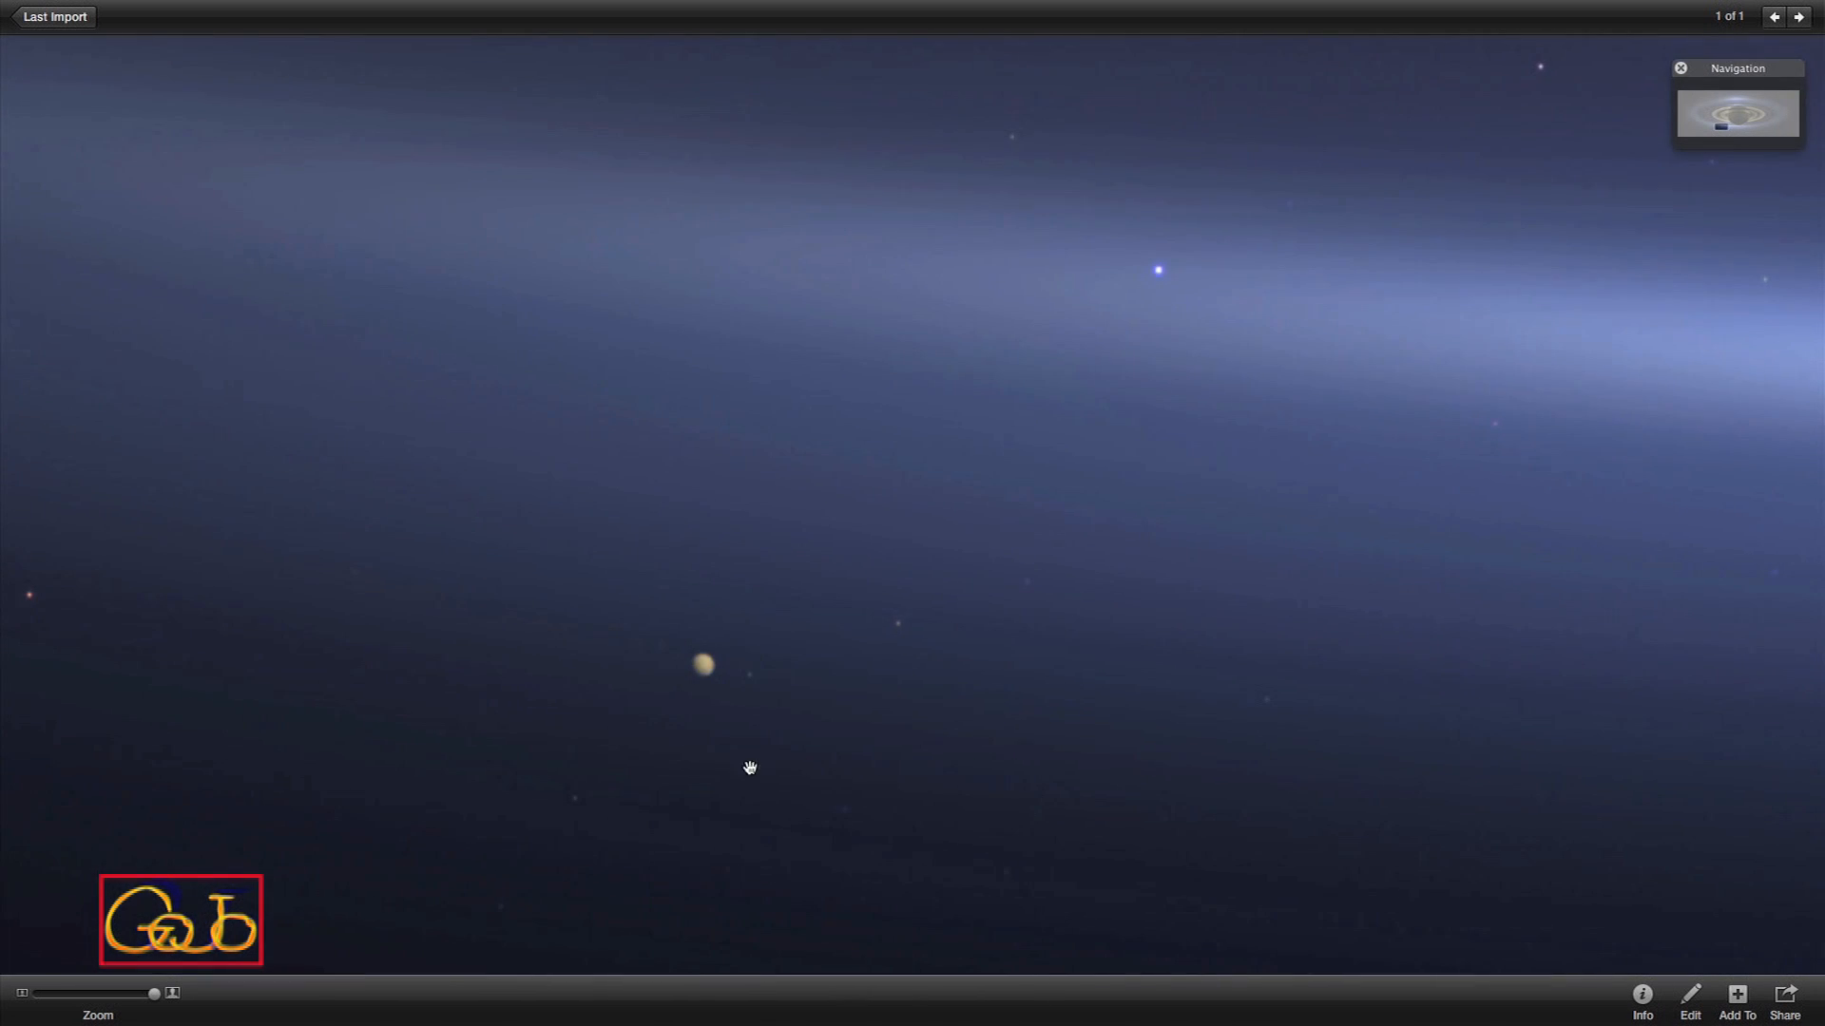
{"action": "mouse_move", "coordinate": [678, 669]}
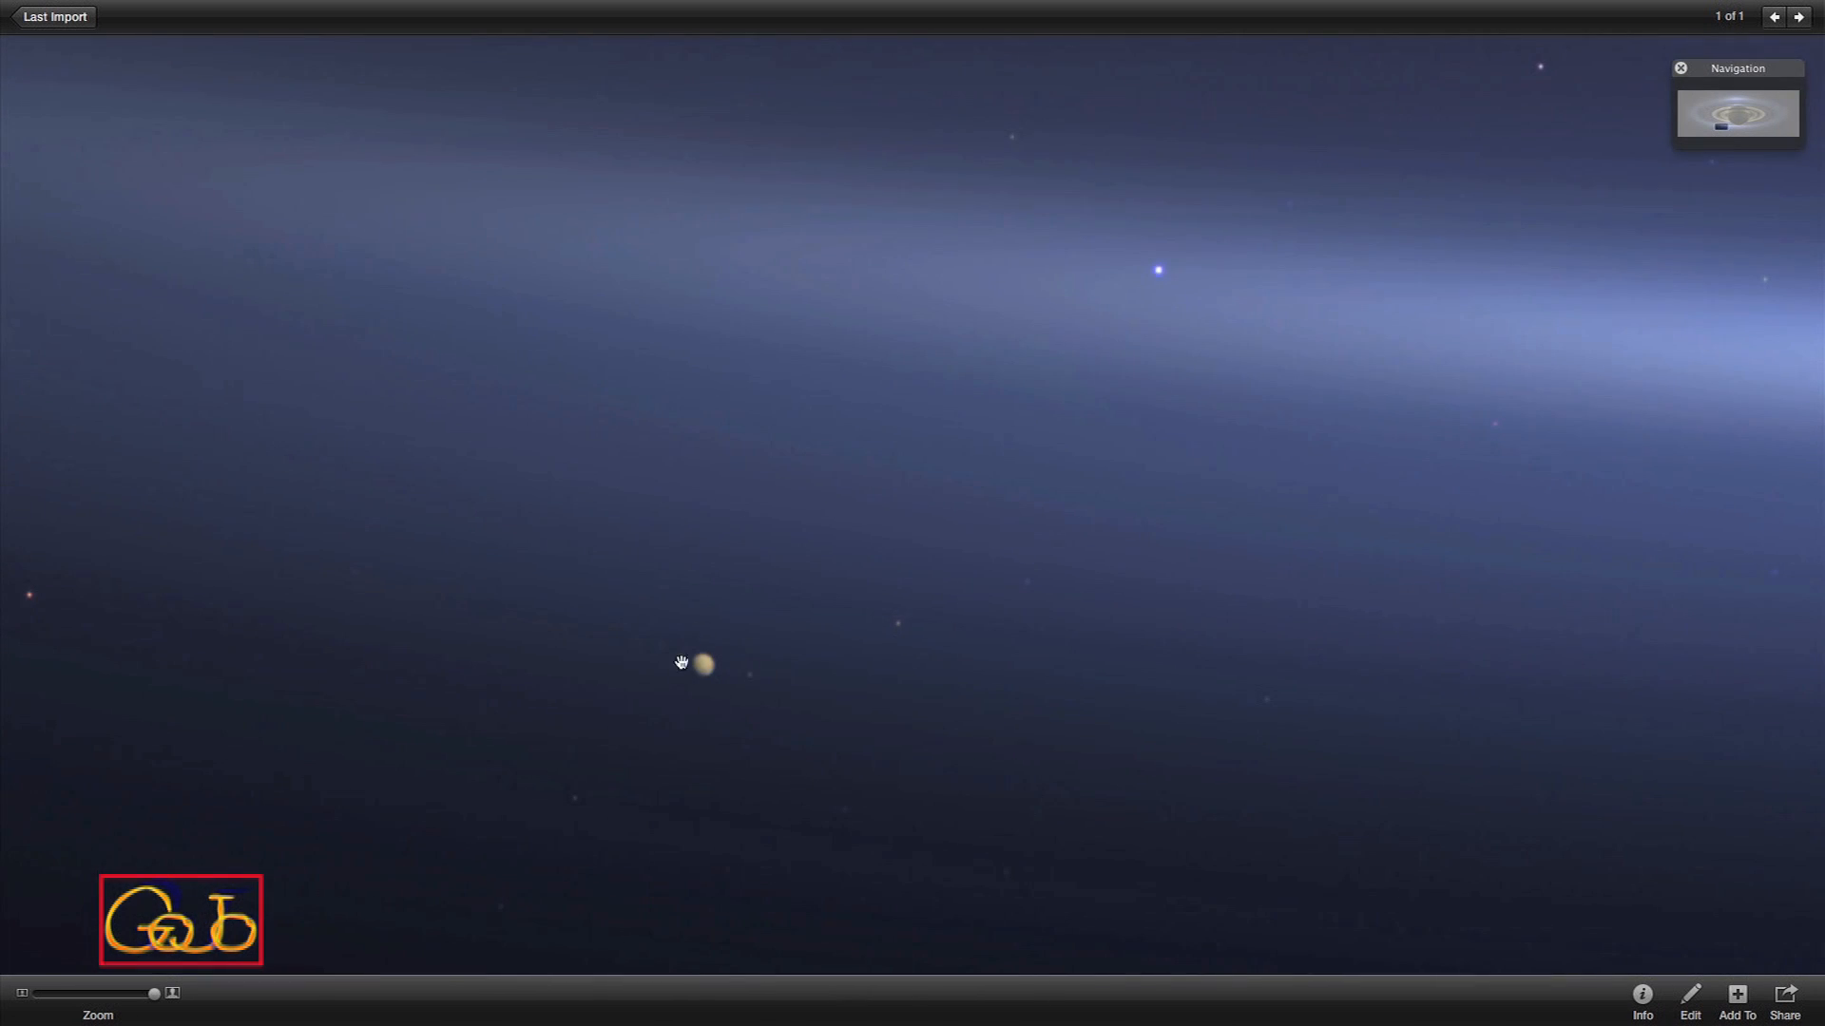
{"action": "left_click_drag", "start_coordinate": [680, 663], "coordinate": [872, 511]}
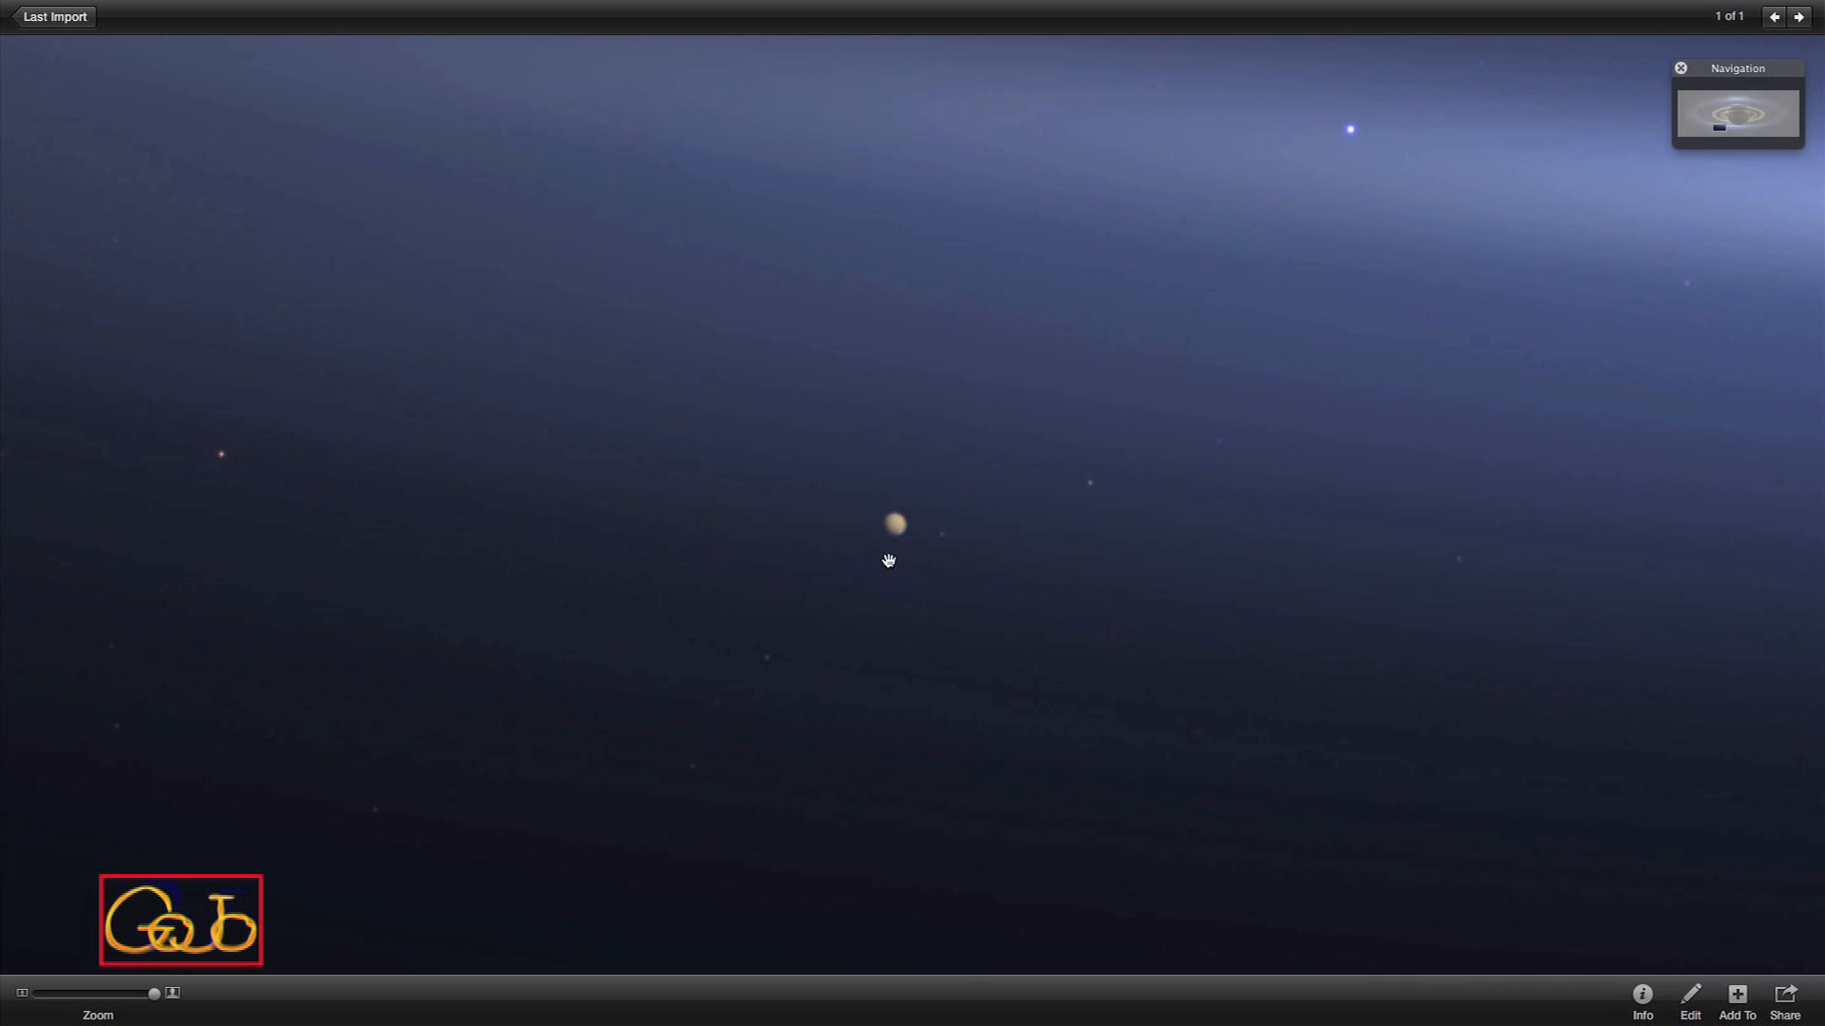
{"action": "mouse_move", "coordinate": [871, 514]}
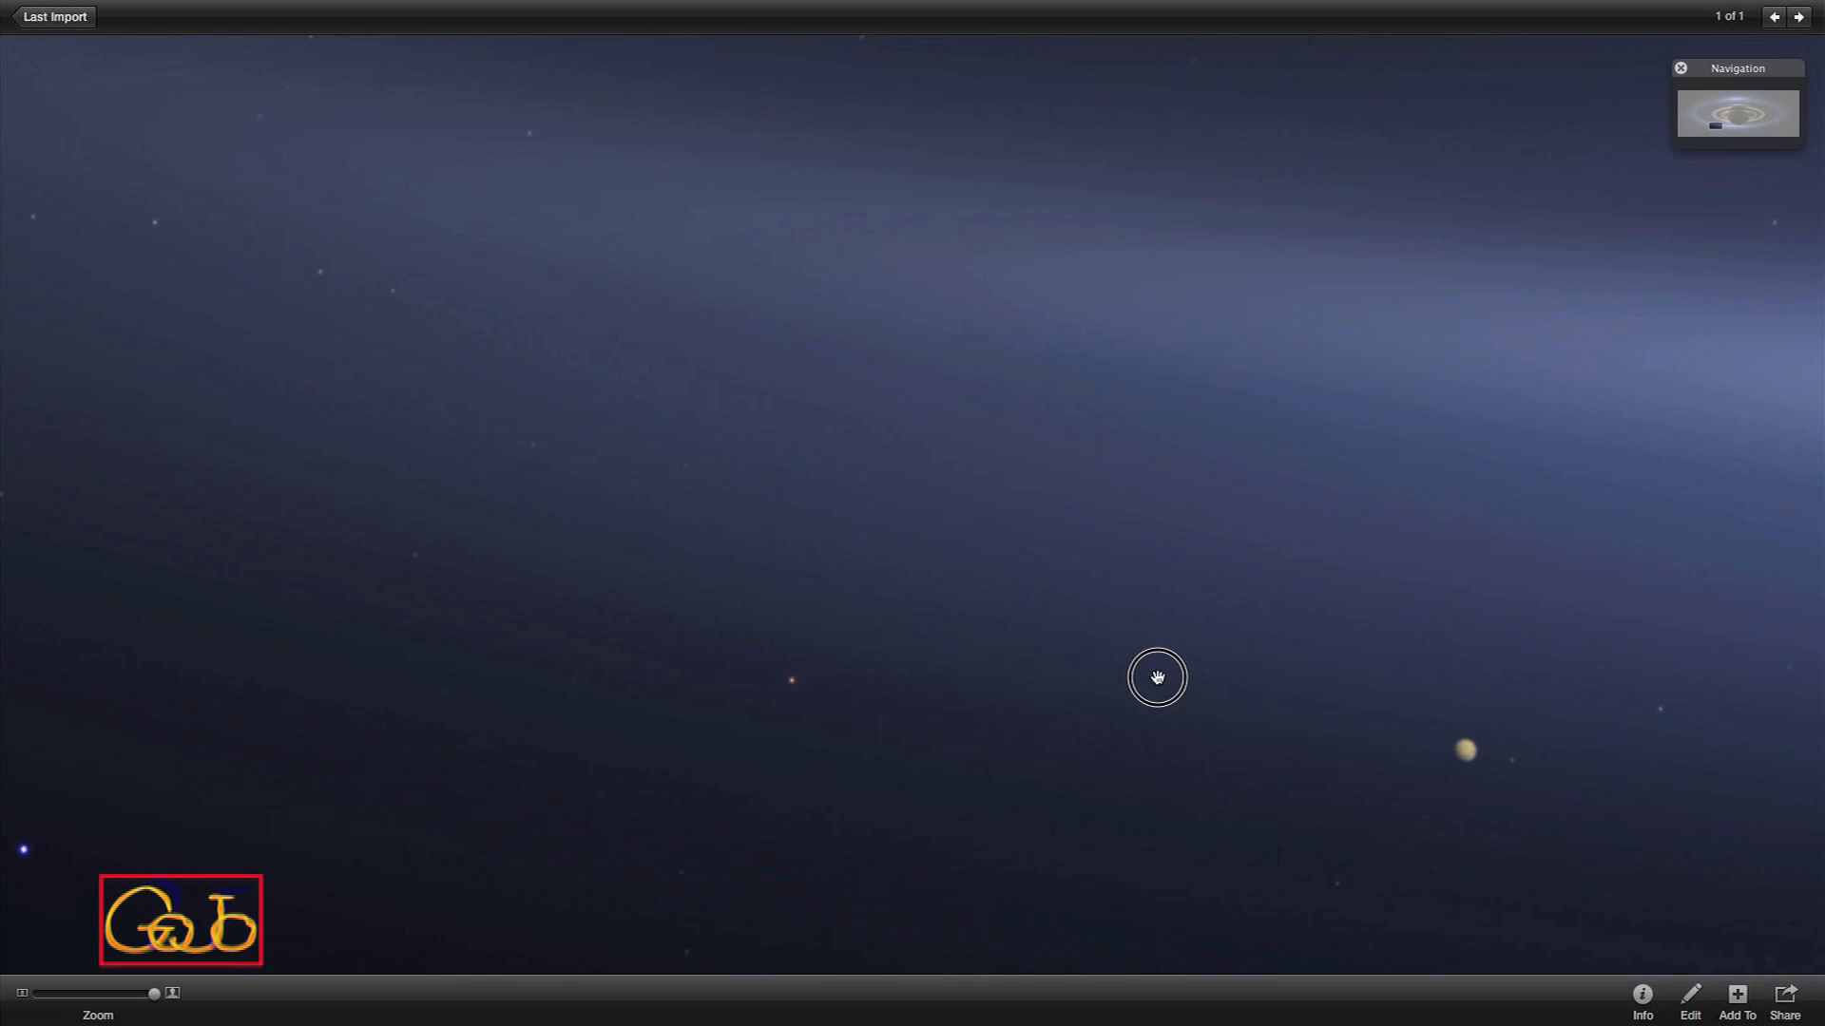
{"action": "left_click_drag", "start_coordinate": [1157, 679], "coordinate": [906, 572]}
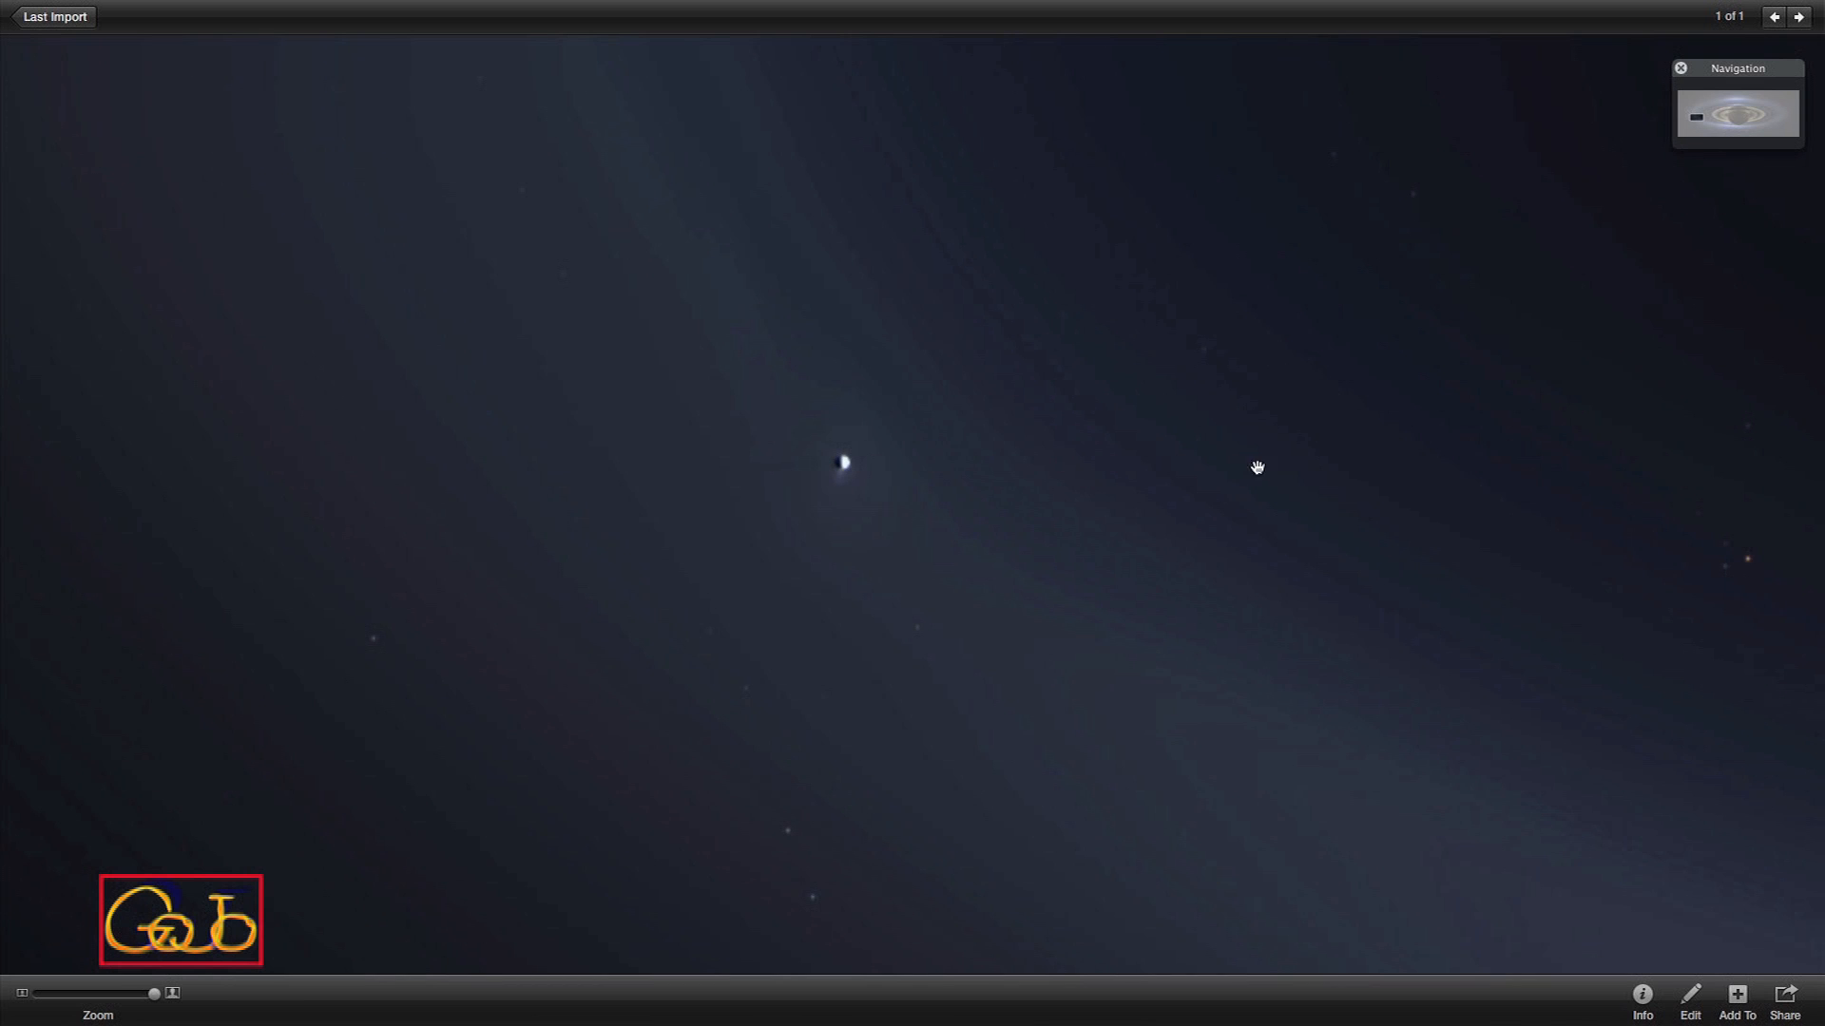
{"action": "mouse_move", "coordinate": [886, 474]}
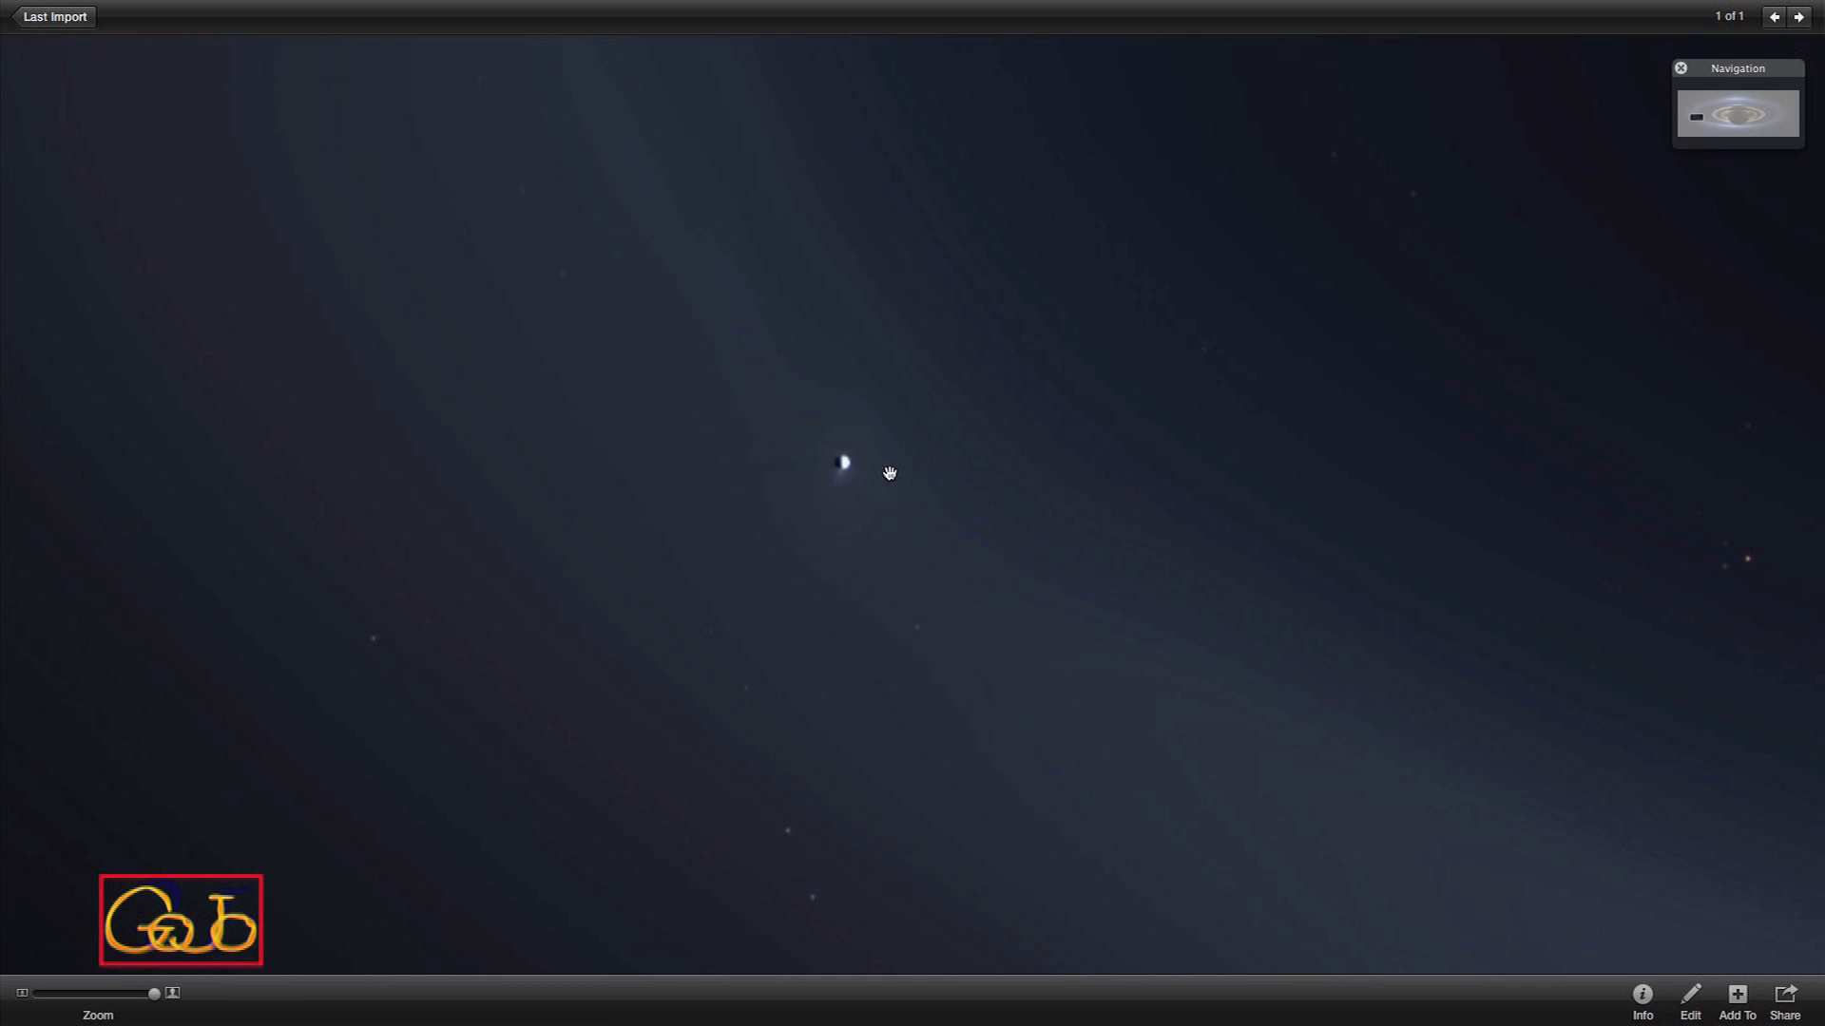
{"action": "mouse_move", "coordinate": [777, 470]}
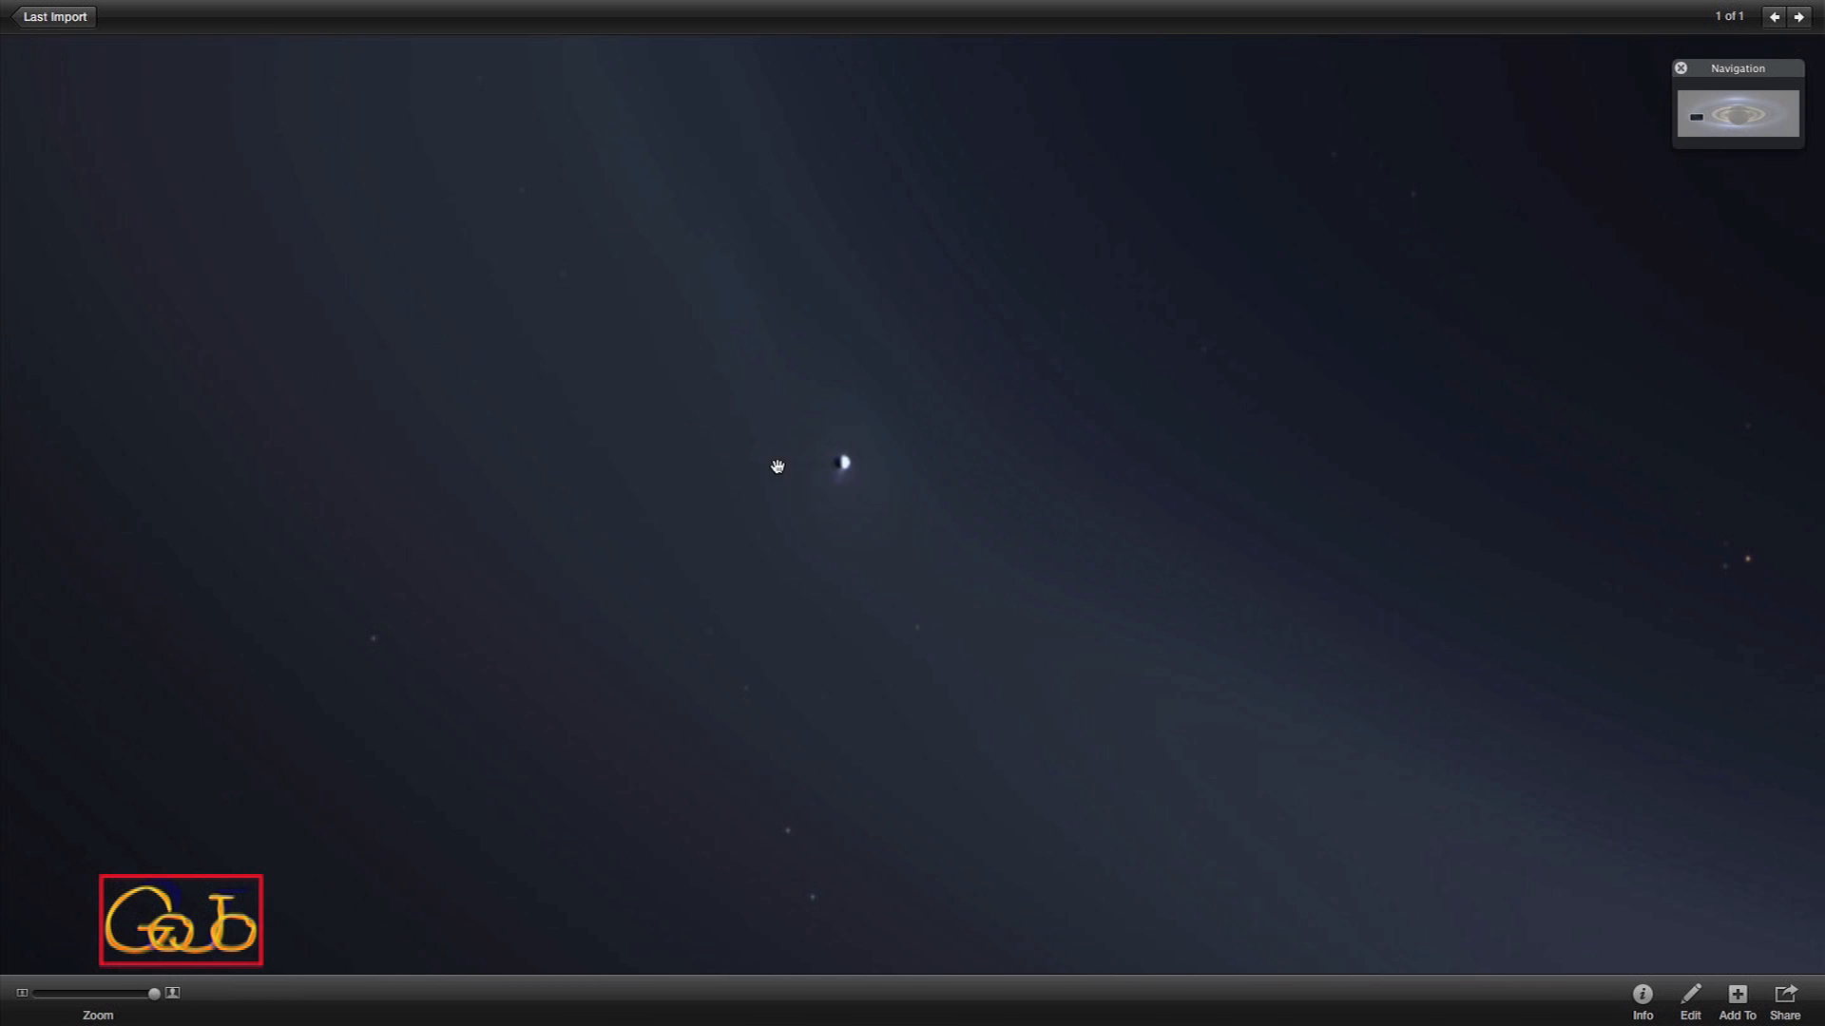
{"action": "mouse_move", "coordinate": [840, 551]}
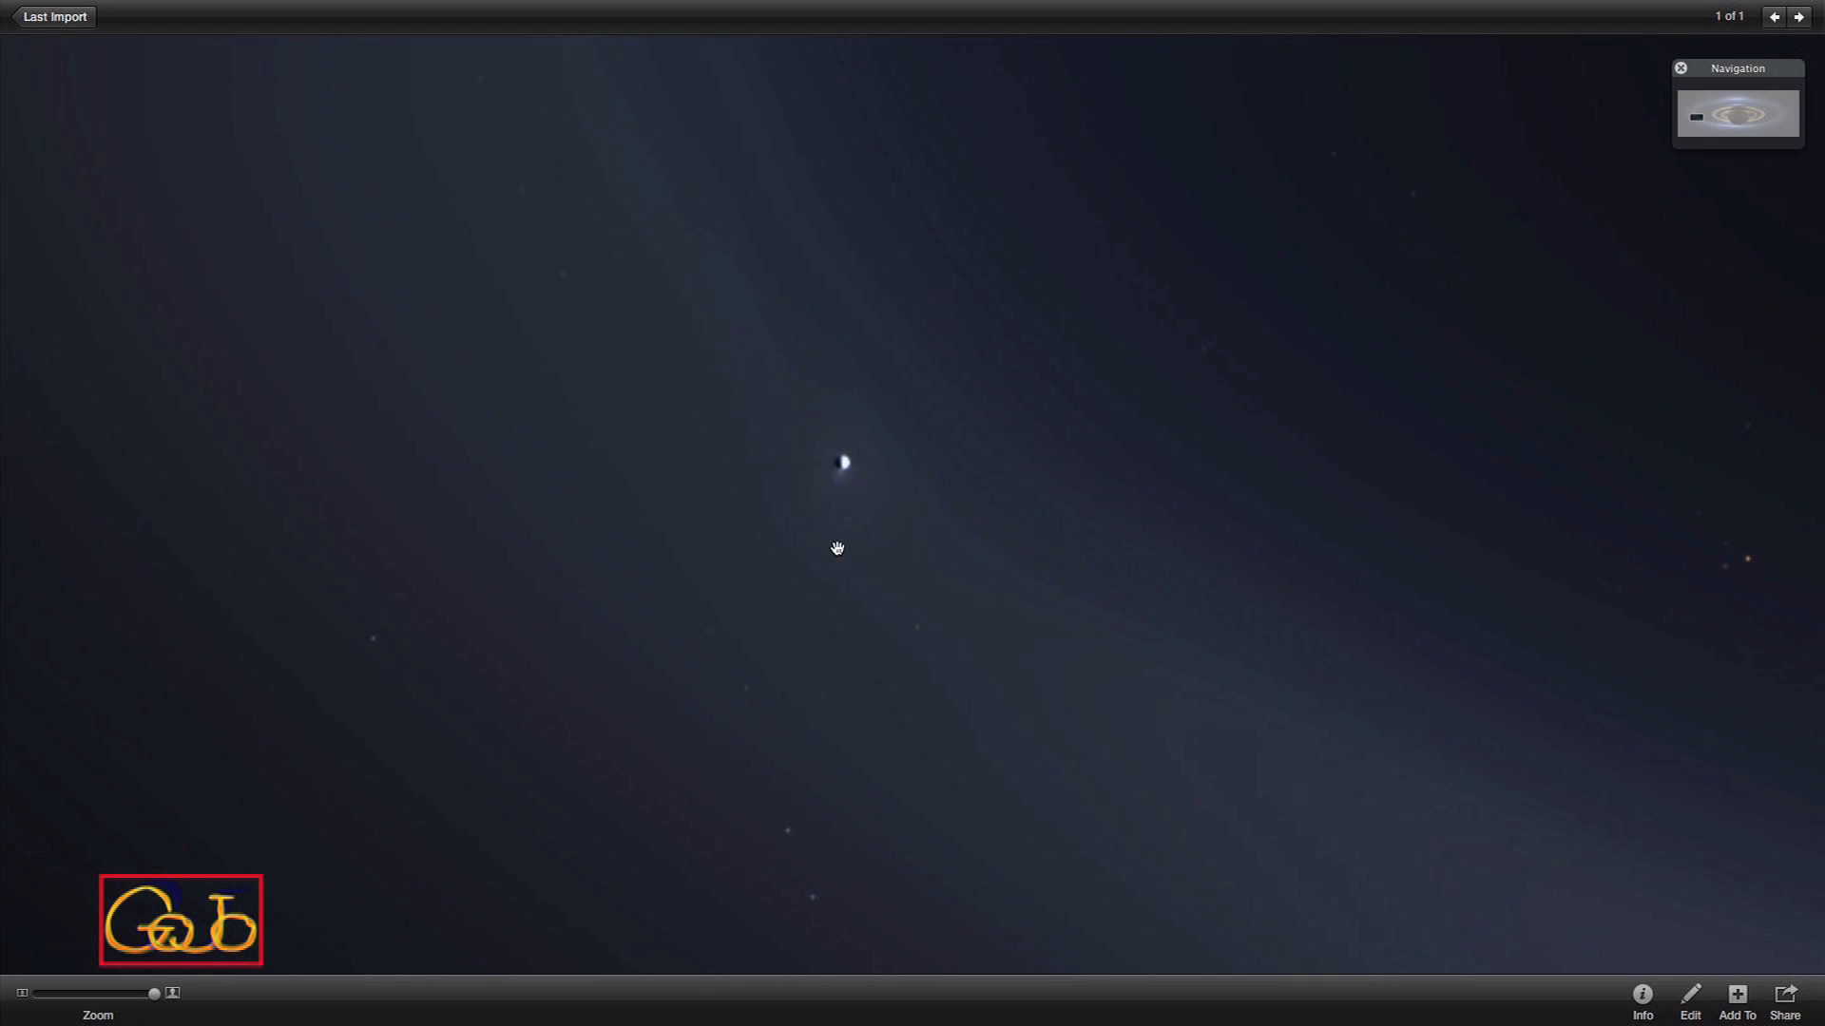
{"action": "mouse_move", "coordinate": [836, 505]}
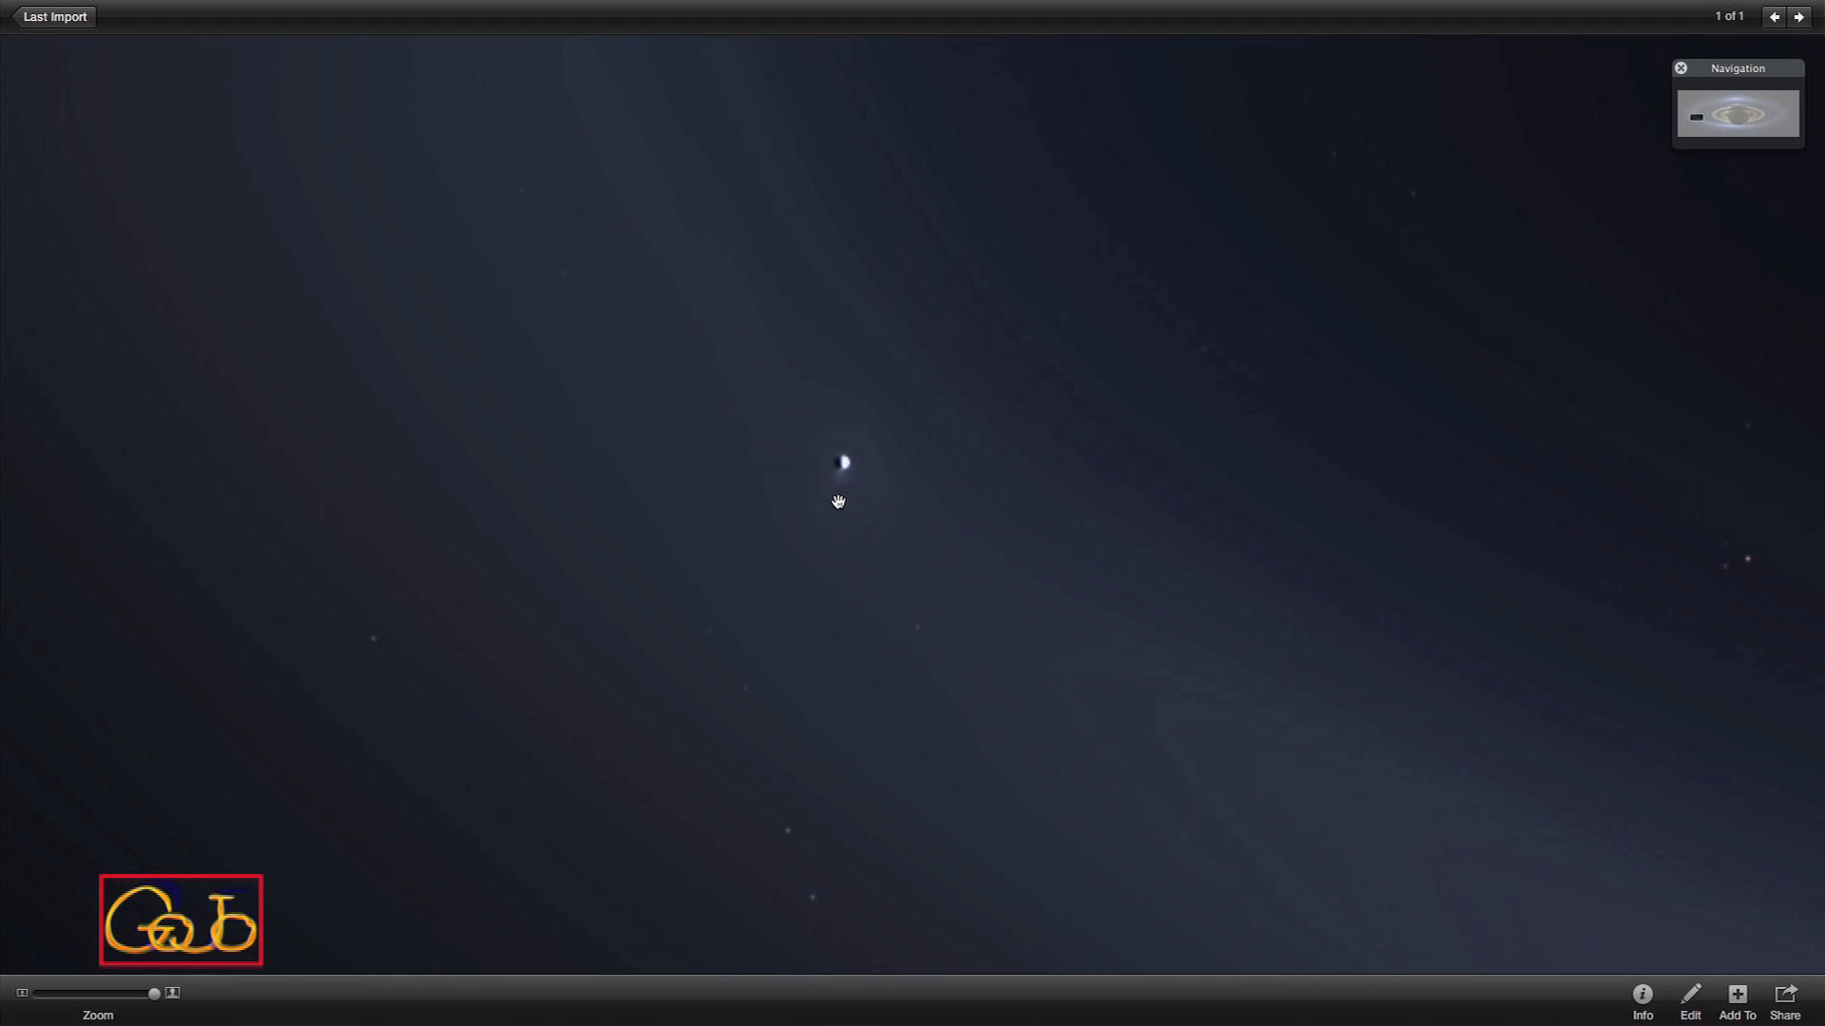
{"action": "mouse_move", "coordinate": [836, 513]}
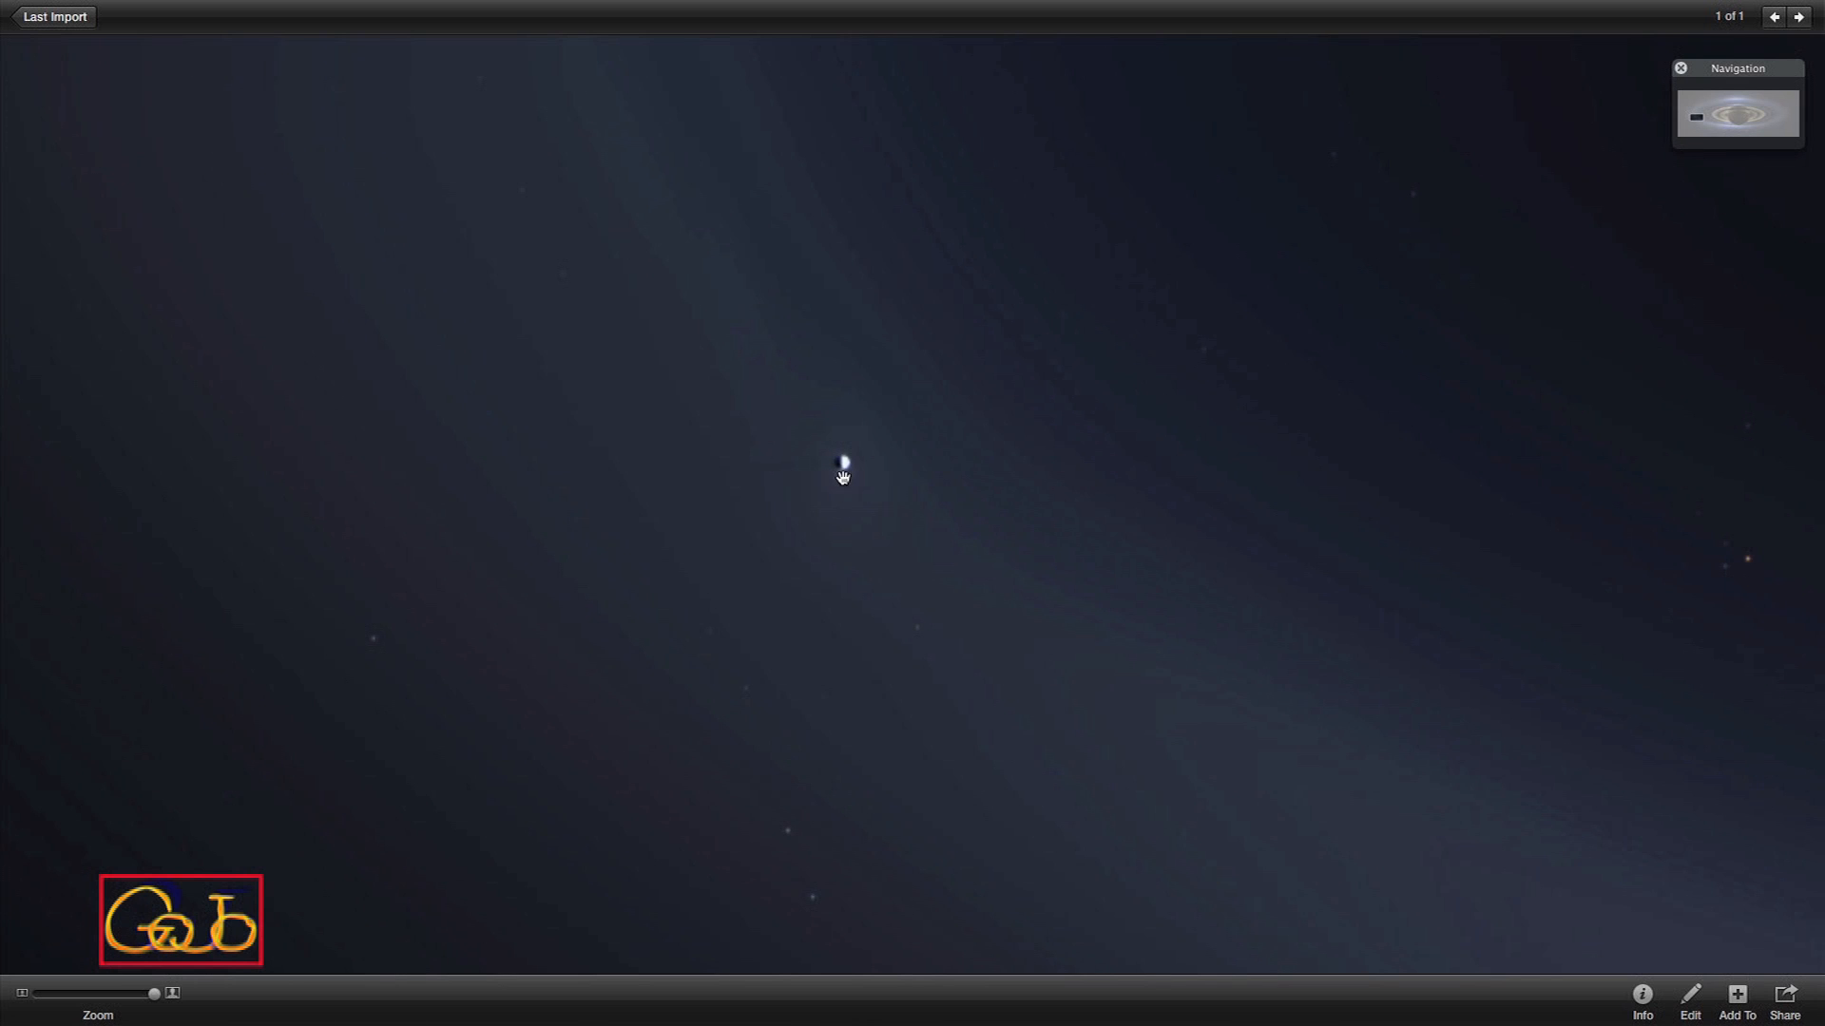
{"action": "mouse_move", "coordinate": [840, 505]}
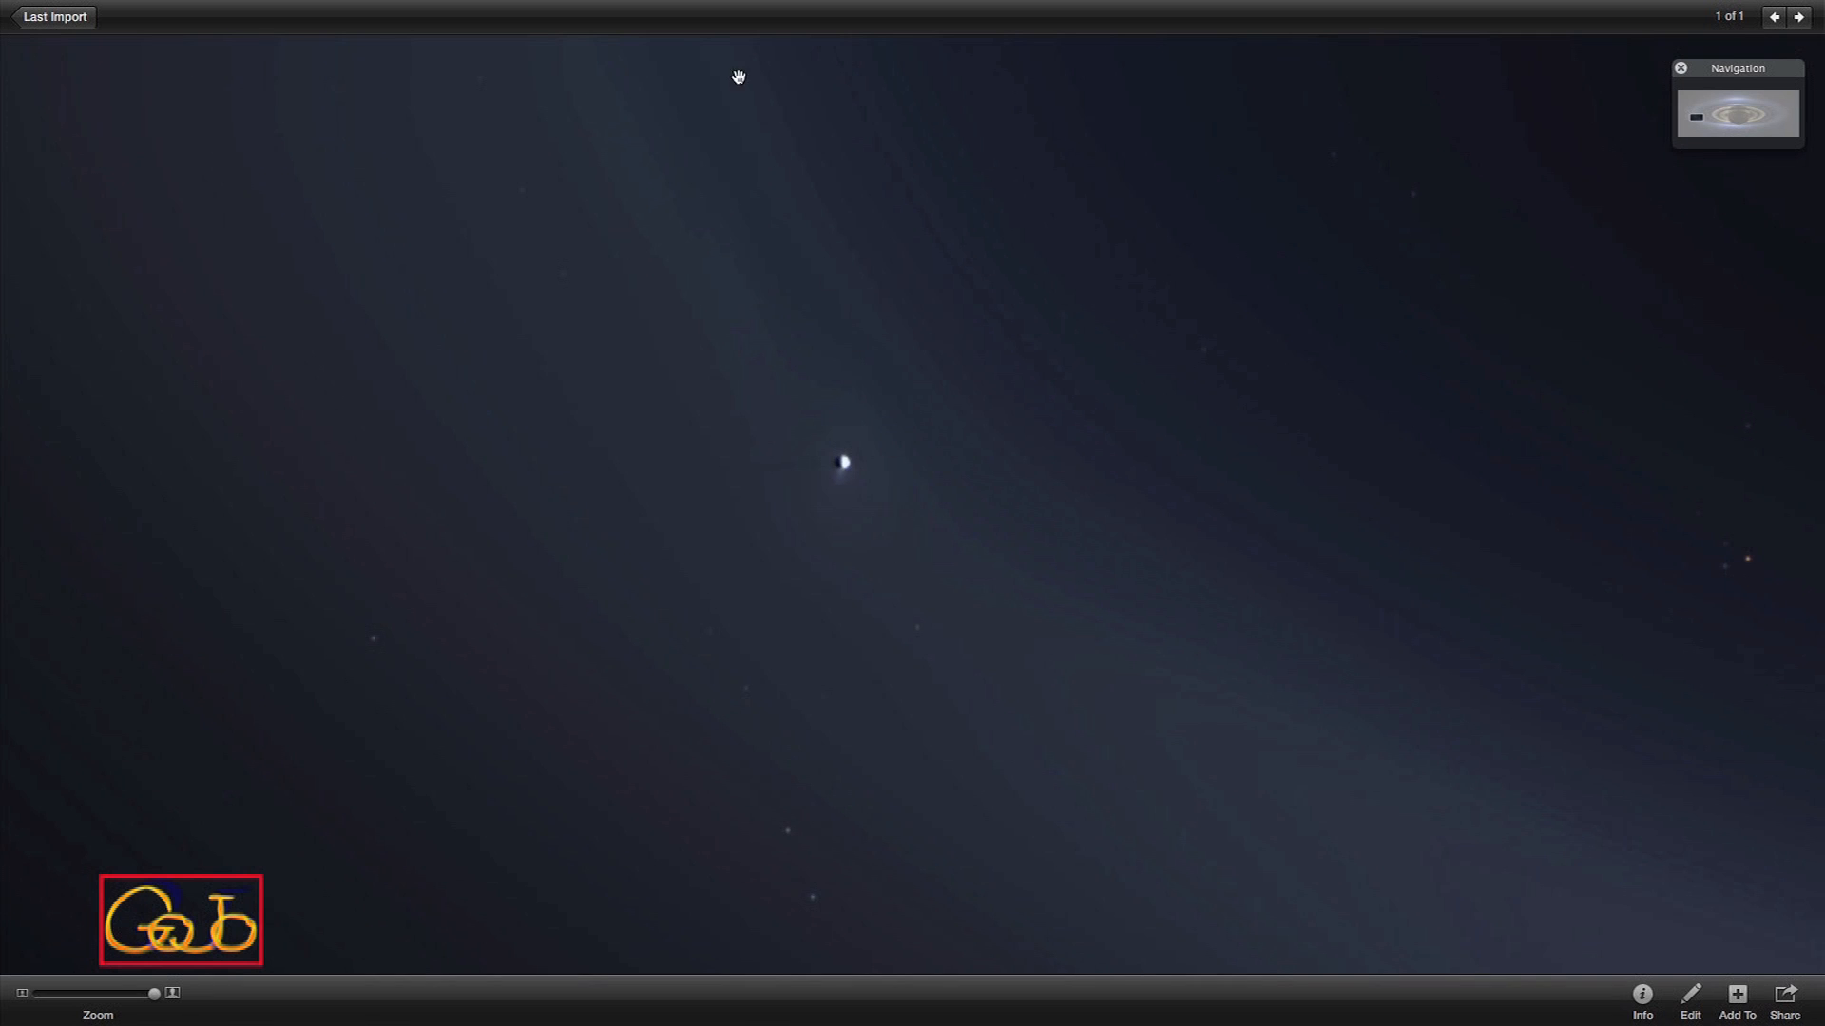
{"action": "mouse_move", "coordinate": [768, 312]}
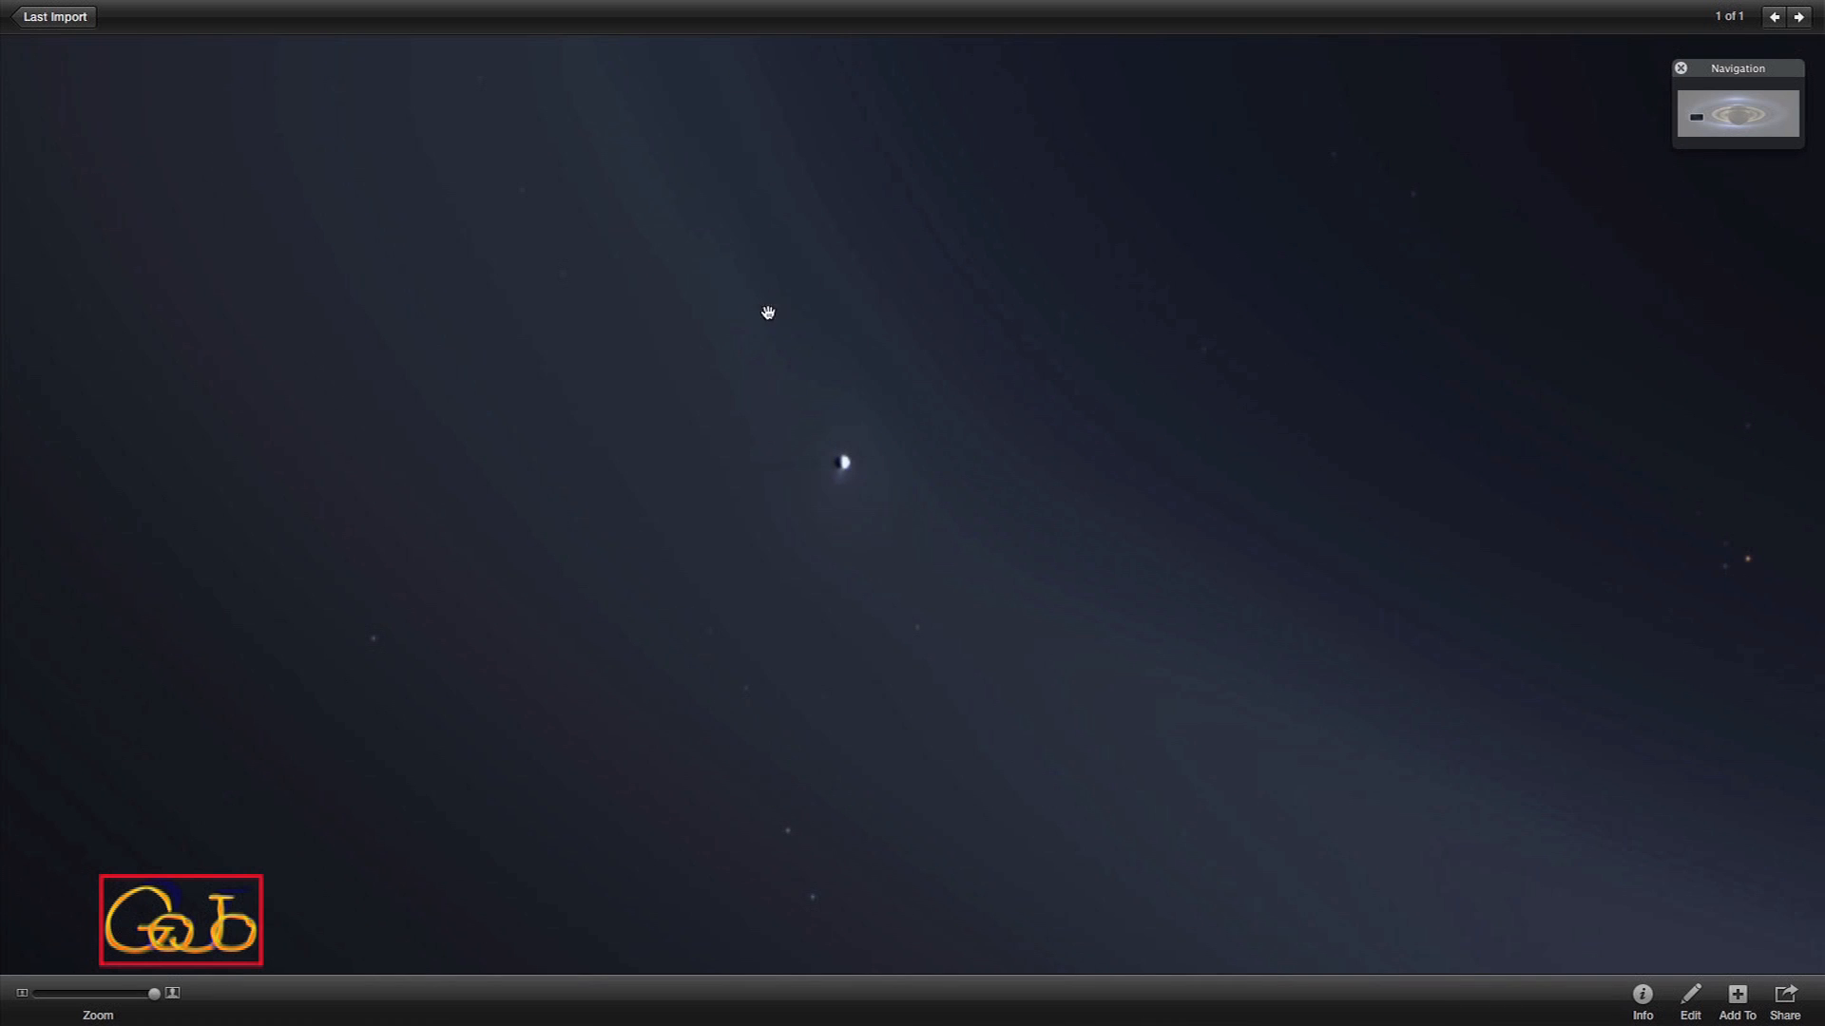
{"action": "mouse_move", "coordinate": [841, 501]}
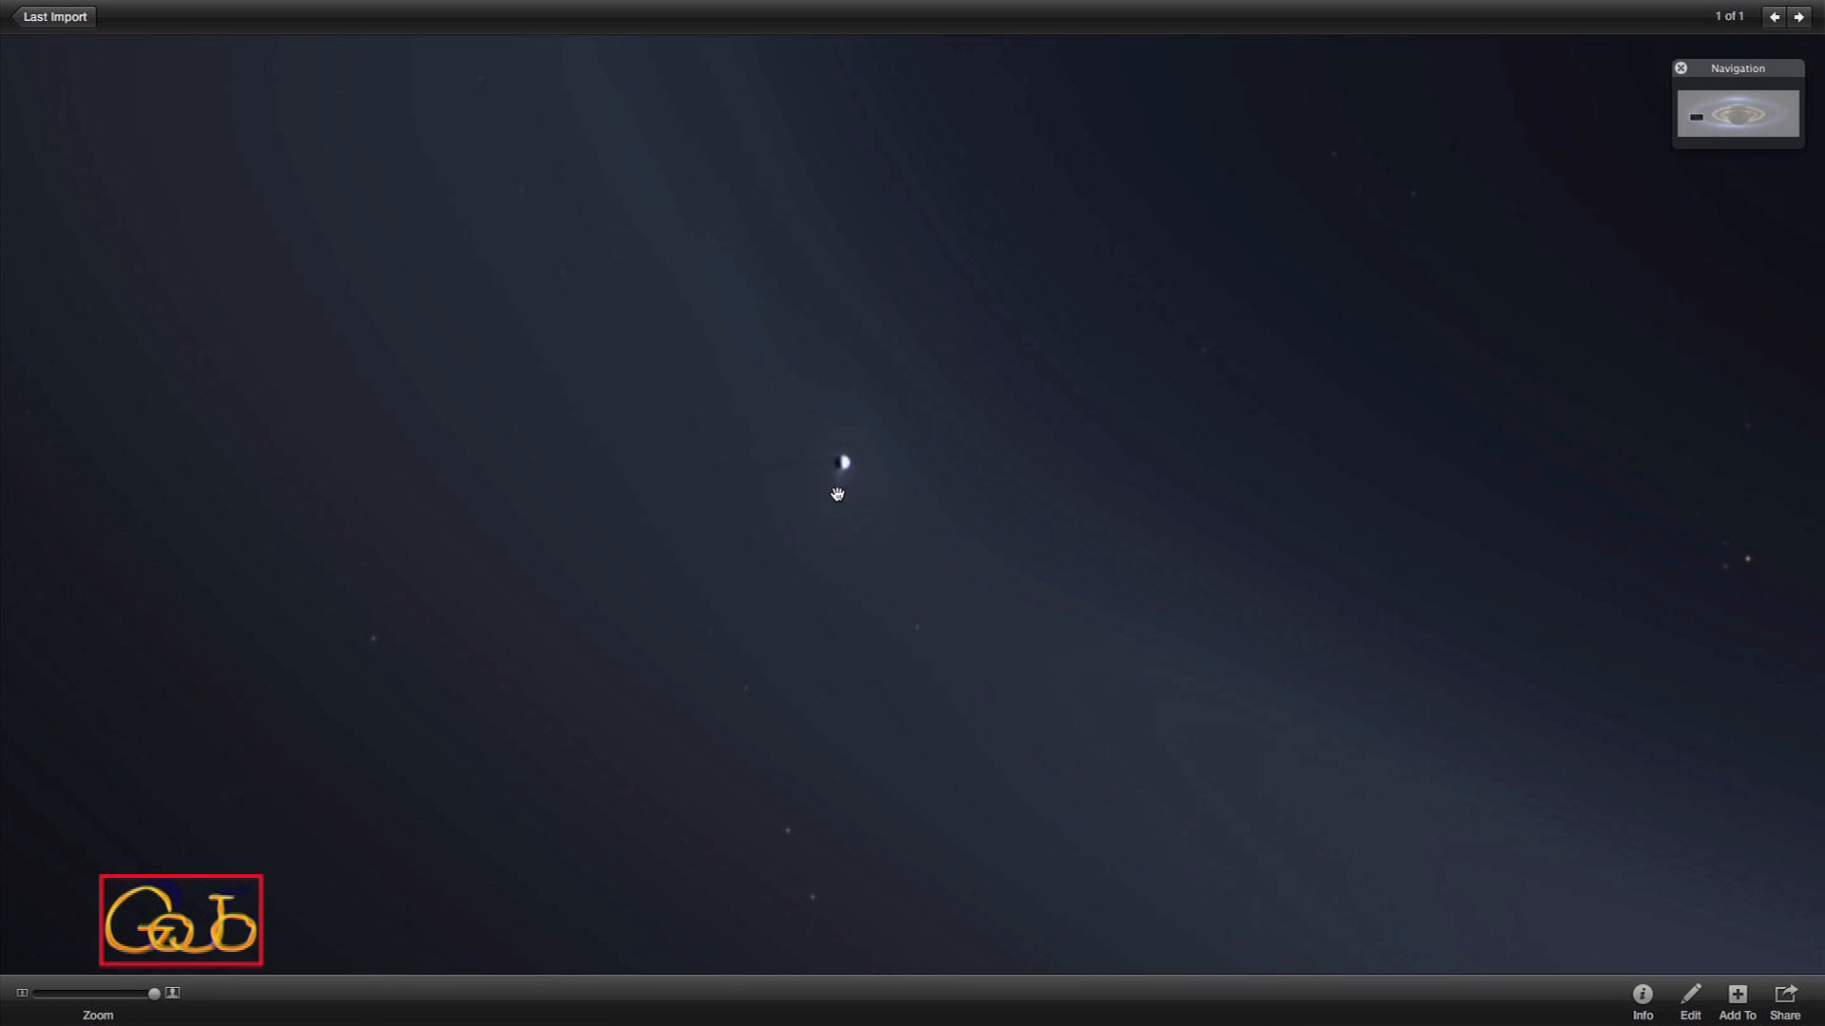
{"action": "mouse_move", "coordinate": [836, 486]}
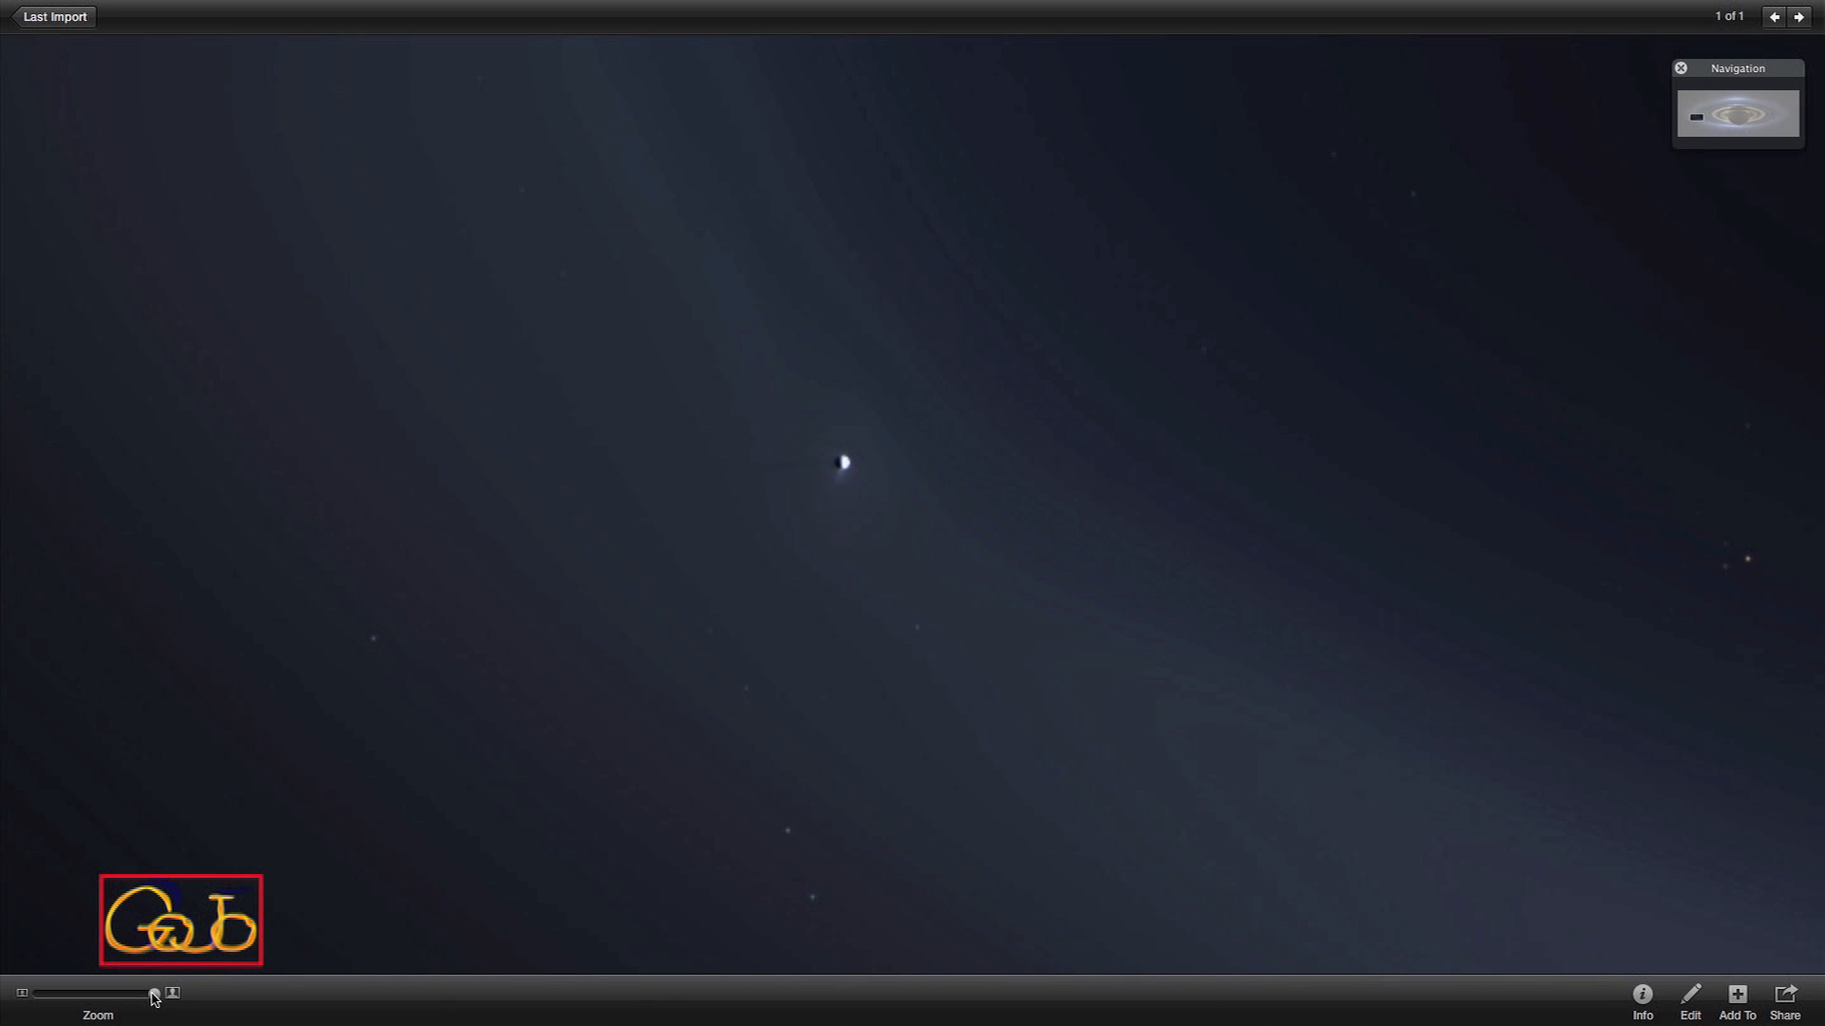
Slide the Zoom control fully left to fit the whole backlit Saturn photo in view.
{"action": "left_click_drag", "start_coordinate": [154, 998], "coordinate": [136, 997]}
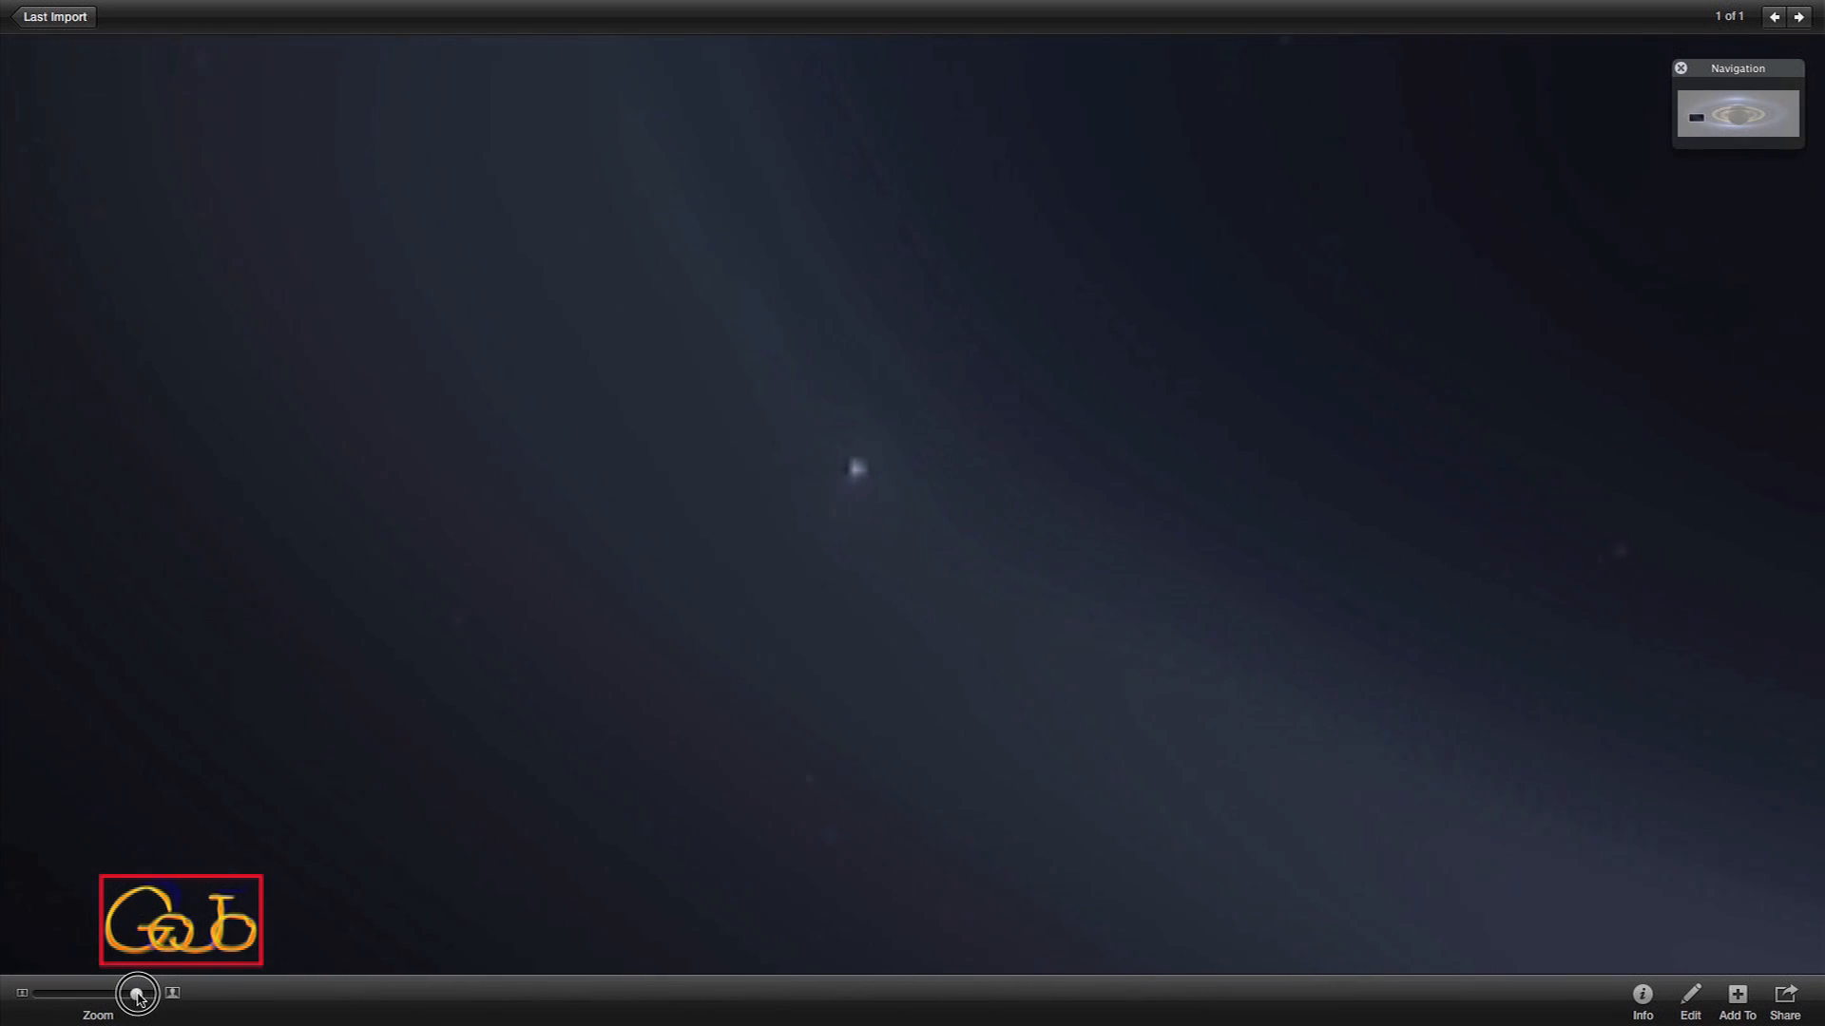
{"action": "left_click_drag", "start_coordinate": [137, 994], "coordinate": [72, 994]}
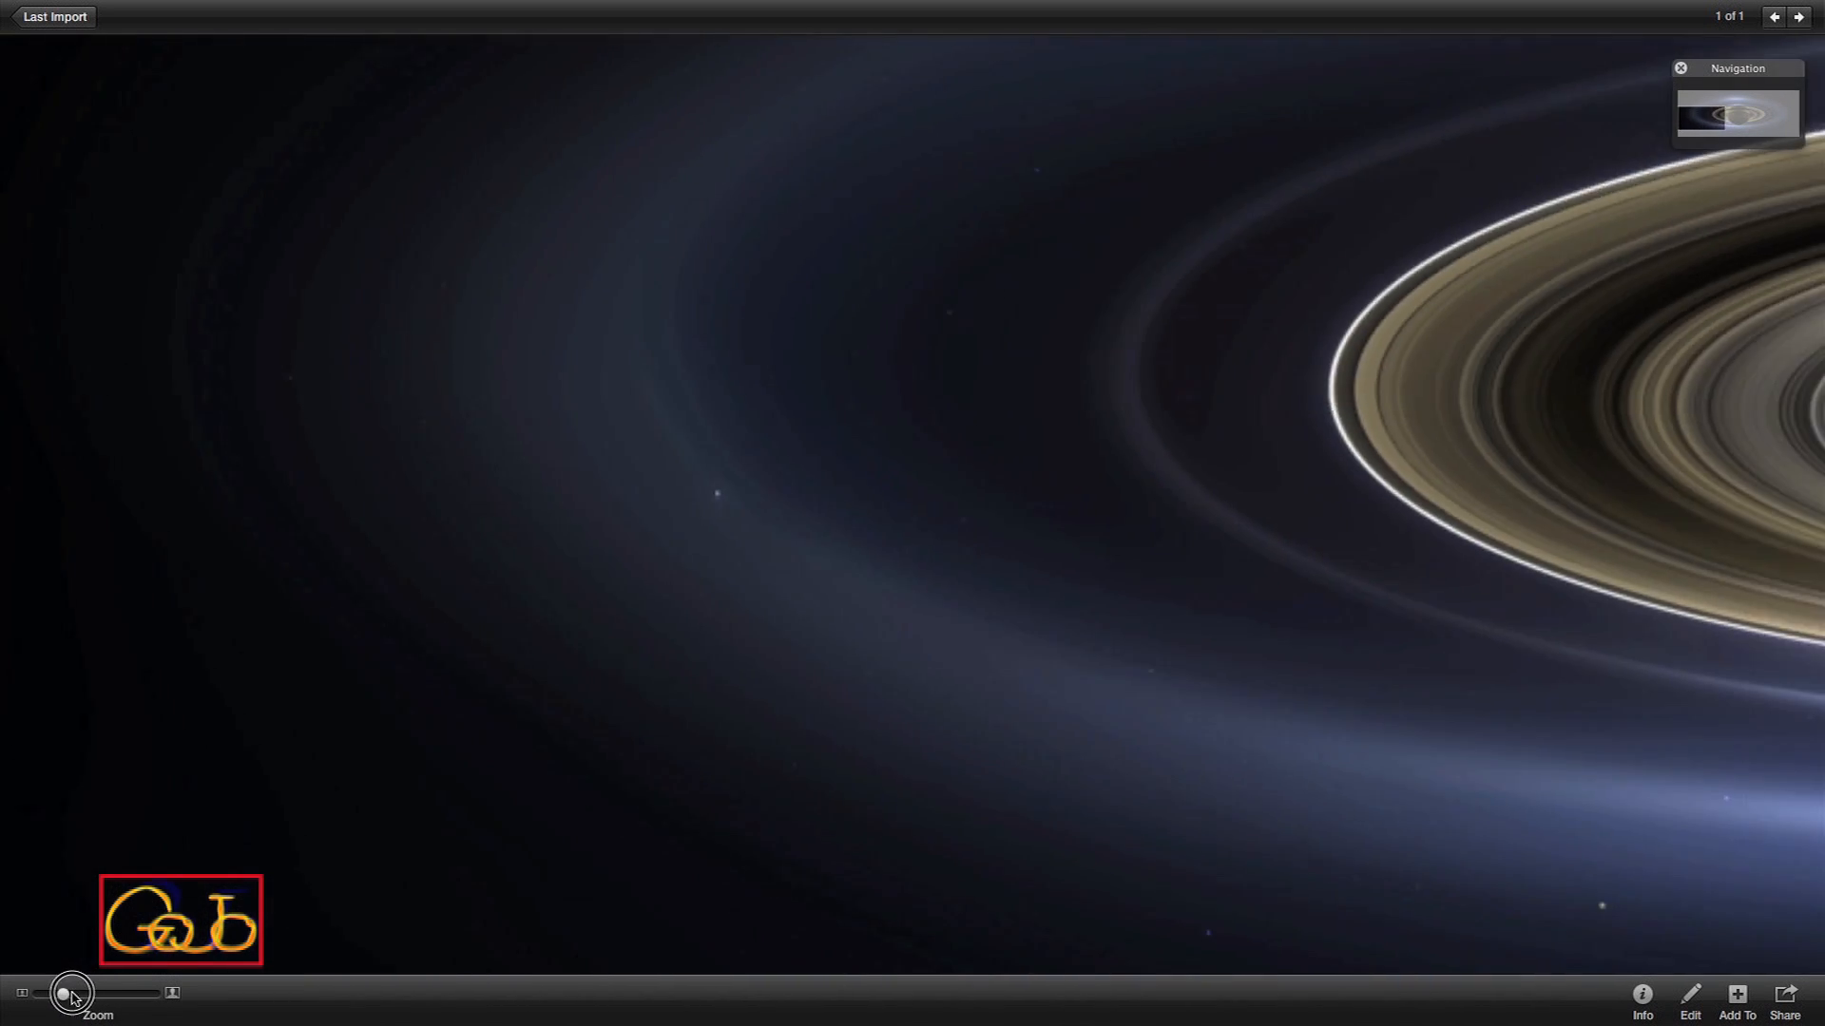
{"action": "left_click_drag", "start_coordinate": [72, 992], "coordinate": [53, 993]}
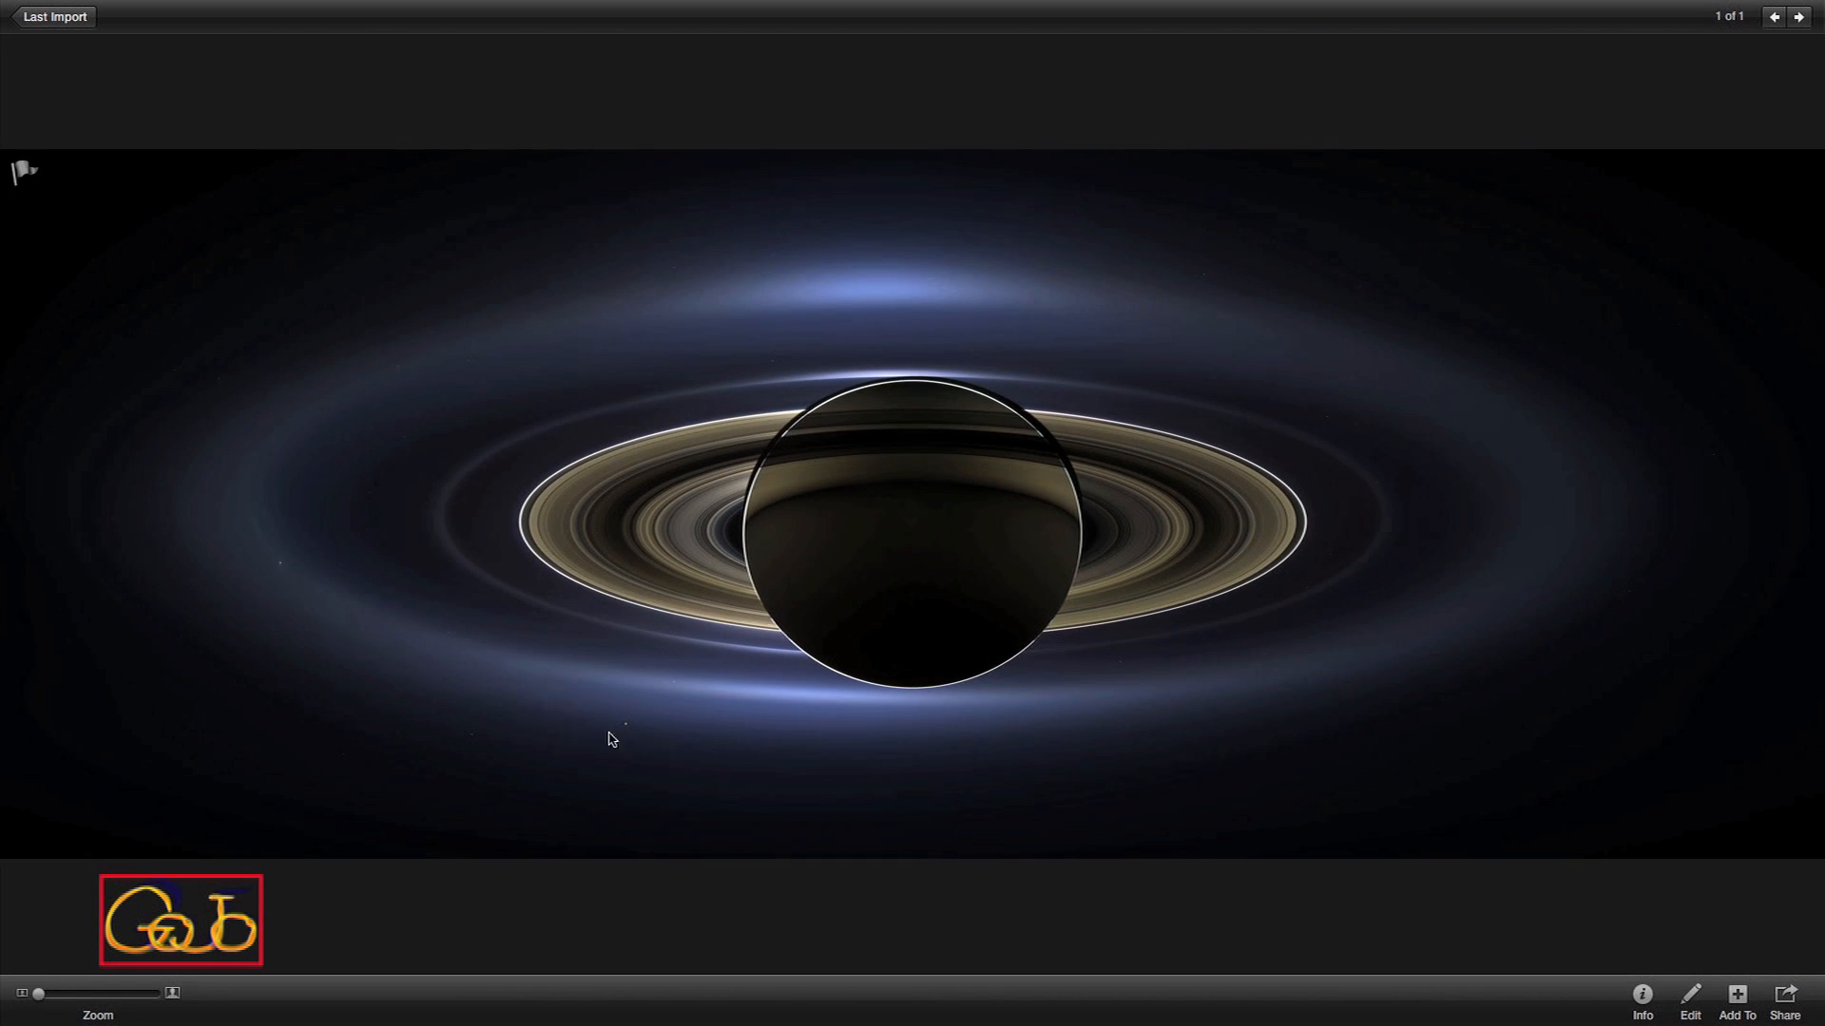
{"action": "mouse_move", "coordinate": [1110, 671]}
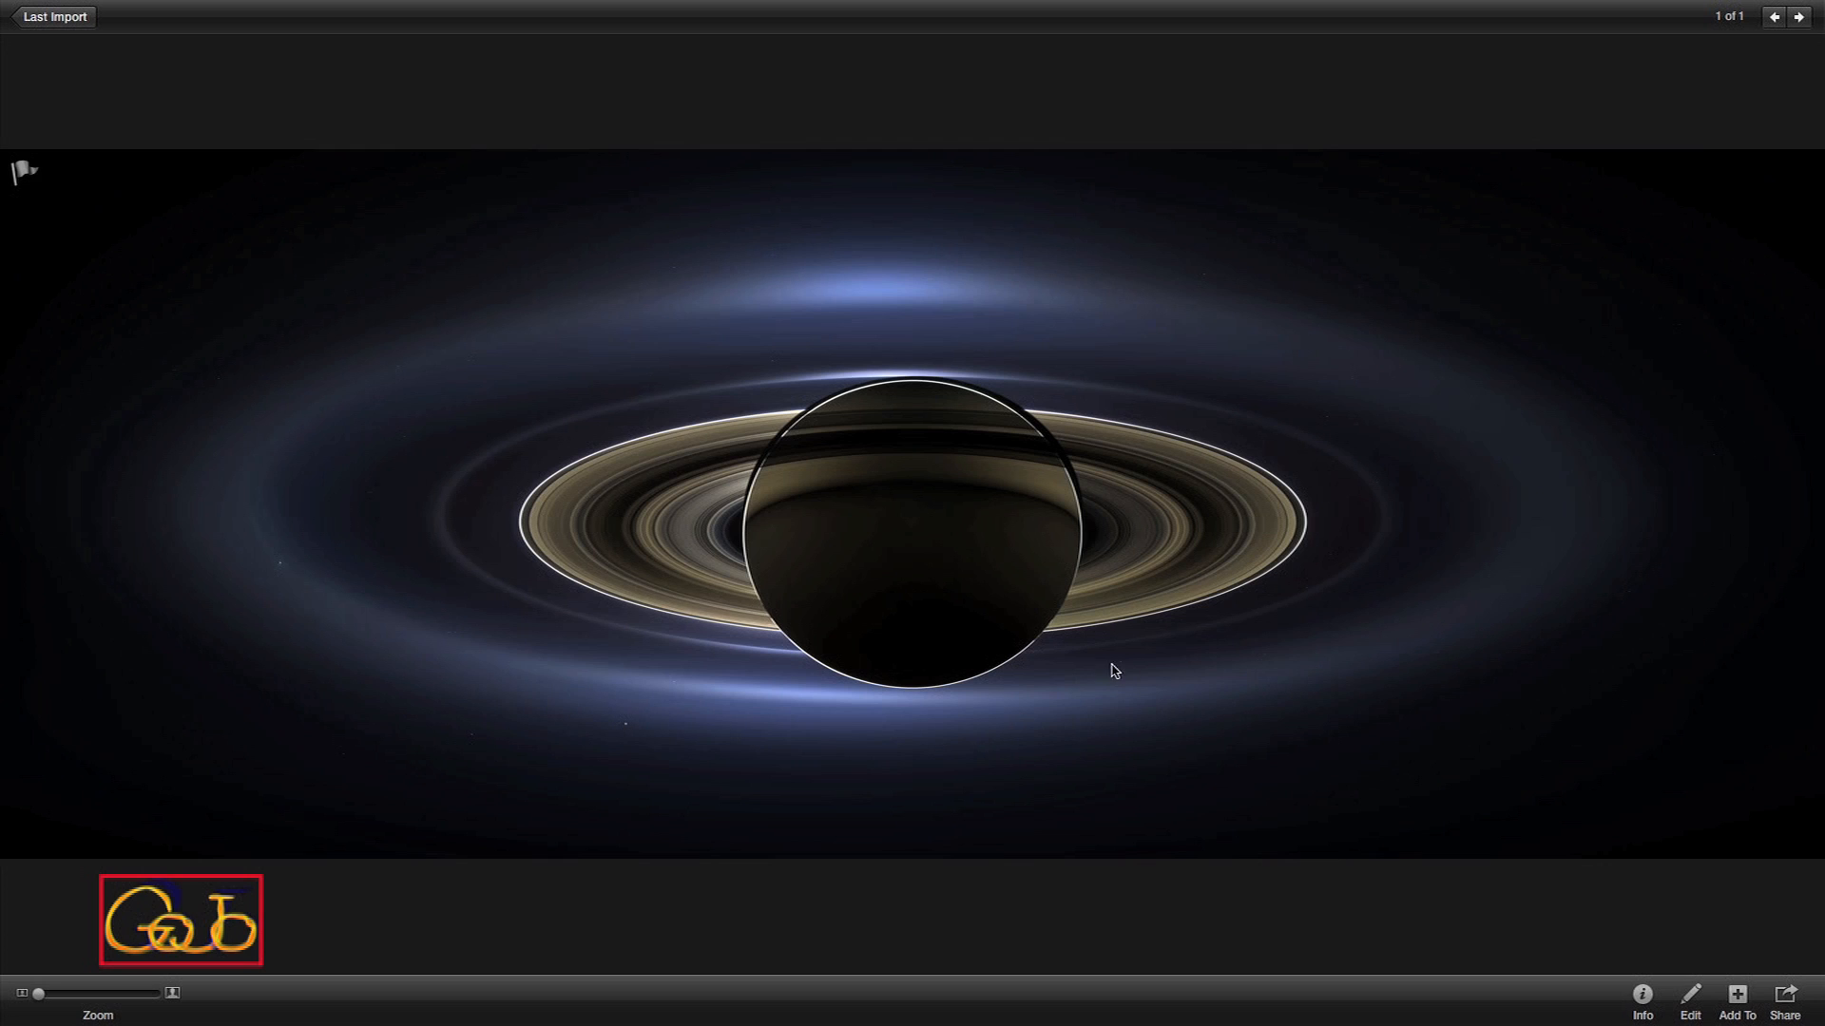
{"action": "mouse_move", "coordinate": [804, 350]}
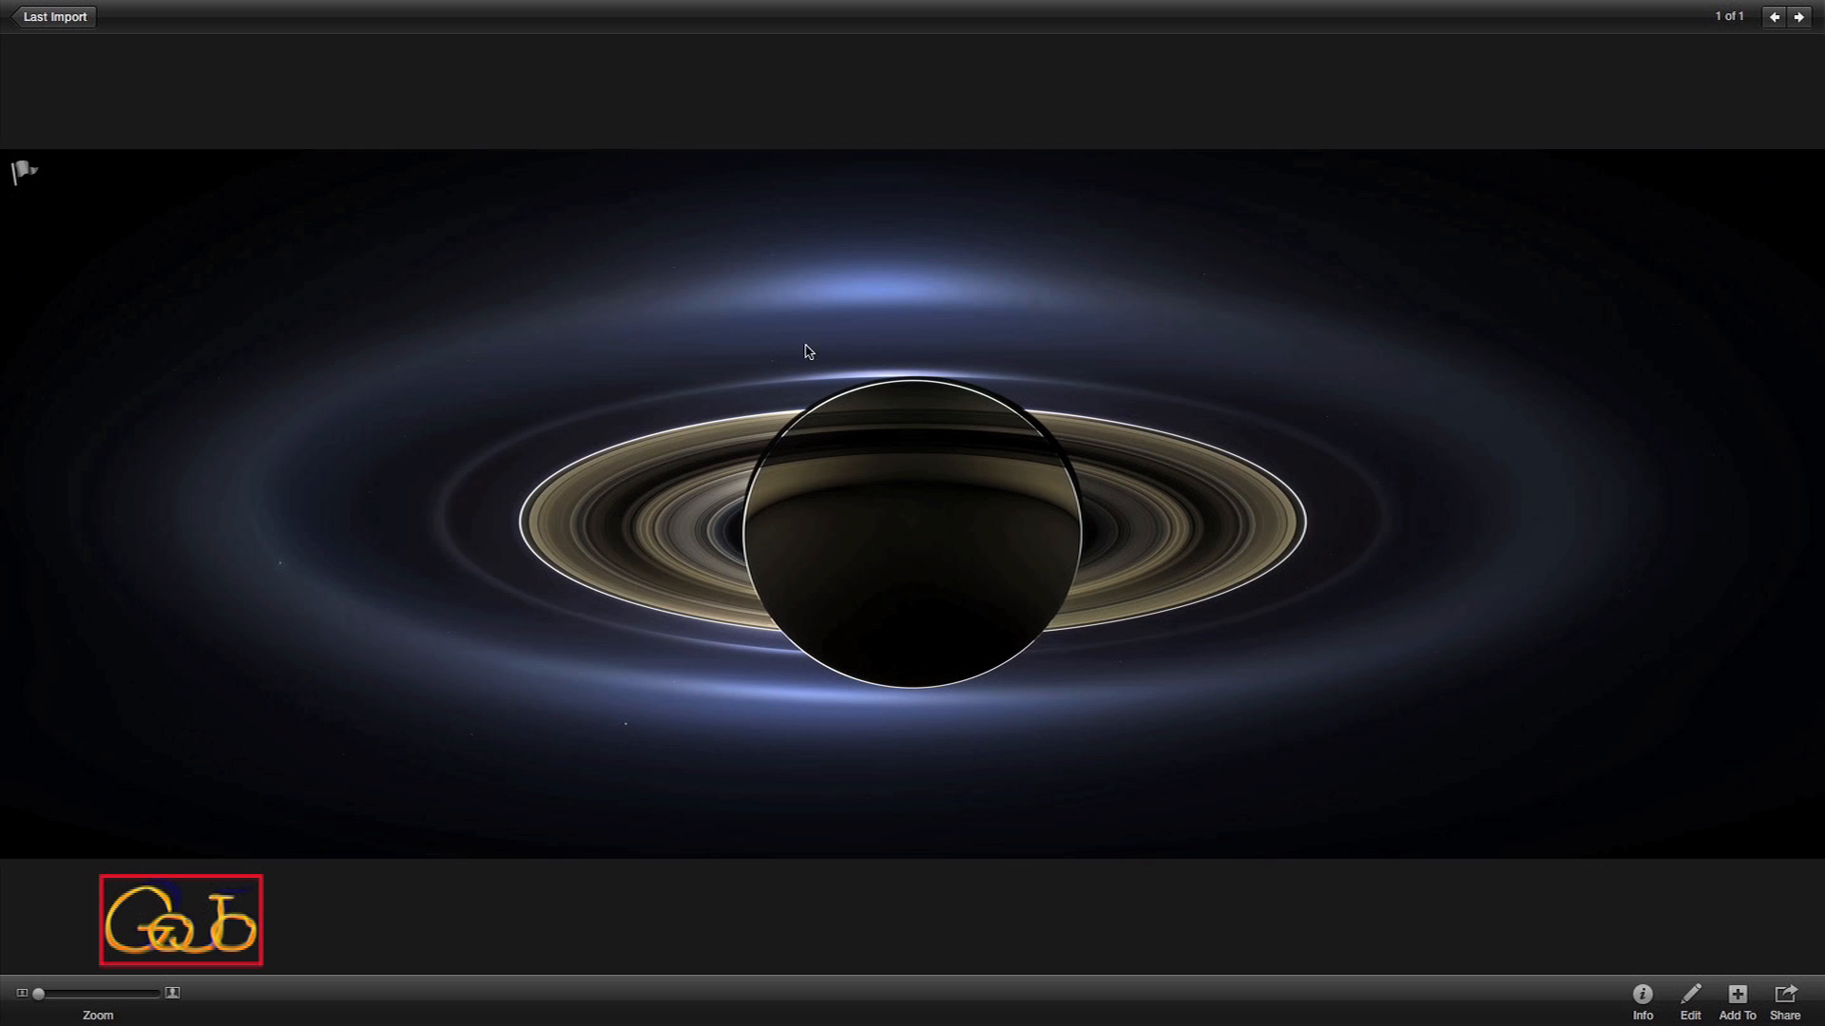
{"action": "mouse_move", "coordinate": [692, 292]}
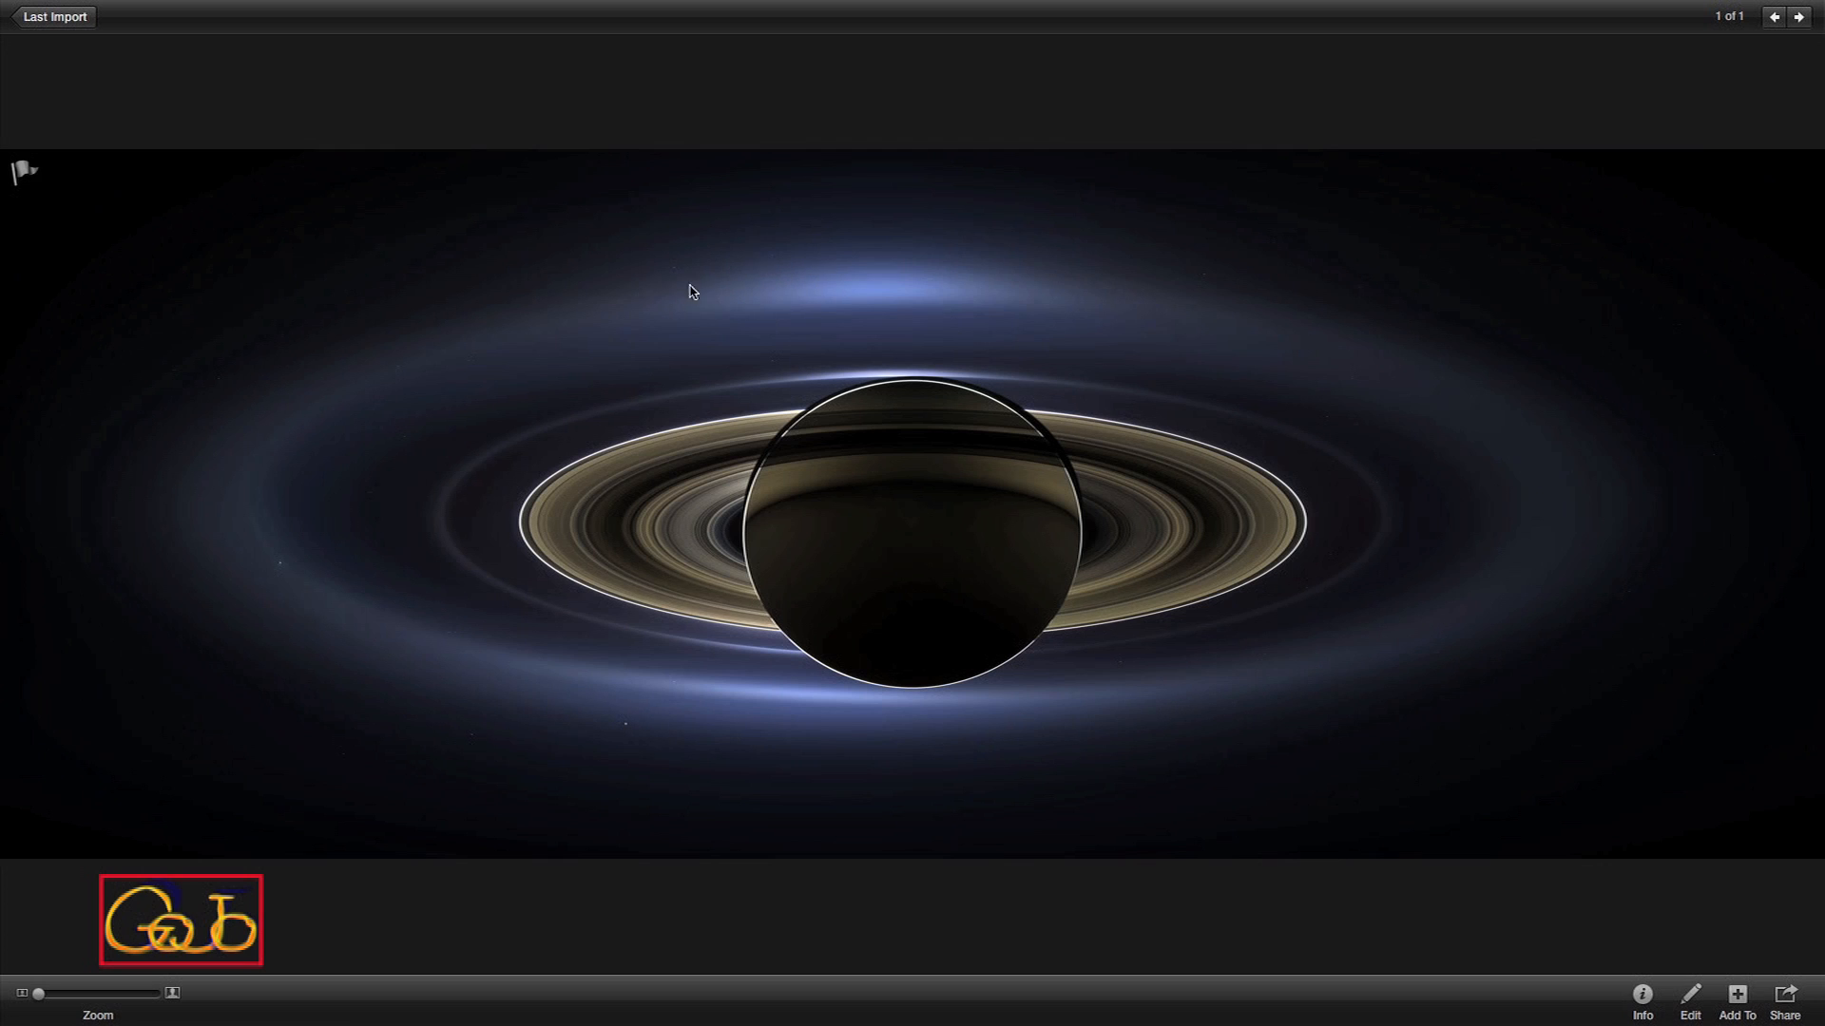
{"action": "mouse_move", "coordinate": [594, 207]}
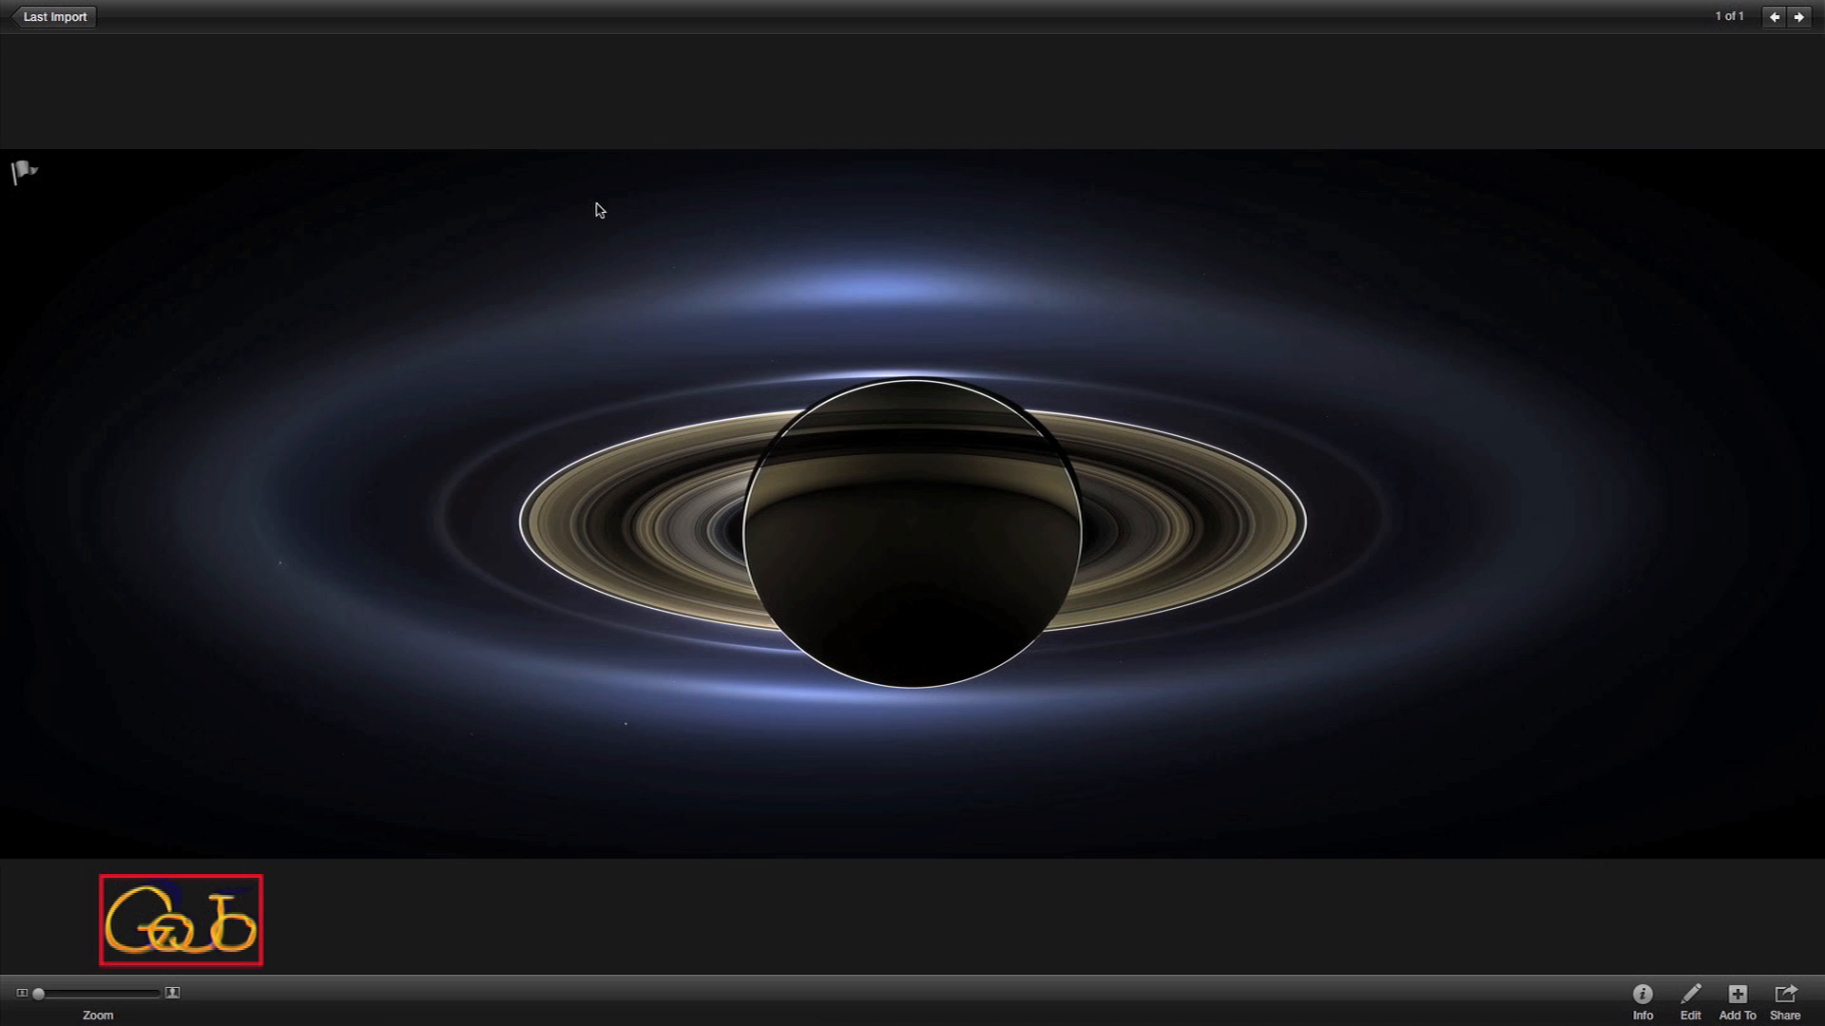
{"action": "mouse_move", "coordinate": [584, 659]}
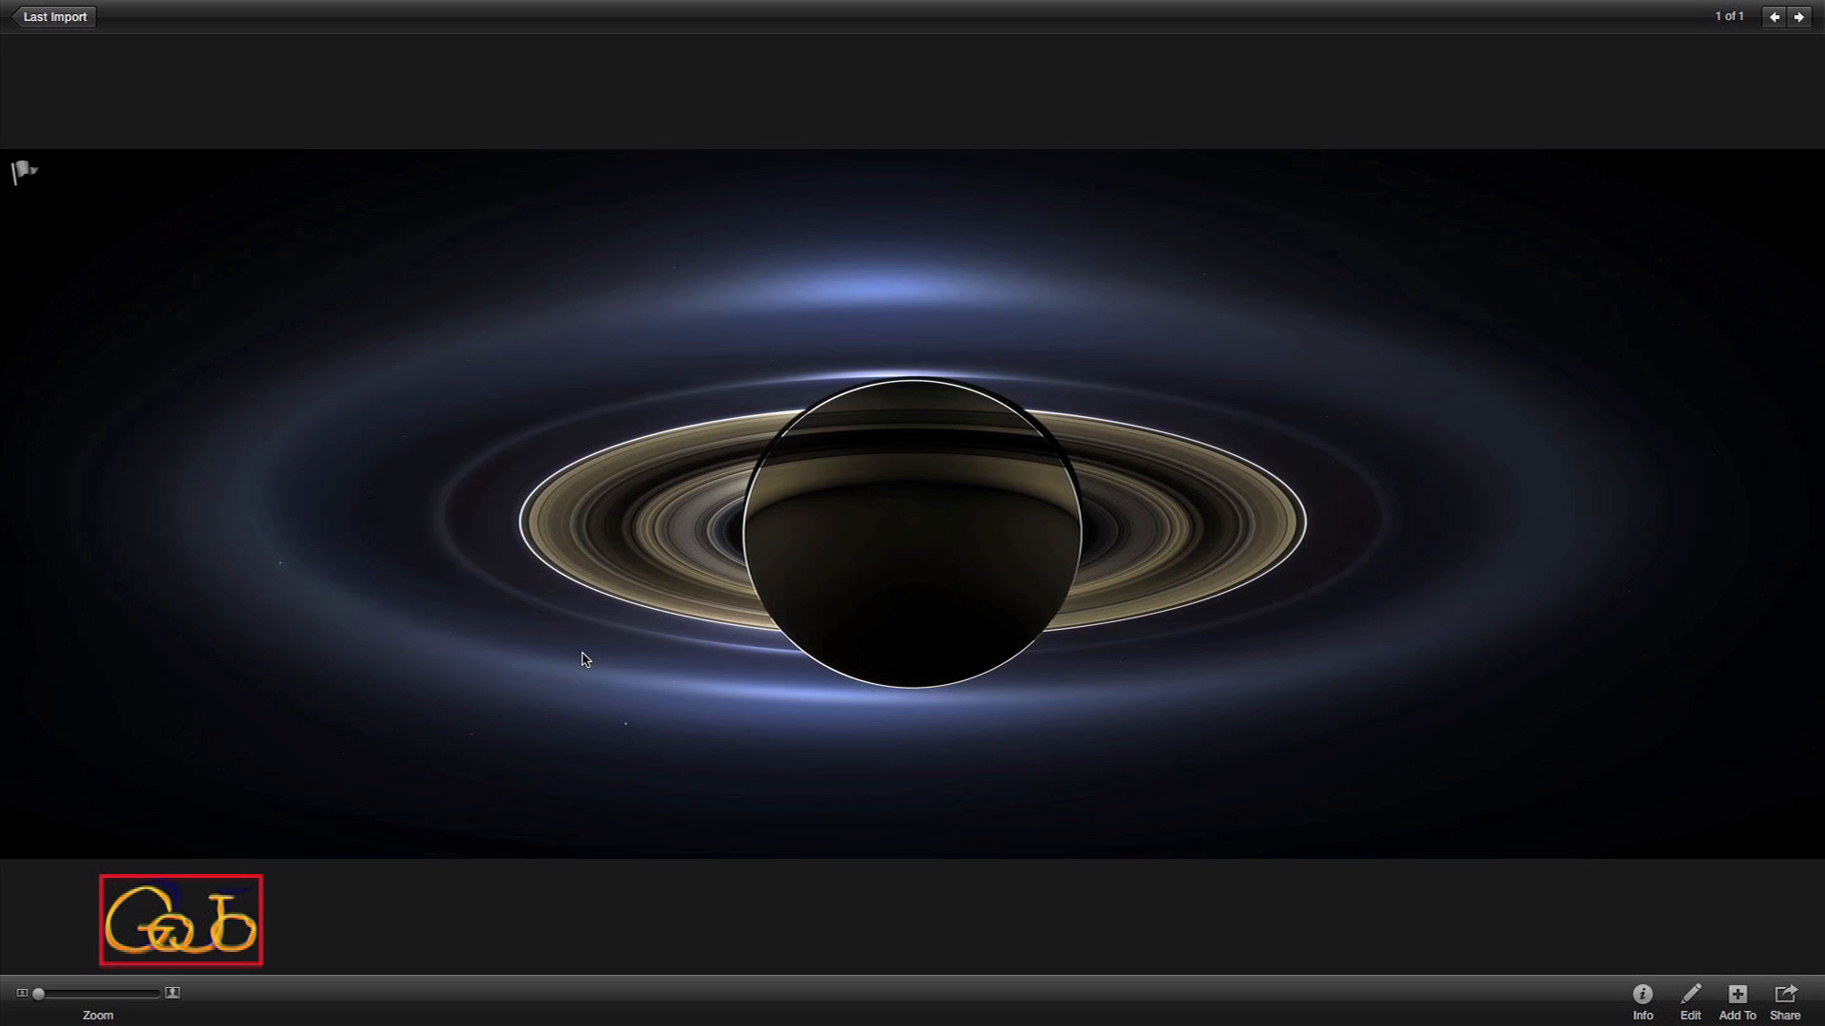
{"action": "mouse_move", "coordinate": [977, 734]}
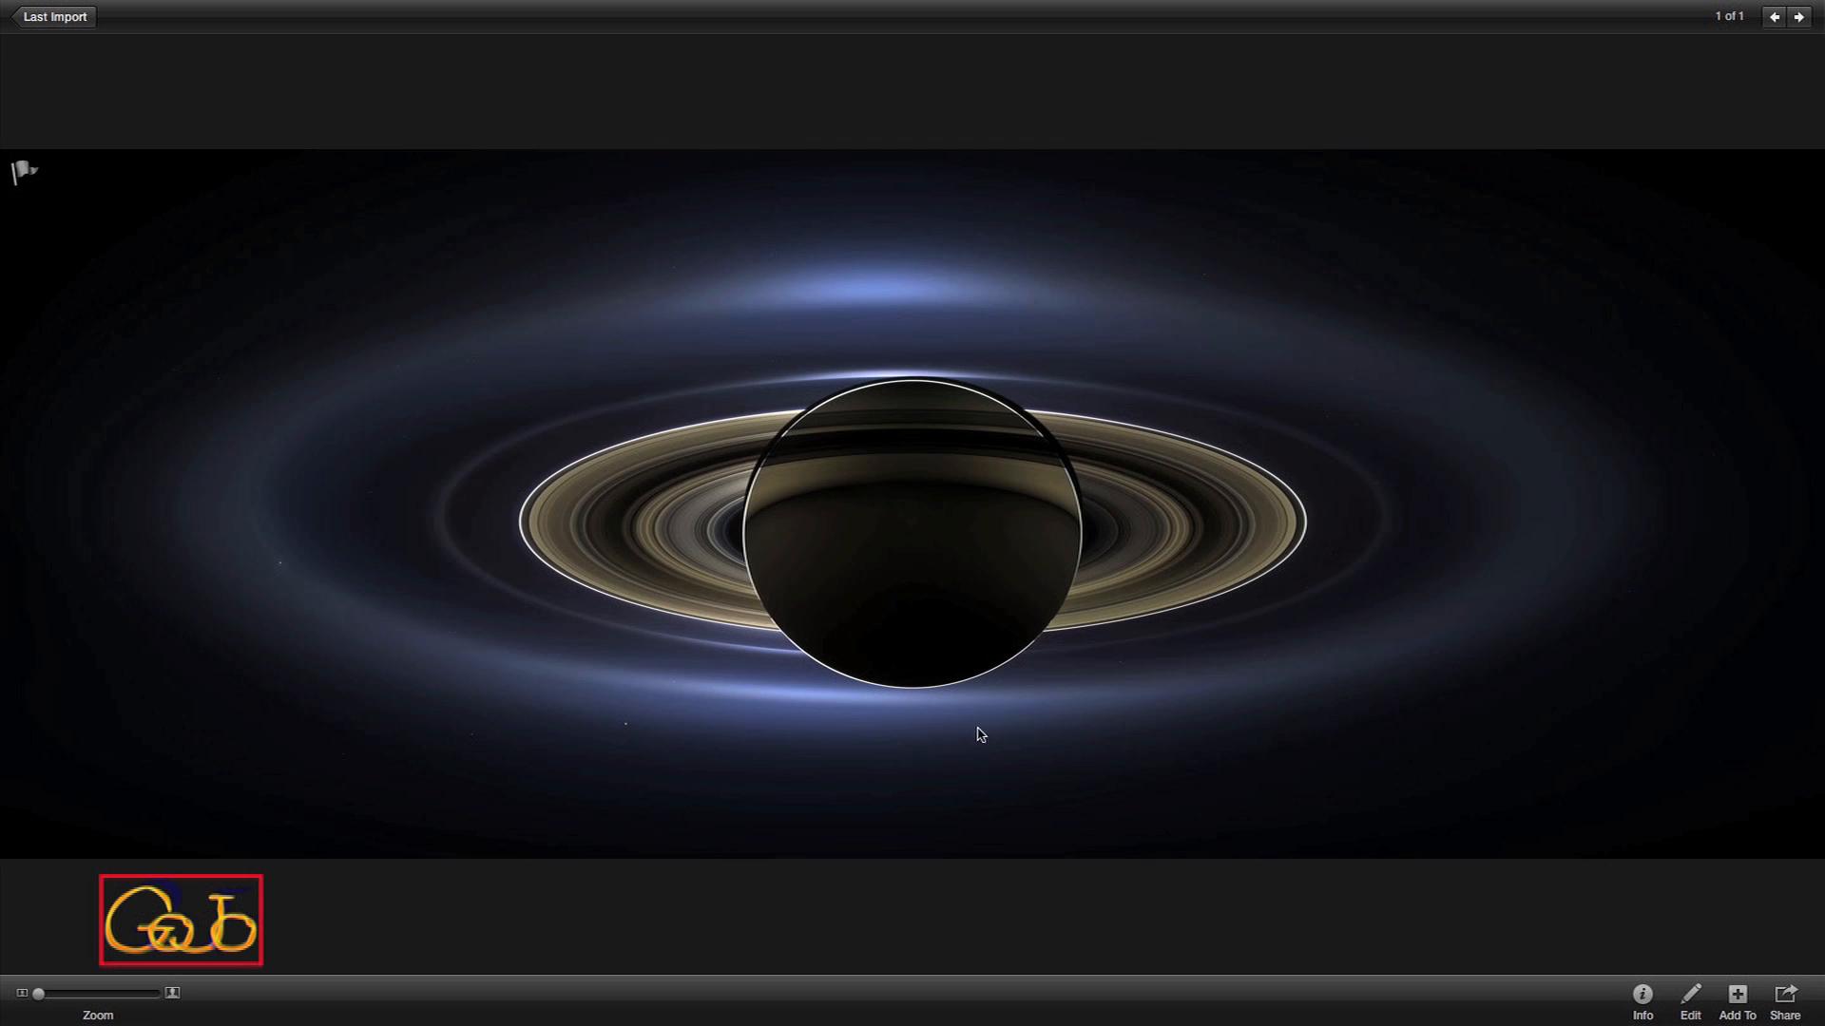
{"action": "mouse_move", "coordinate": [981, 732]}
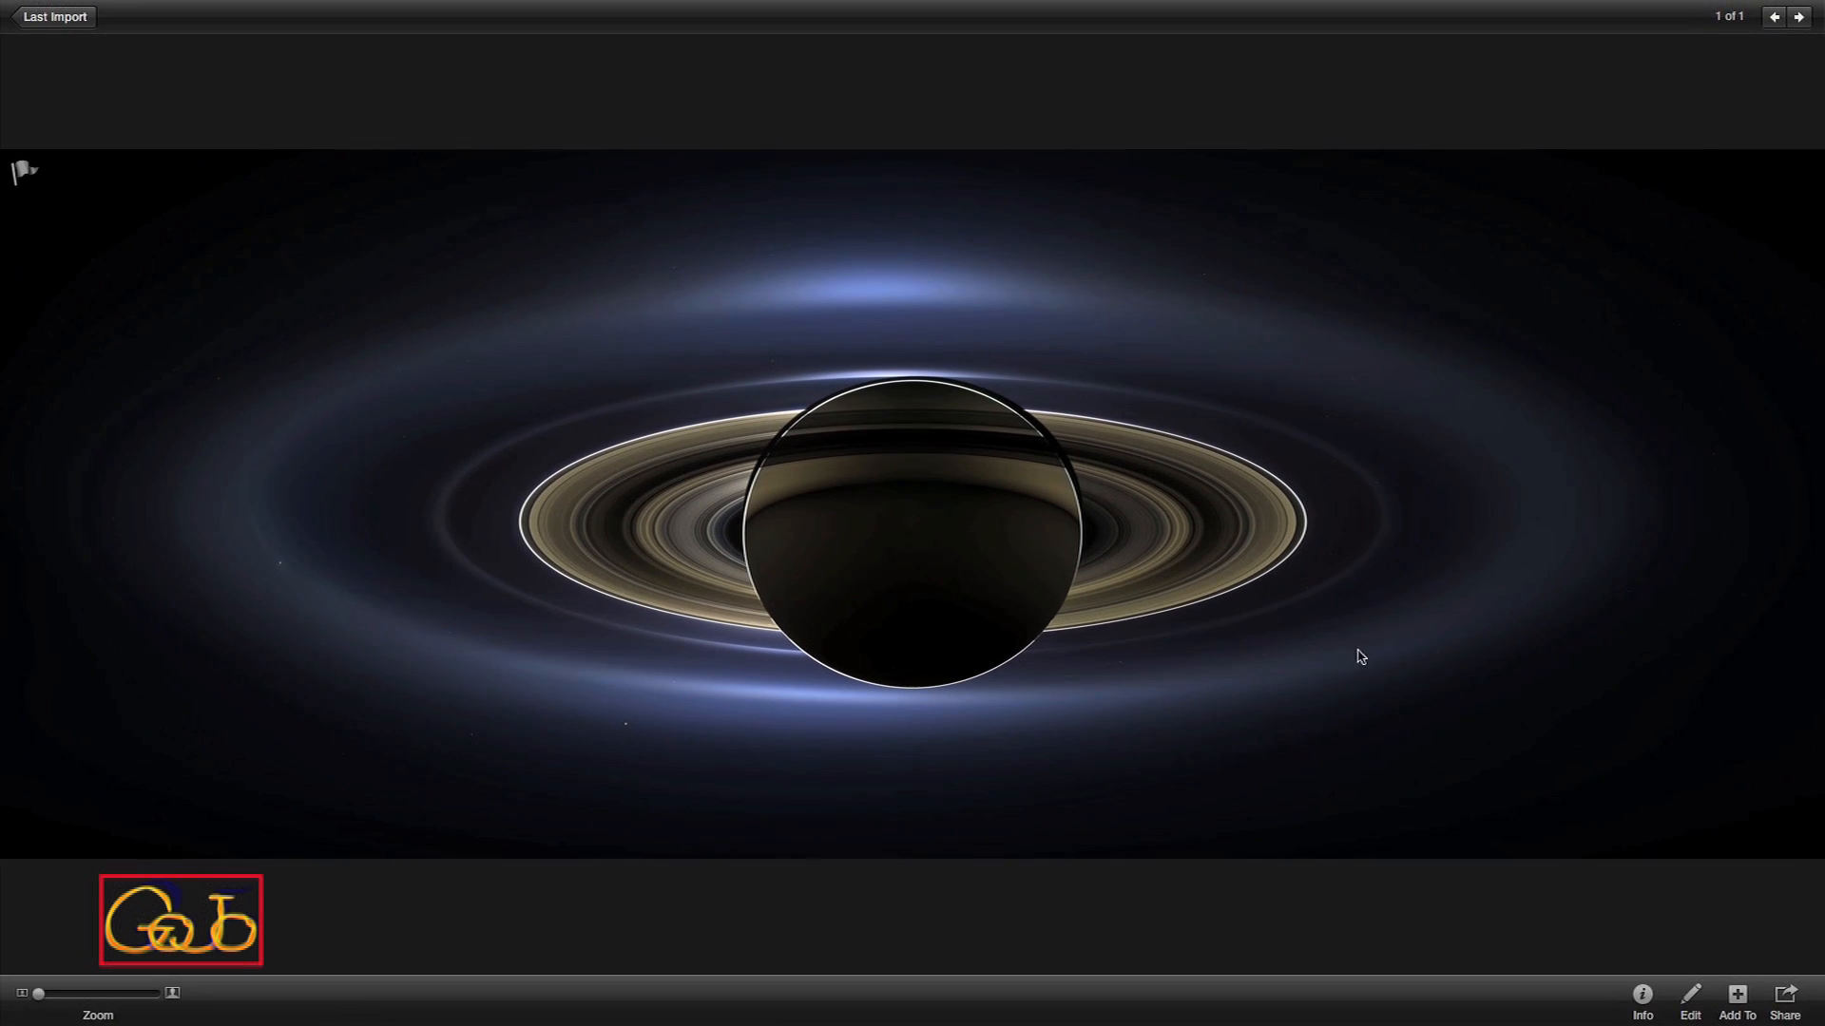
{"action": "mouse_move", "coordinate": [1383, 662]}
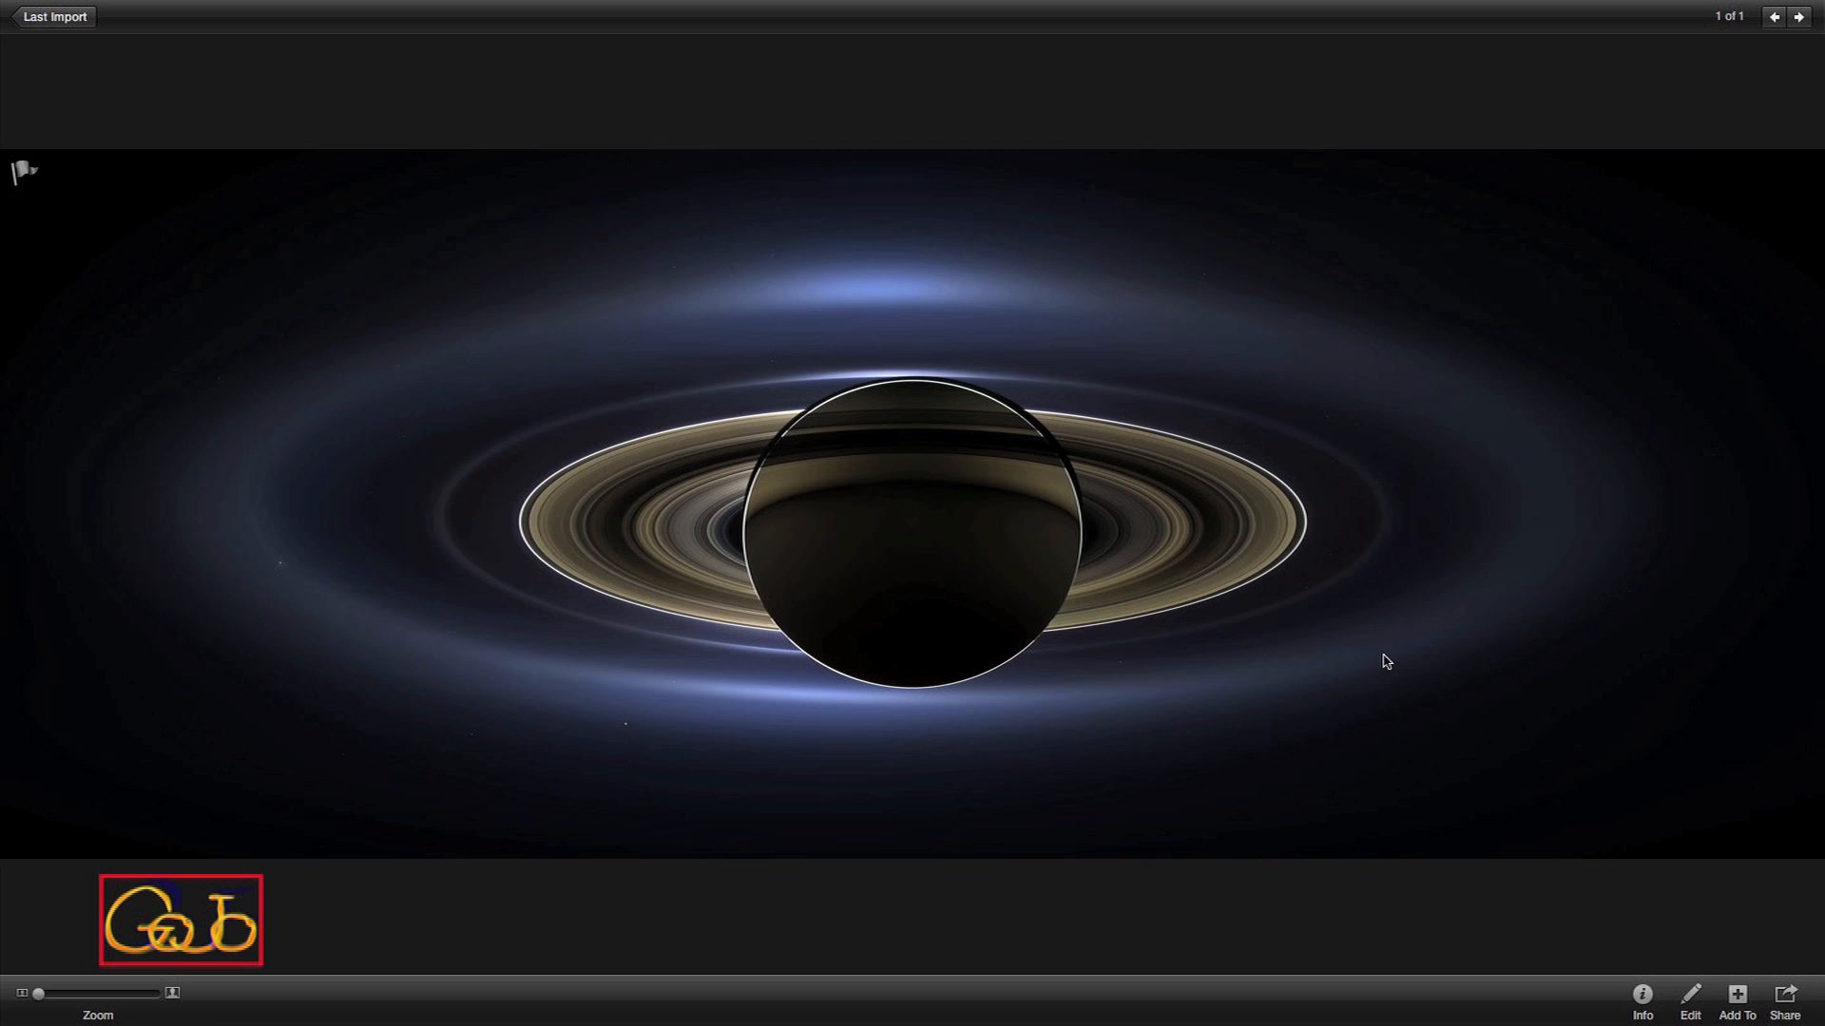
{"action": "mouse_move", "coordinate": [677, 438]}
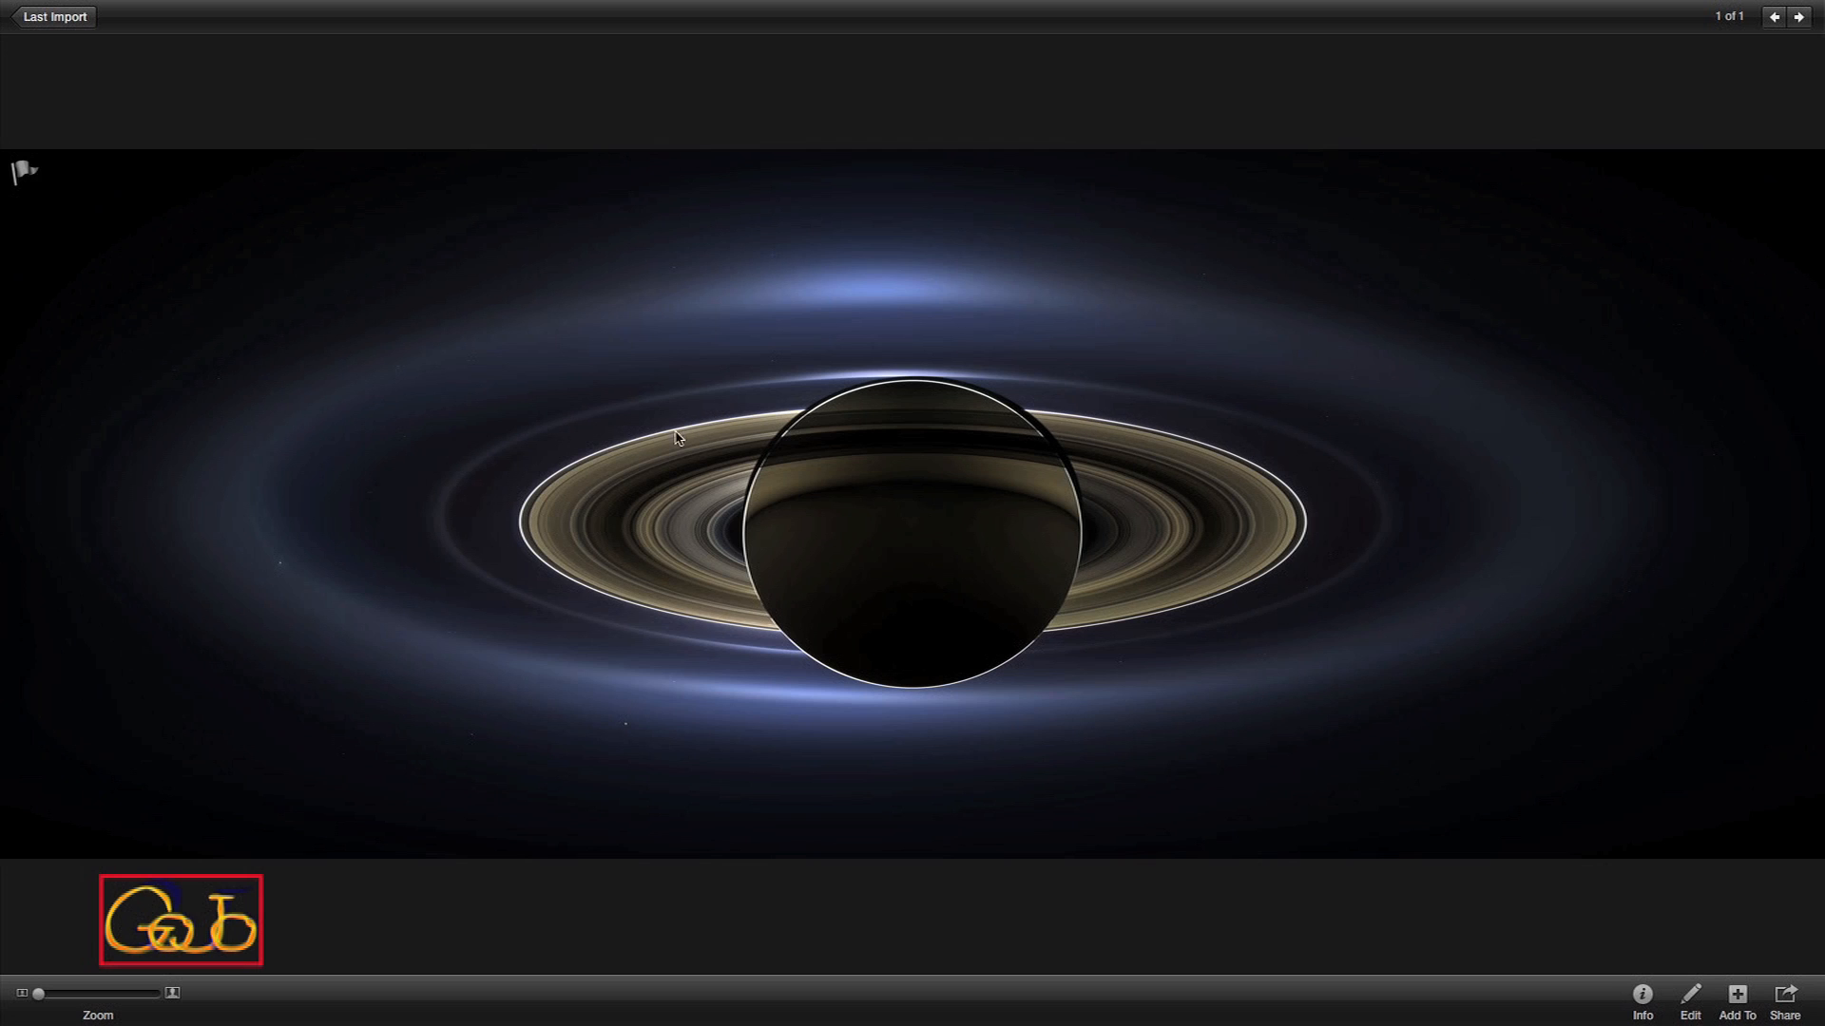
{"action": "mouse_move", "coordinate": [1160, 576]}
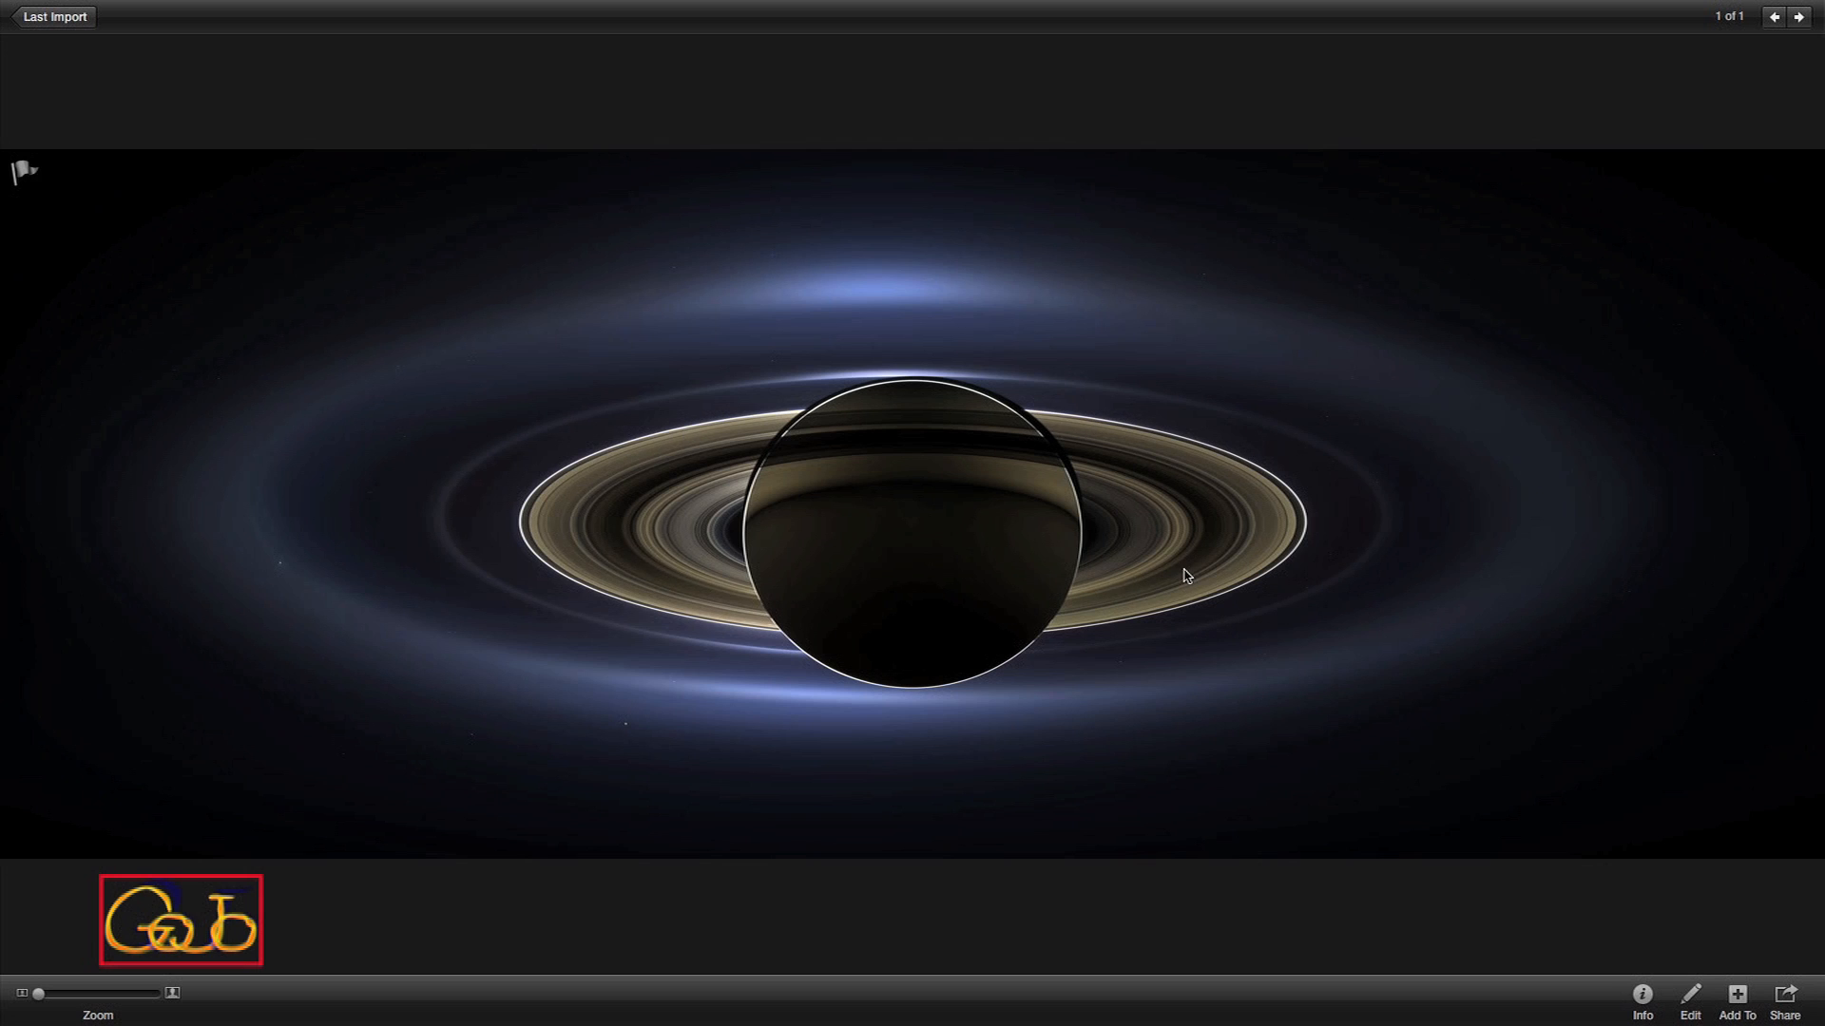